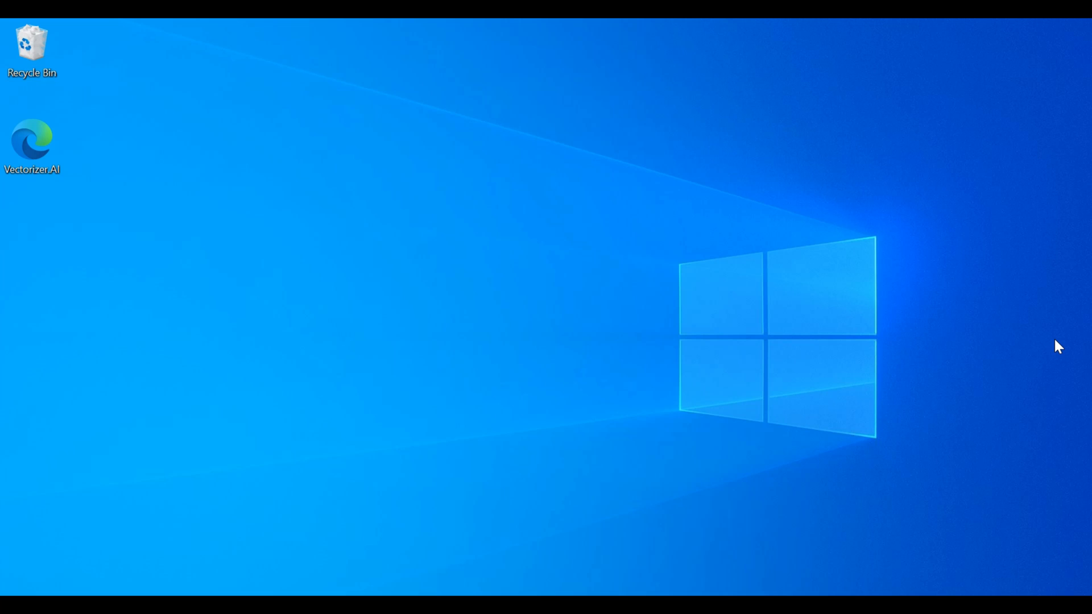
mouse_move(789, 322)
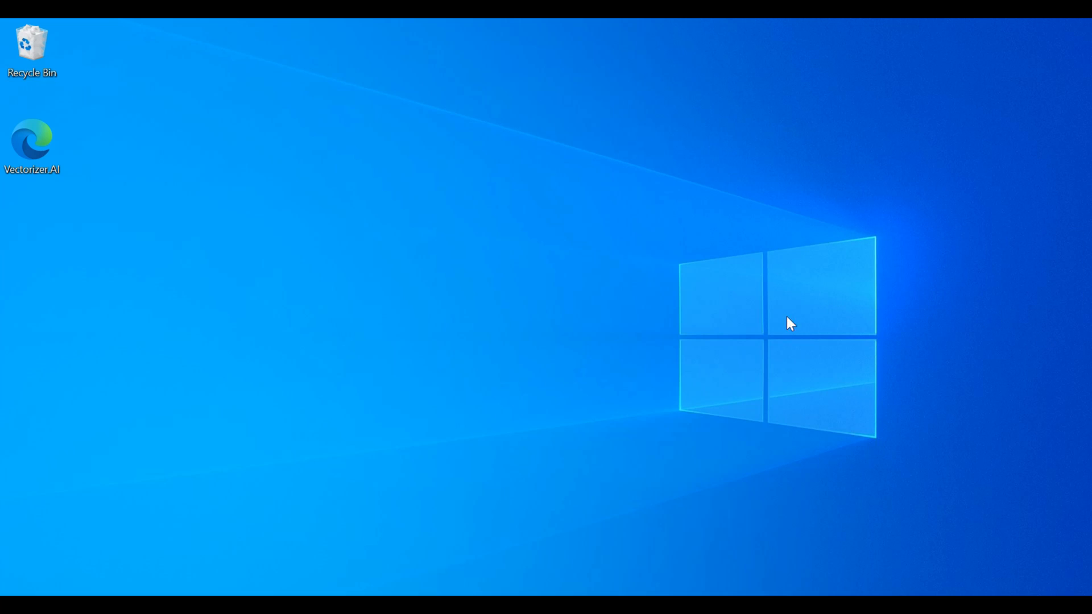
- Launch Edge from the Vectorizer.AI desktop shortcut, showing Bing results for hello kitty
double_click(31, 145)
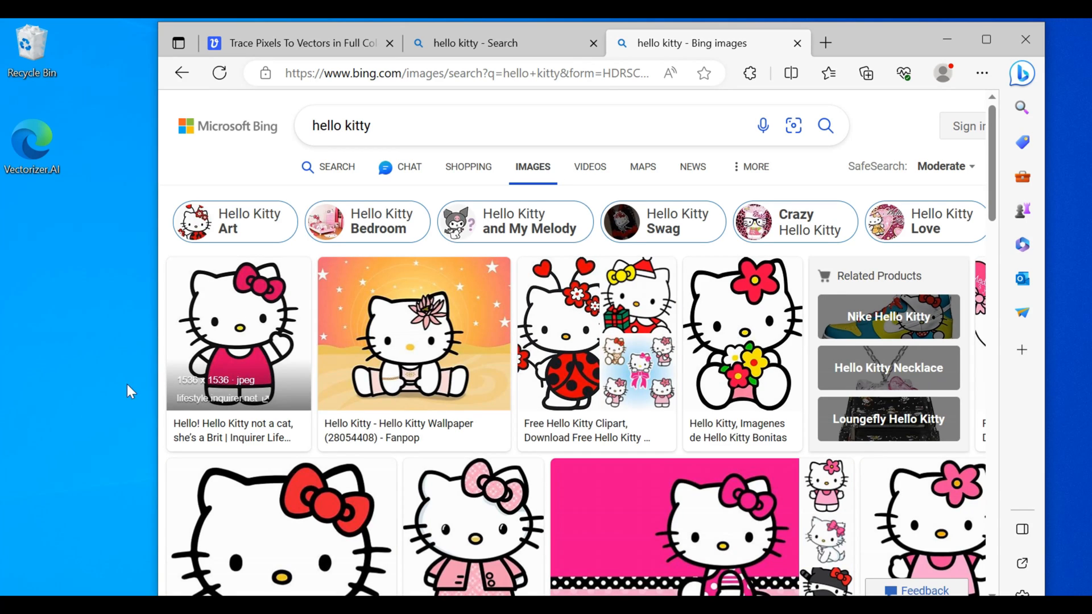
- Save the waving Hello Kitty picture to the Desktop as an image named hello
click(238, 333)
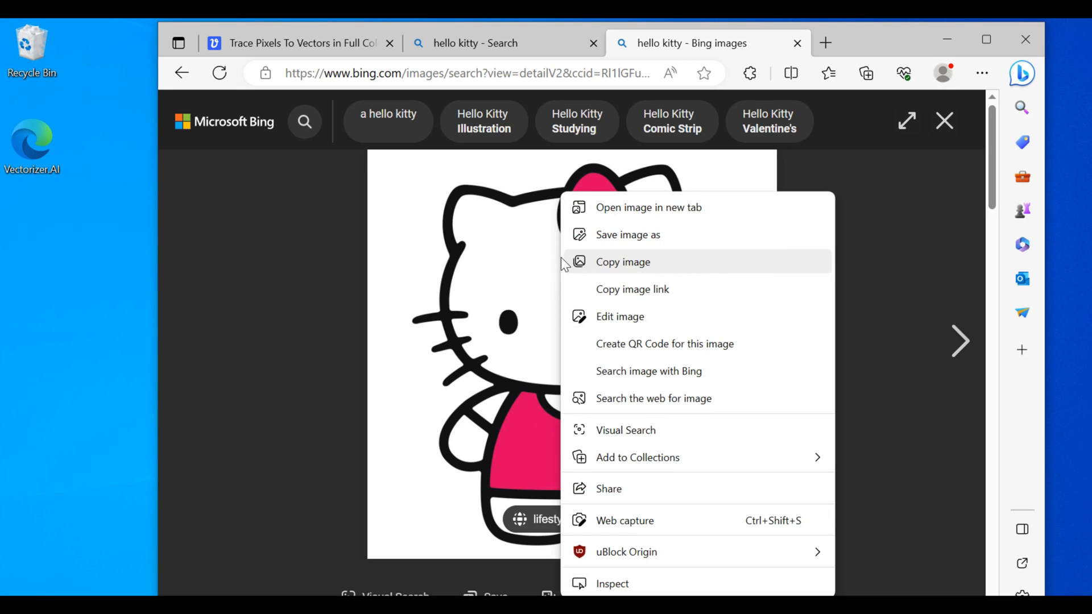
mouse_move(647, 239)
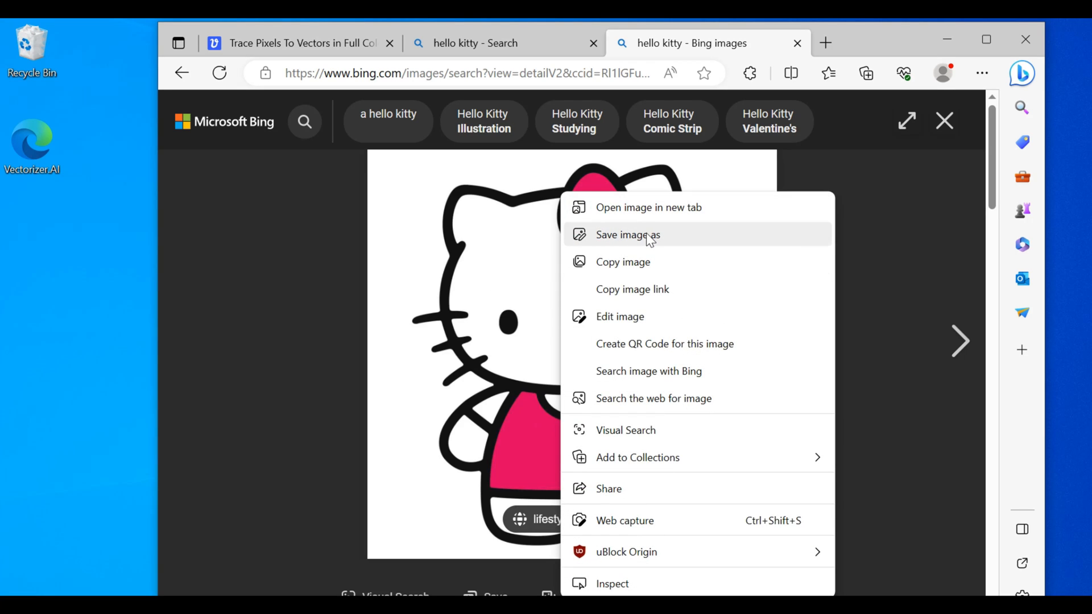
click(626, 235)
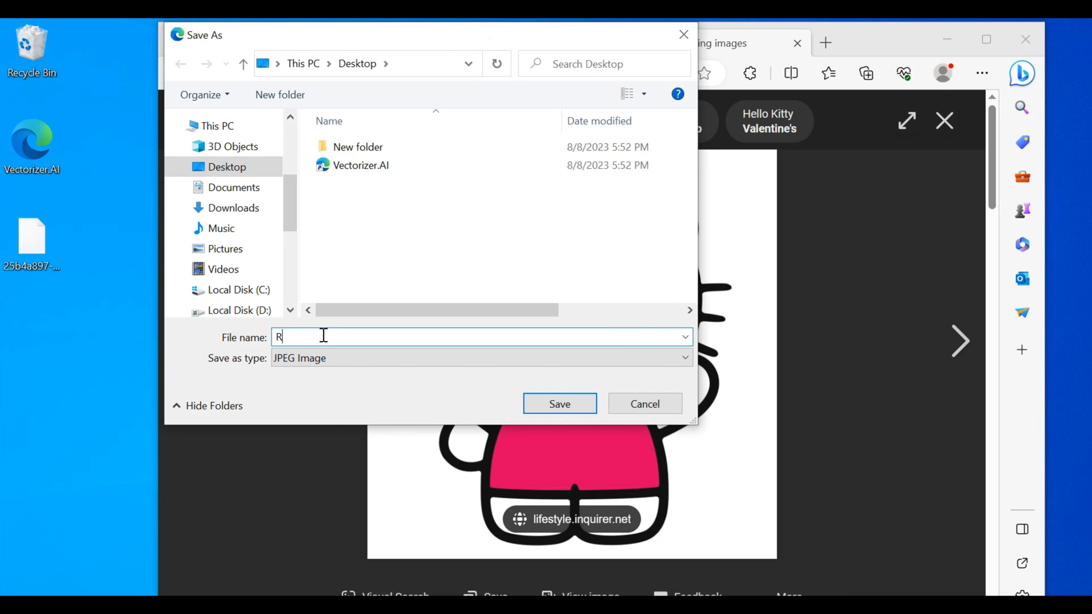
text(hello)
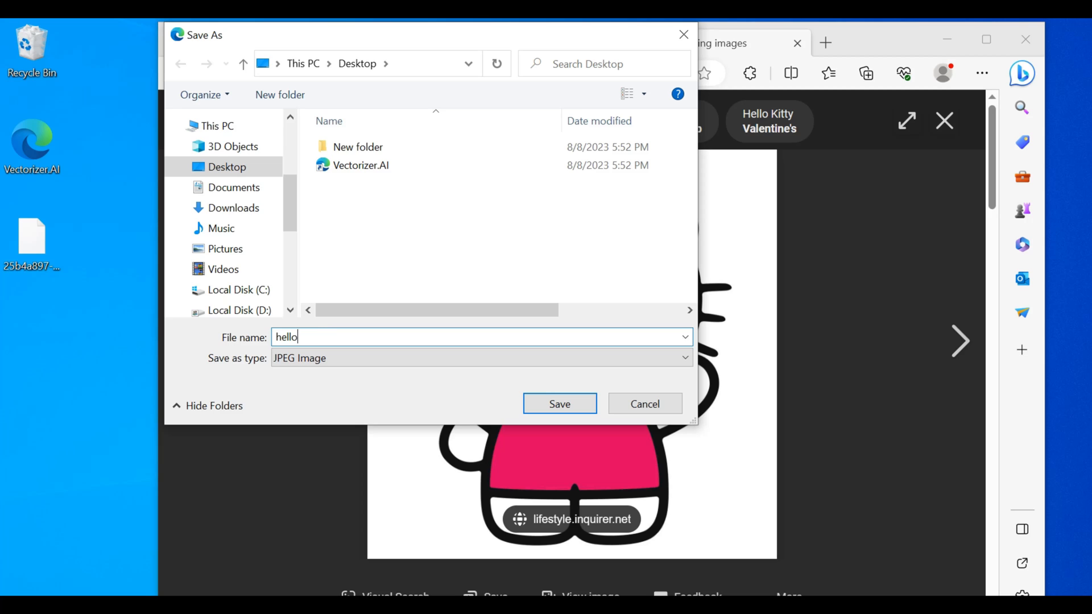
click(559, 404)
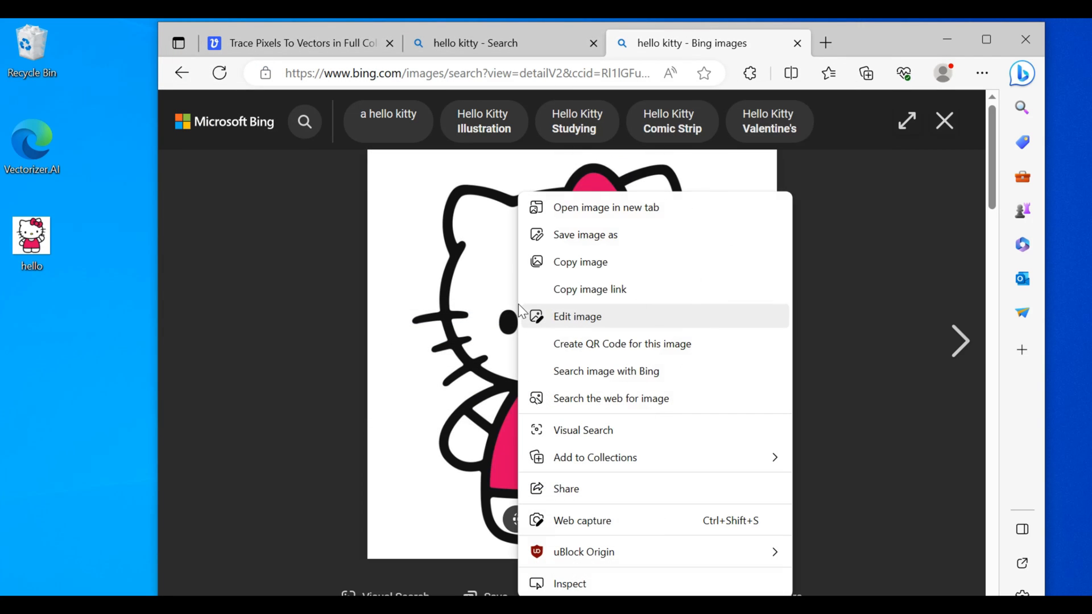
mouse_move(559, 291)
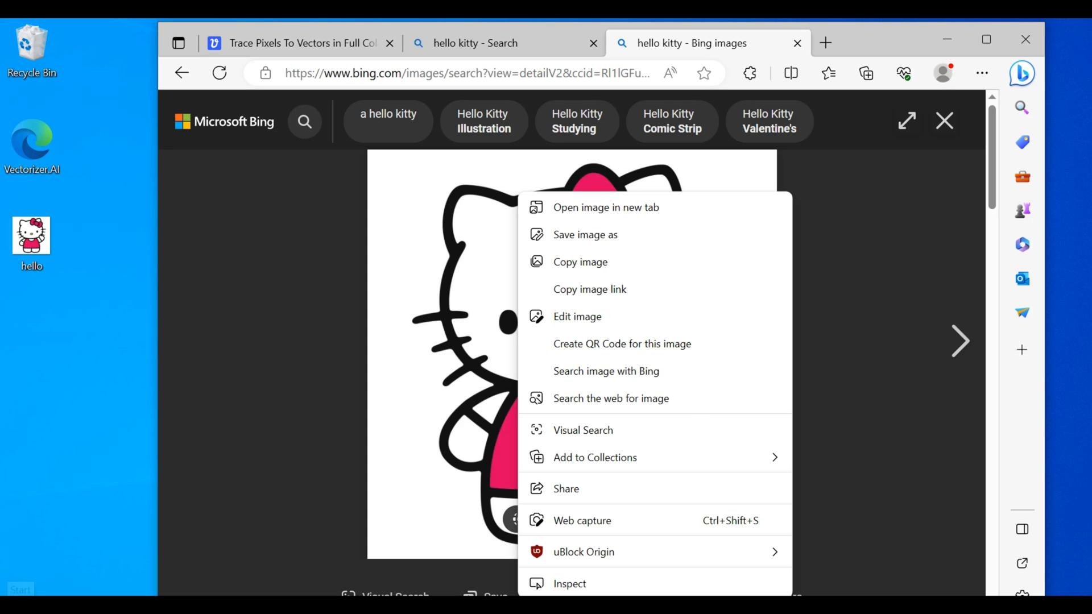
- Capture a rectangular snip around the Hello Kitty picture, then close the snip window
click(20, 589)
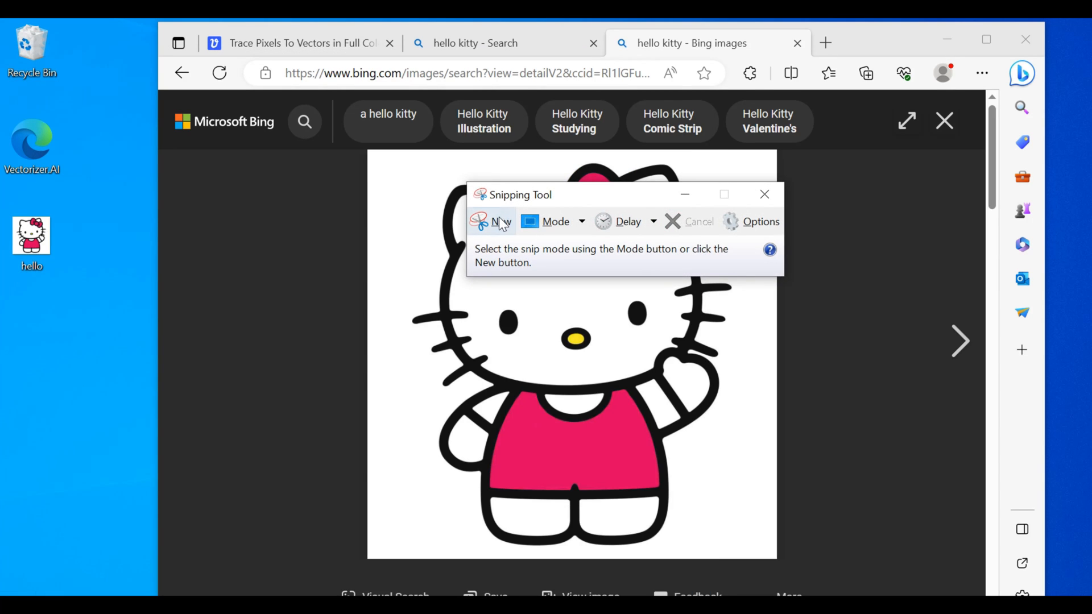
click(501, 221)
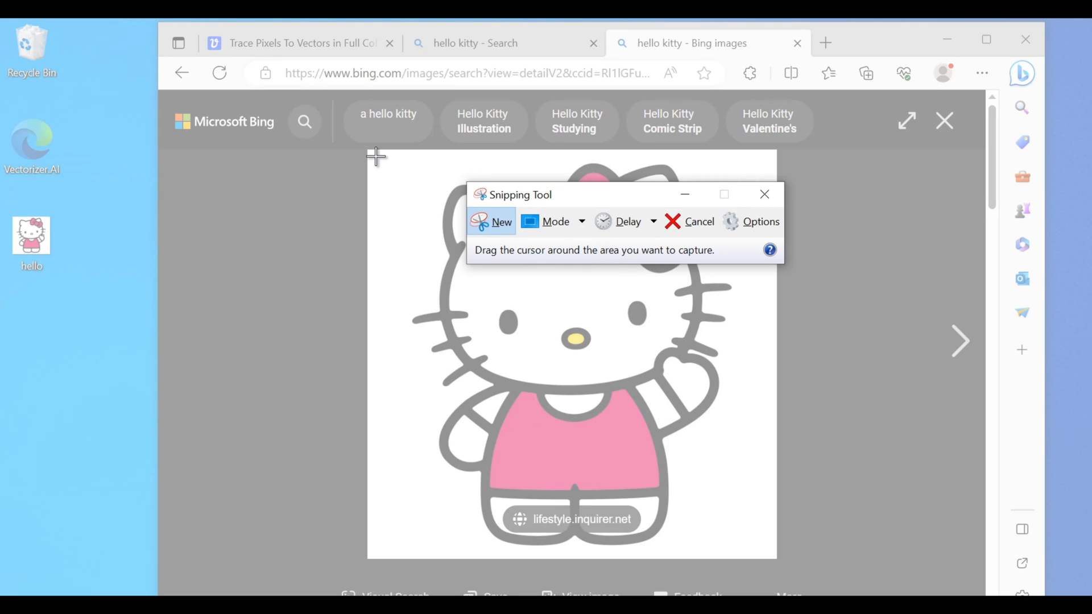
drag(376, 156, 755, 320)
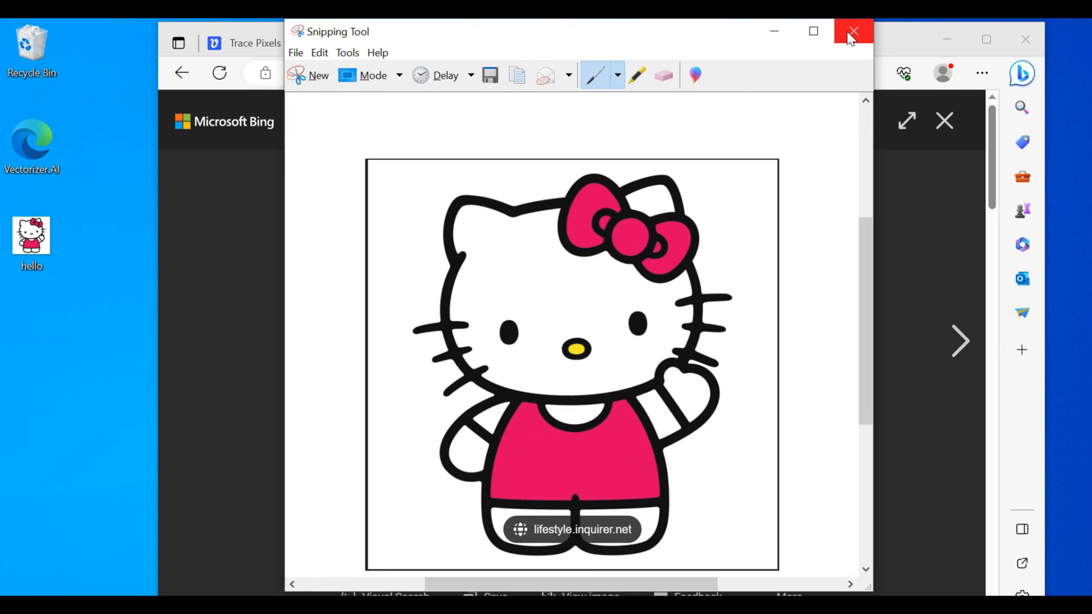
click(853, 32)
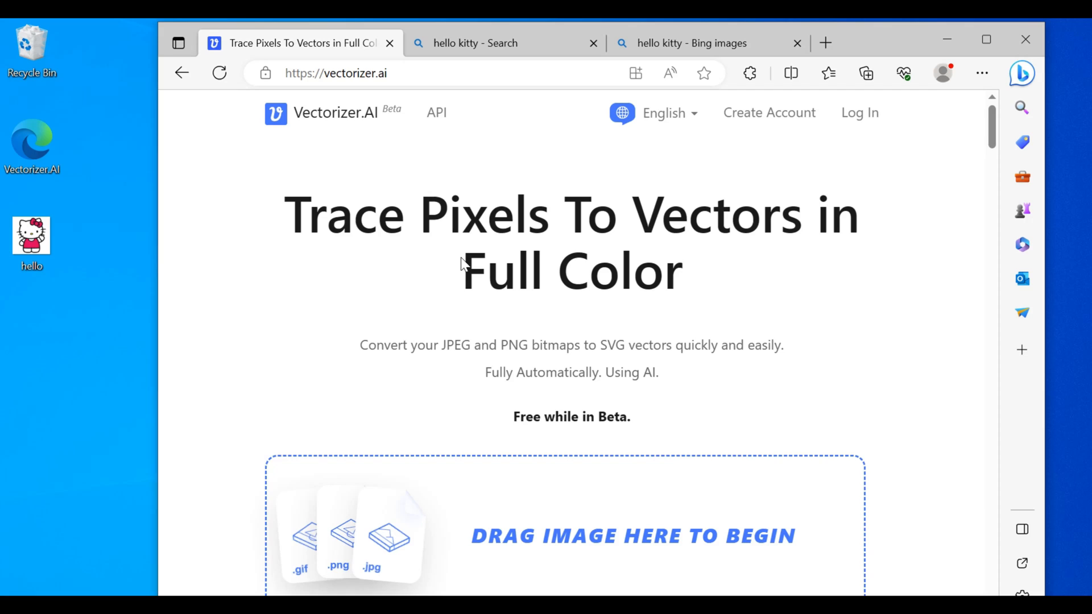
mouse_move(639, 403)
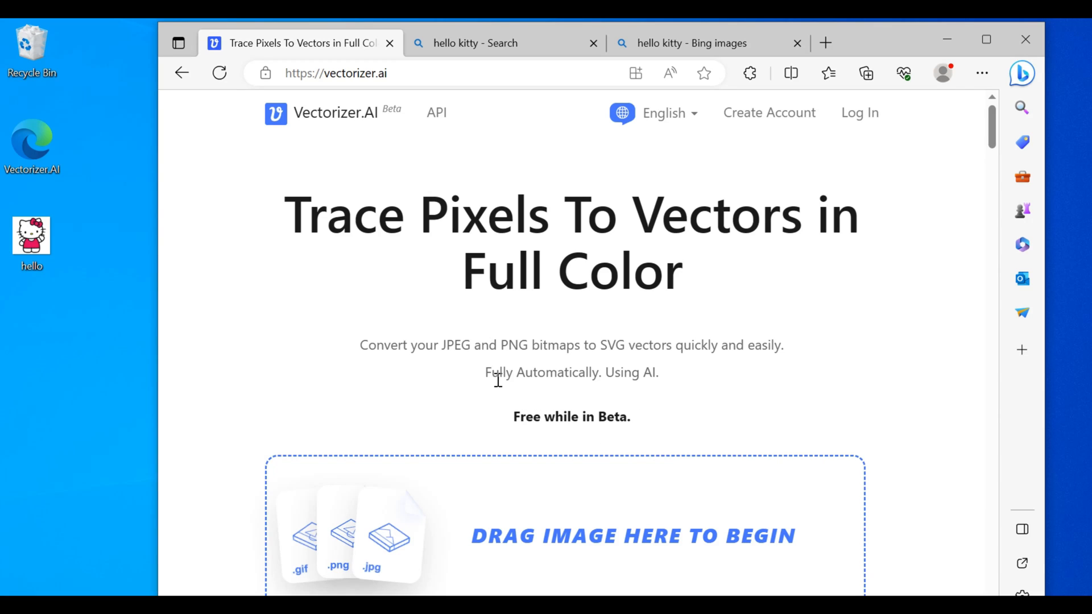
mouse_move(440, 341)
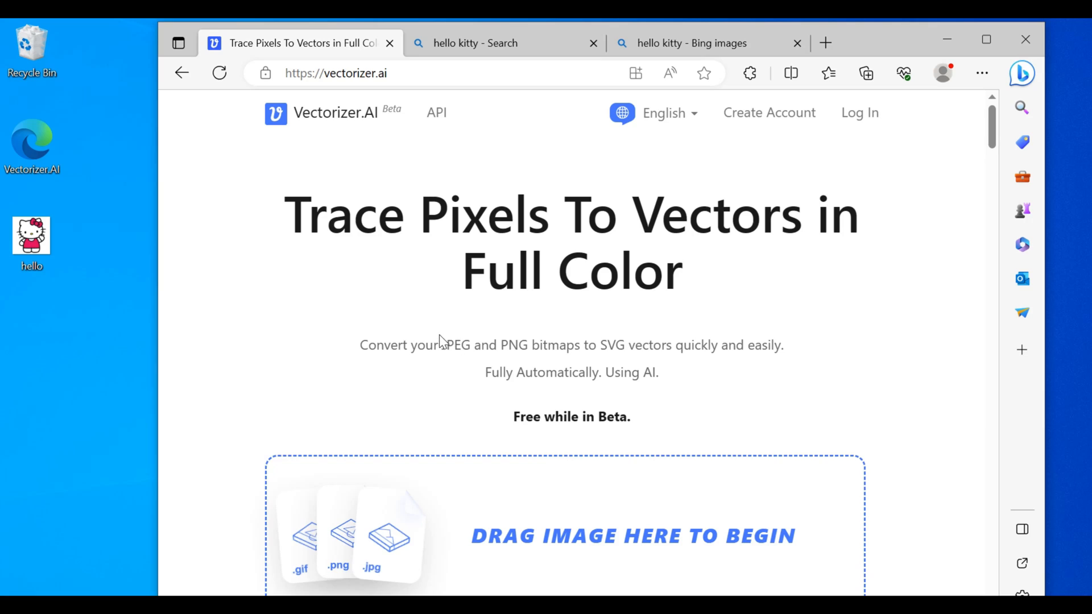
mouse_move(70, 244)
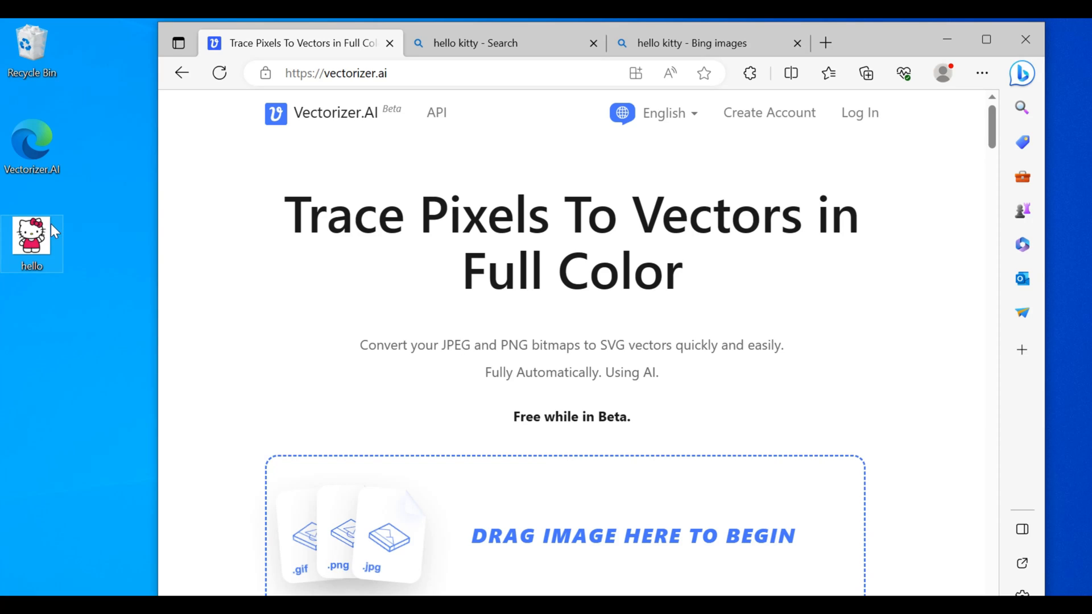
mouse_move(55, 231)
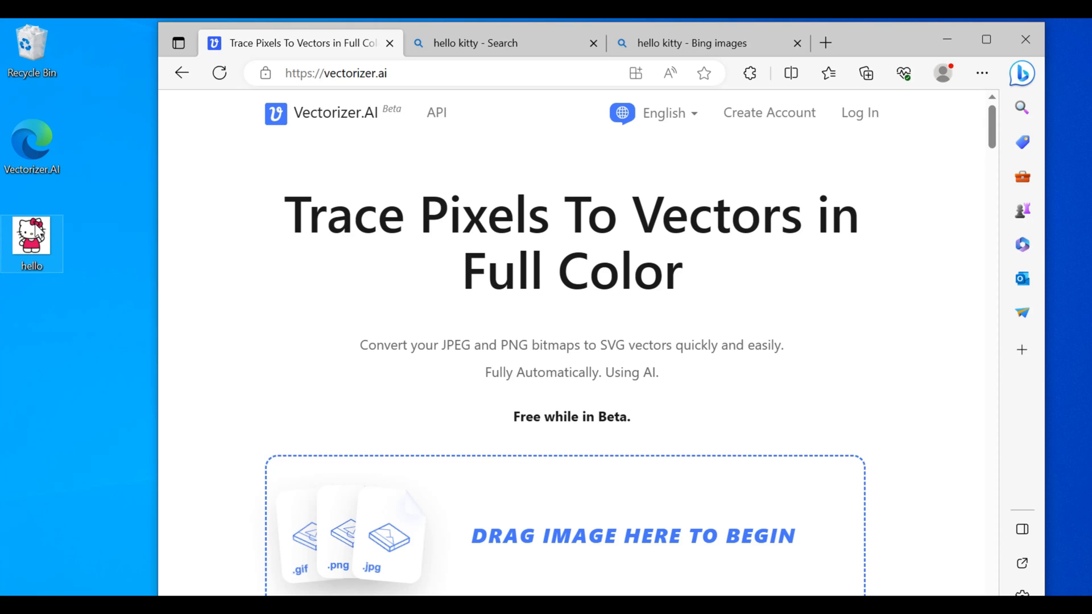
- Drag the hello image from the desktop onto the Vectorizer.AI upload area
drag(31, 235, 507, 480)
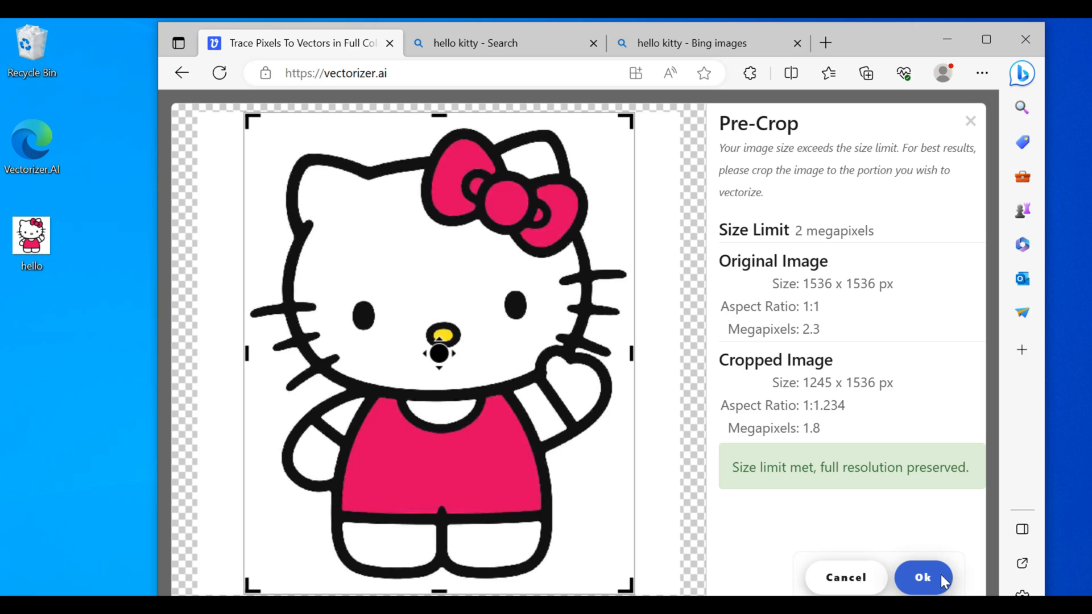
- Accept the pre-crop, vectorize the image and download the result as hello.svg
click(924, 578)
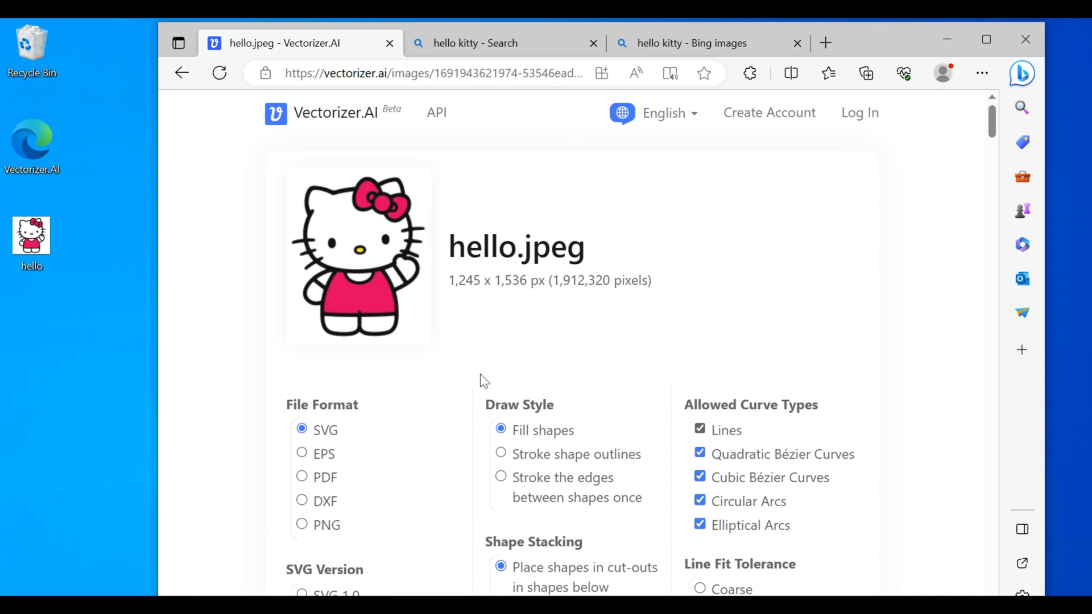
scroll(down, 3)
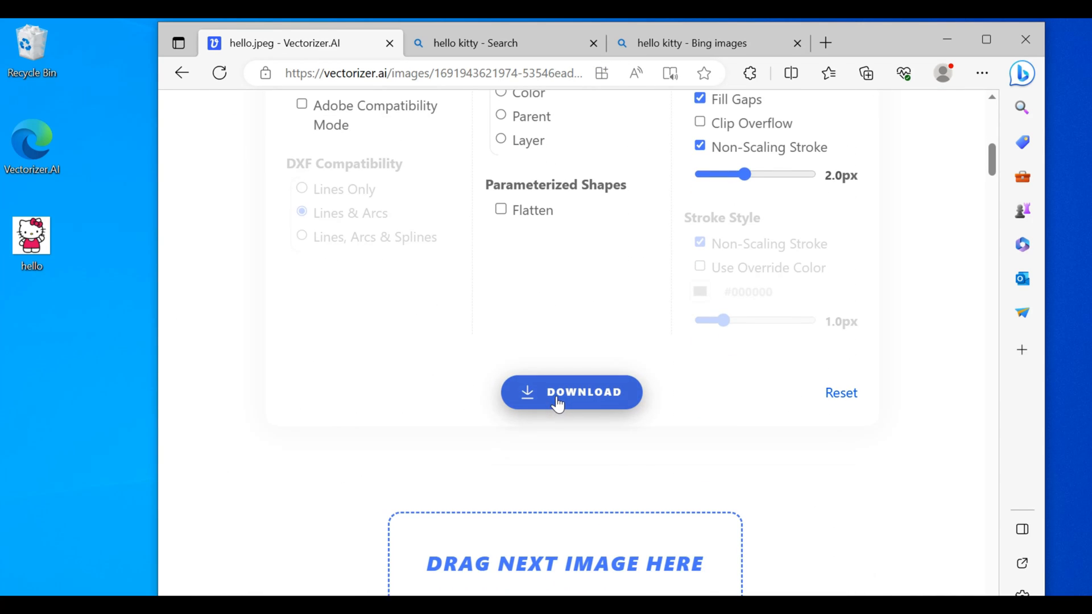
click(570, 392)
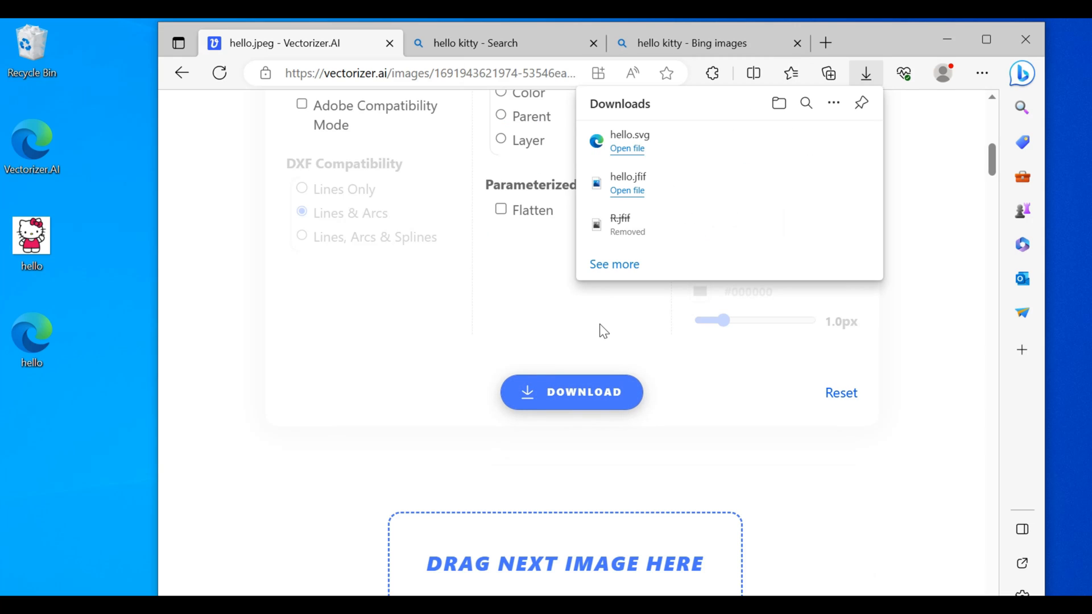
mouse_move(77, 351)
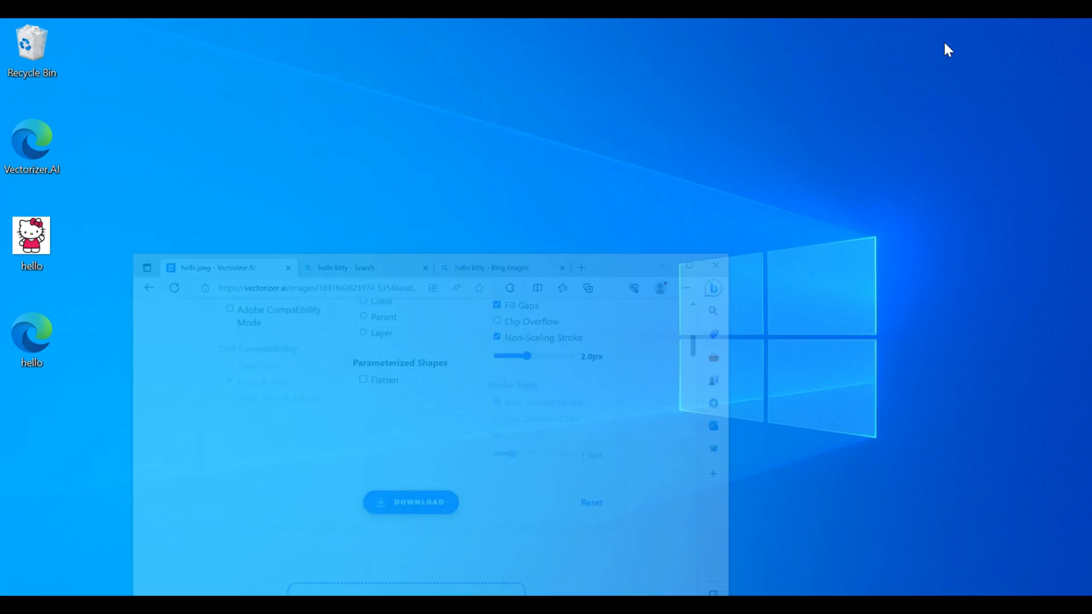
- Maximize Bambu Studio and scale the hello.svg model down uniformly to about 41%
click(715, 266)
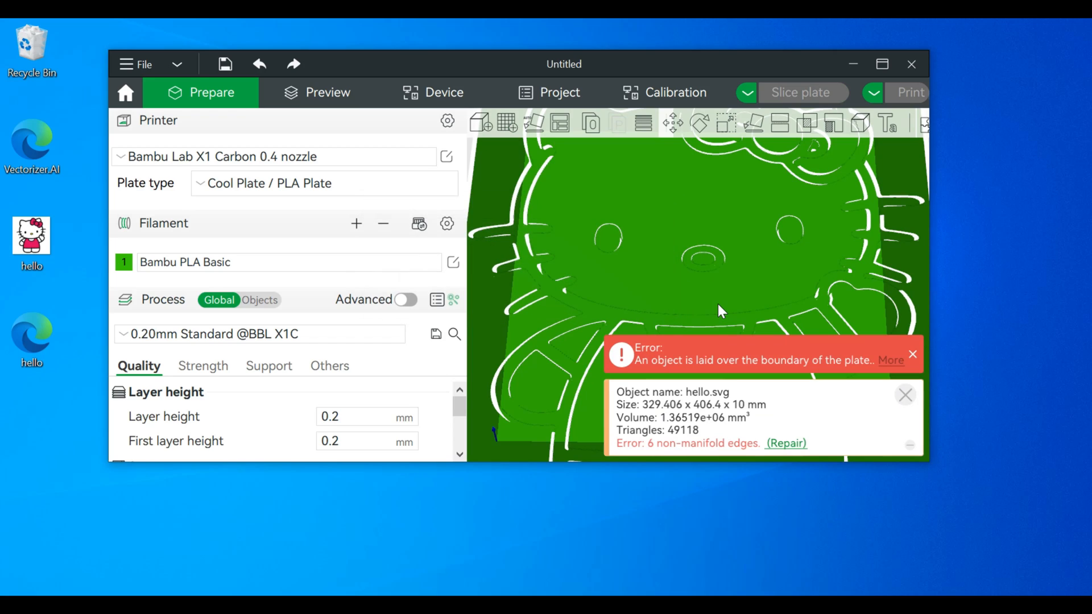
click(881, 64)
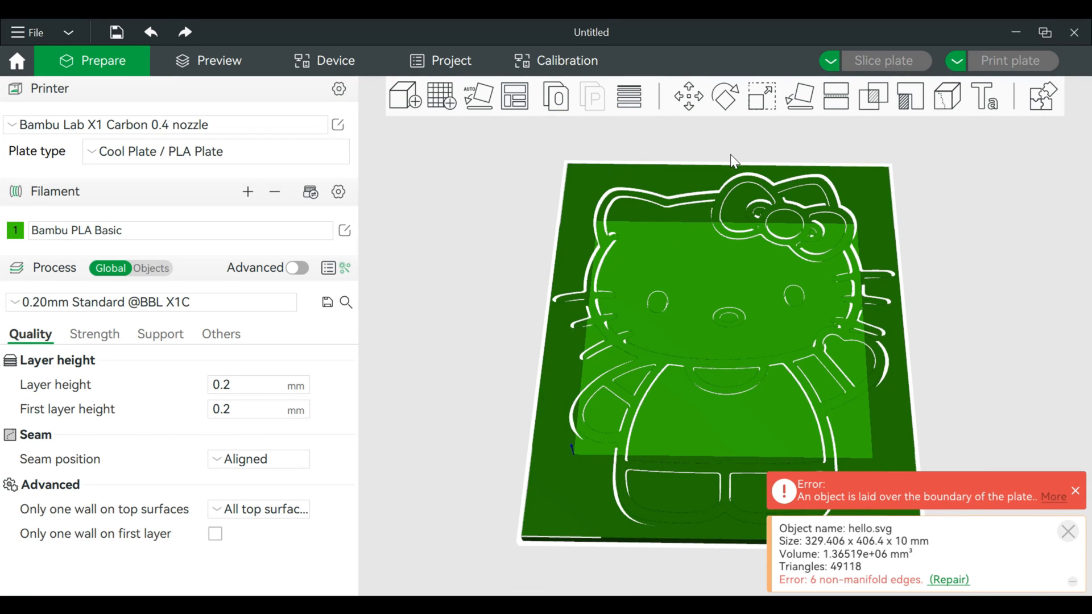
mouse_move(762, 97)
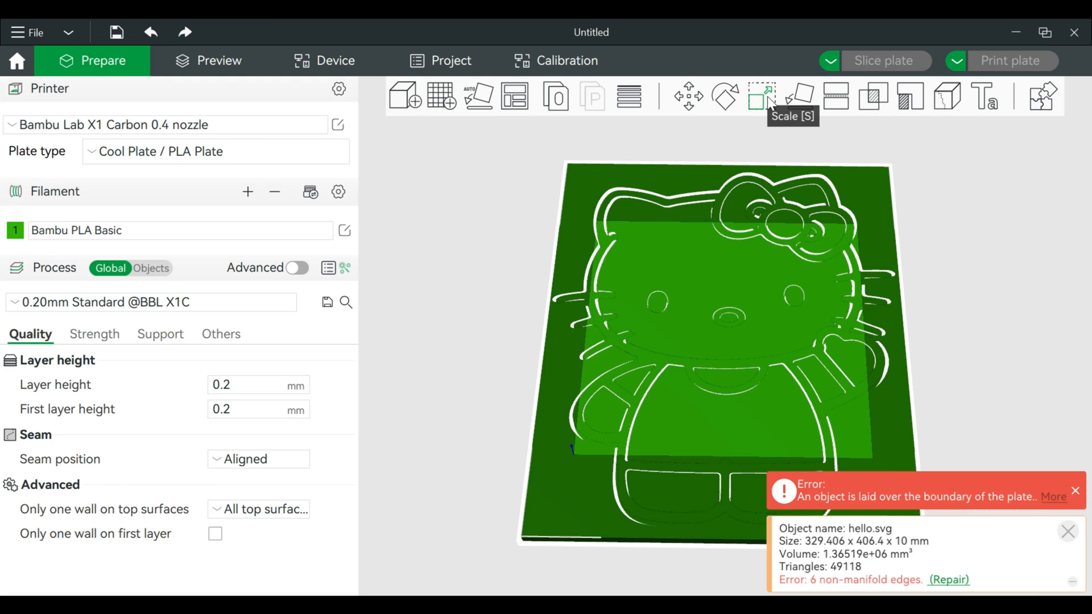
click(760, 96)
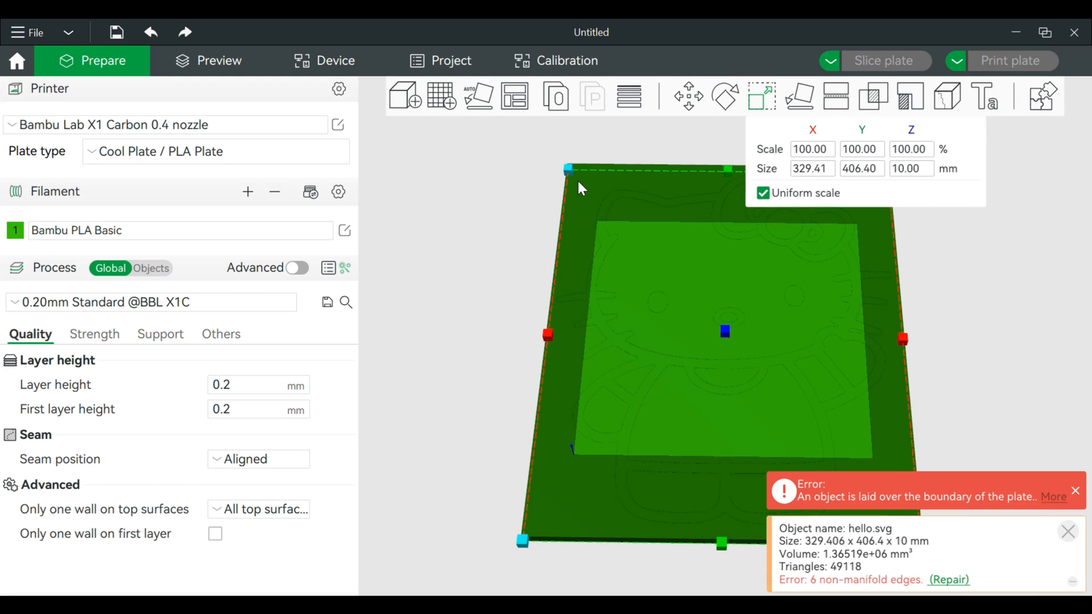
drag(570, 168, 606, 229)
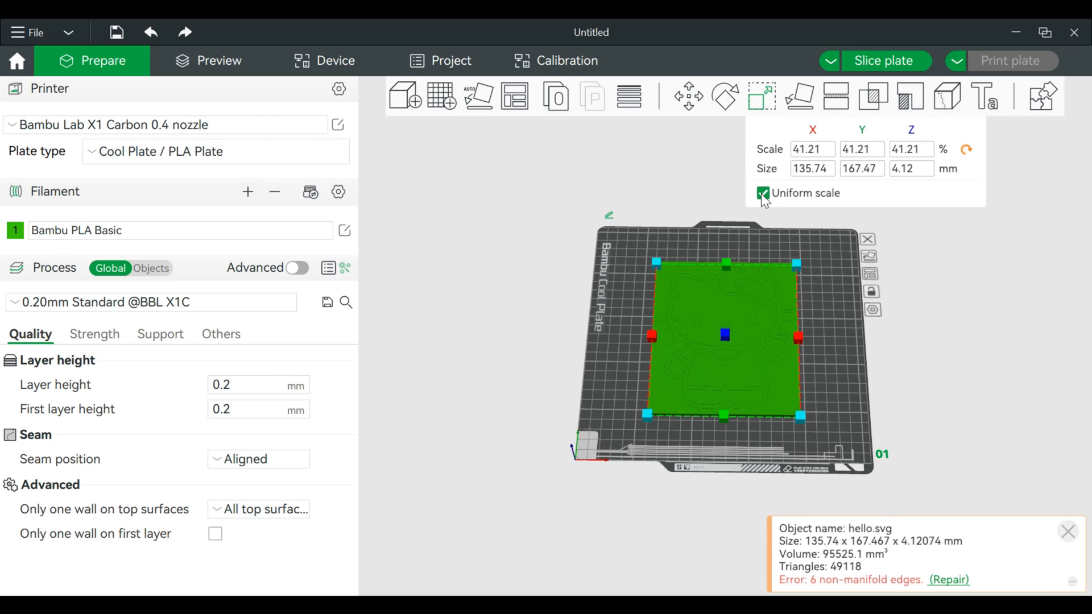
- Turn off Uniform scale so the model height can be set to 1 mm independently
click(763, 193)
text(1)
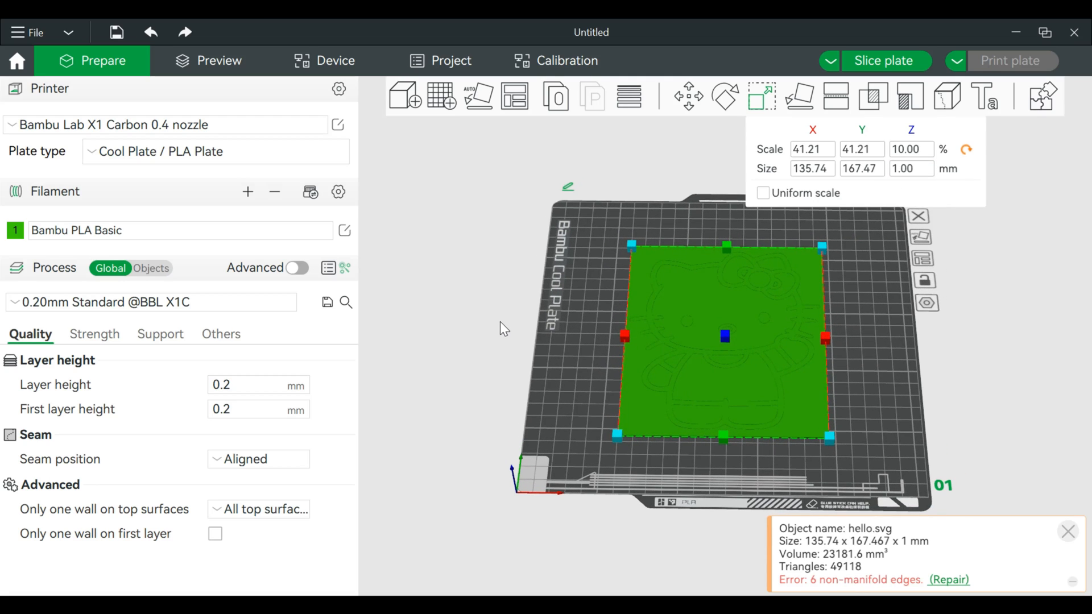
mouse_move(397, 275)
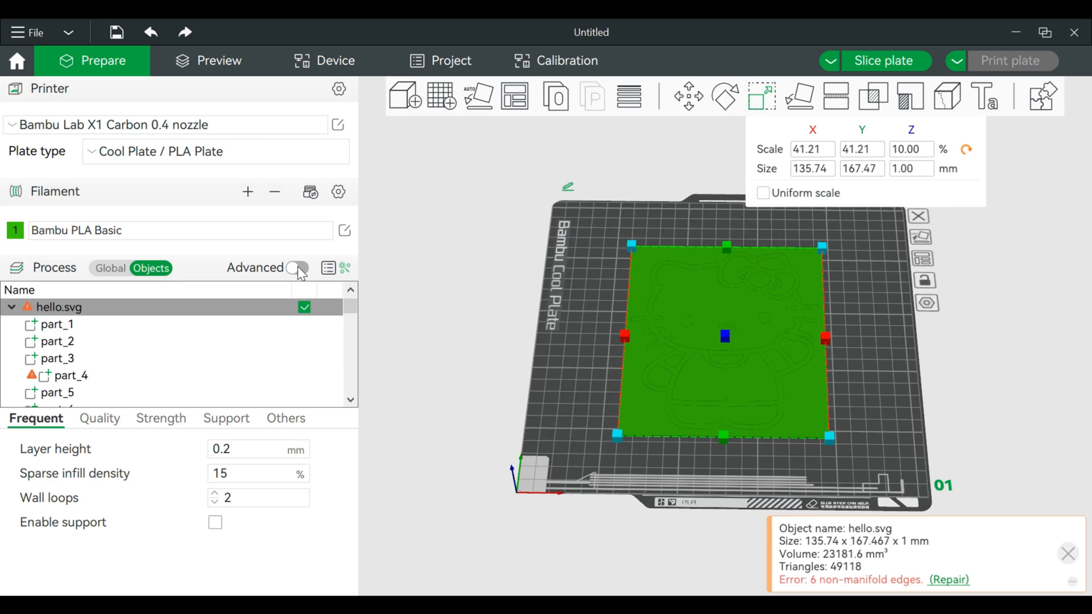
- Enable Advanced process settings and add more Bambu PLA Basic filament slots
click(297, 268)
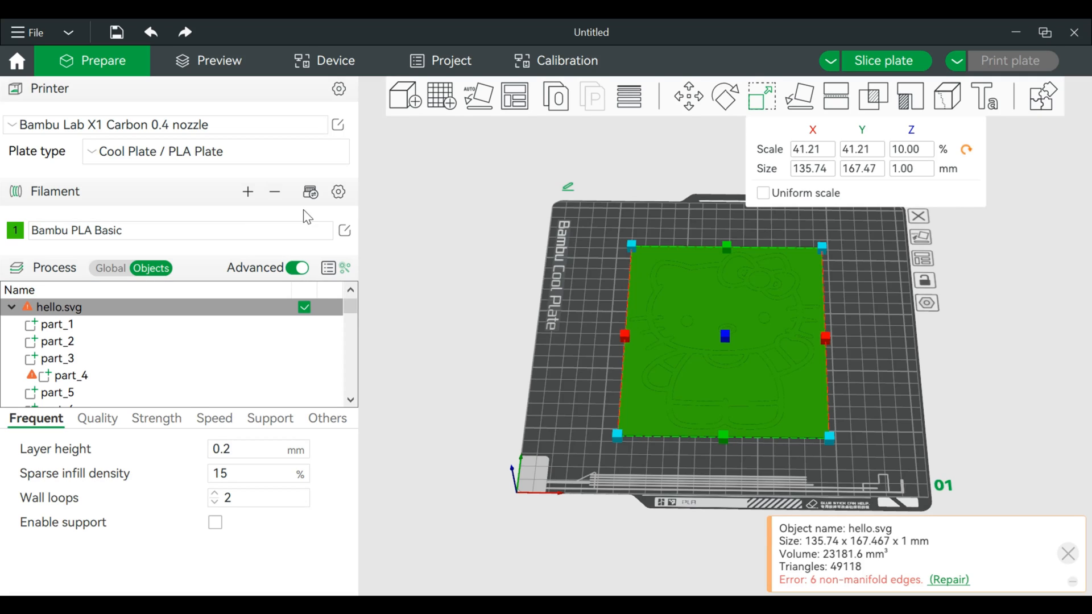
mouse_move(86, 221)
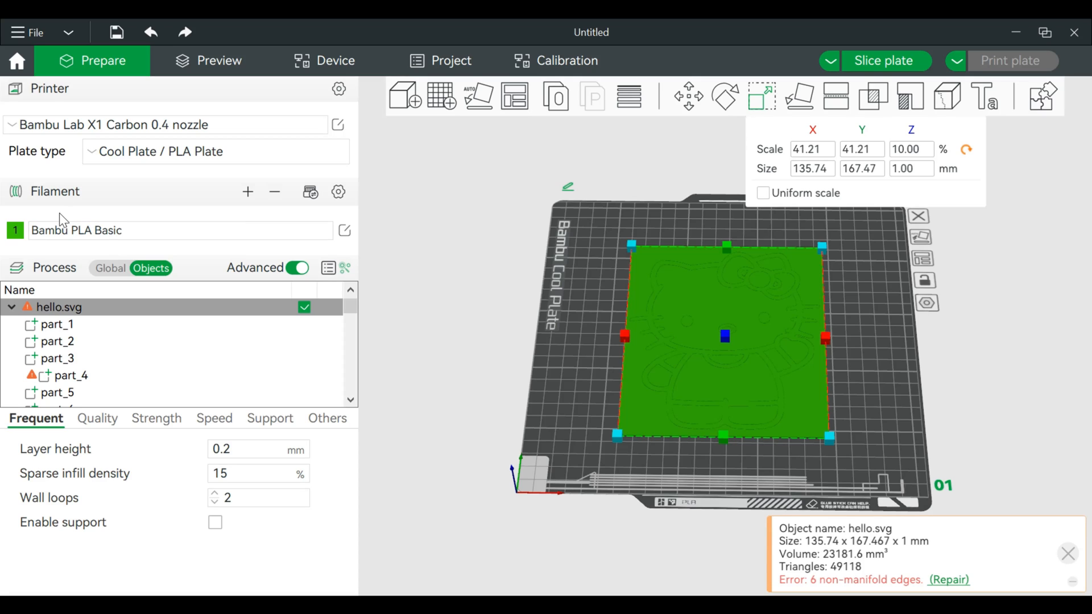
mouse_move(248, 192)
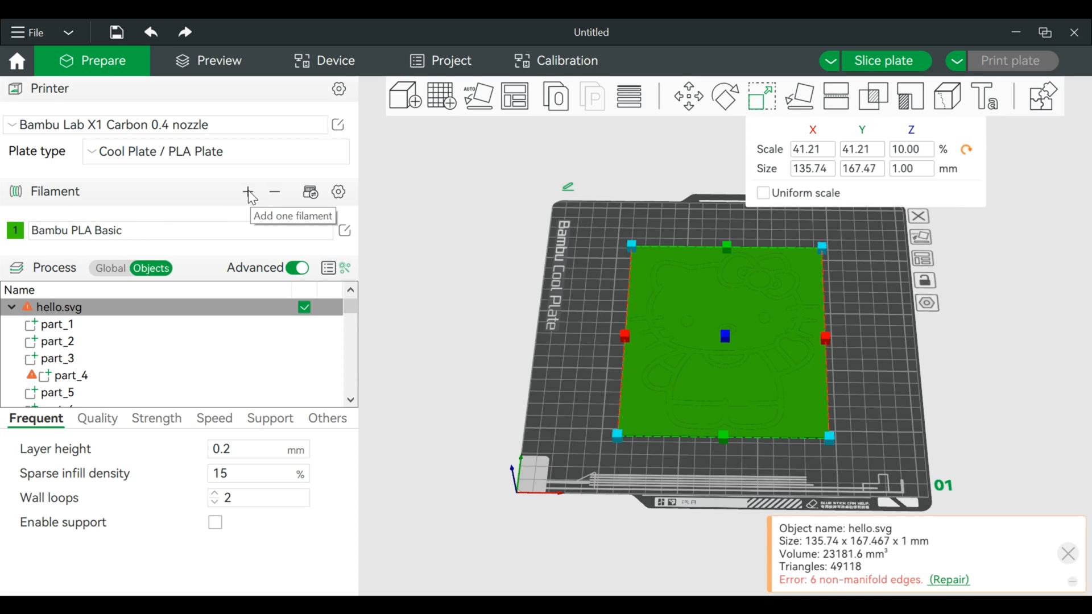
click(249, 193)
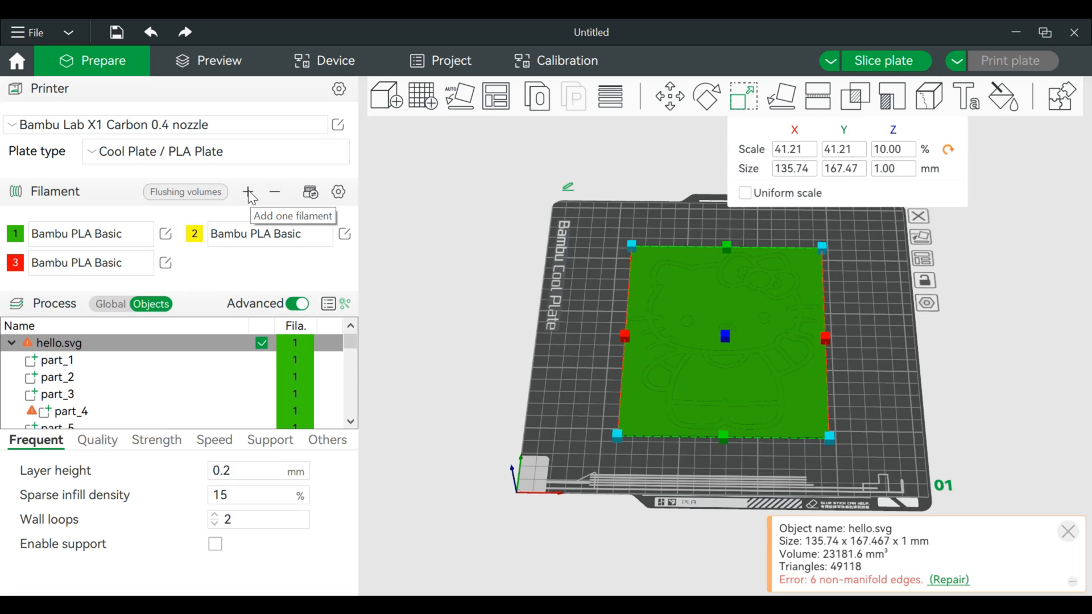
click(248, 192)
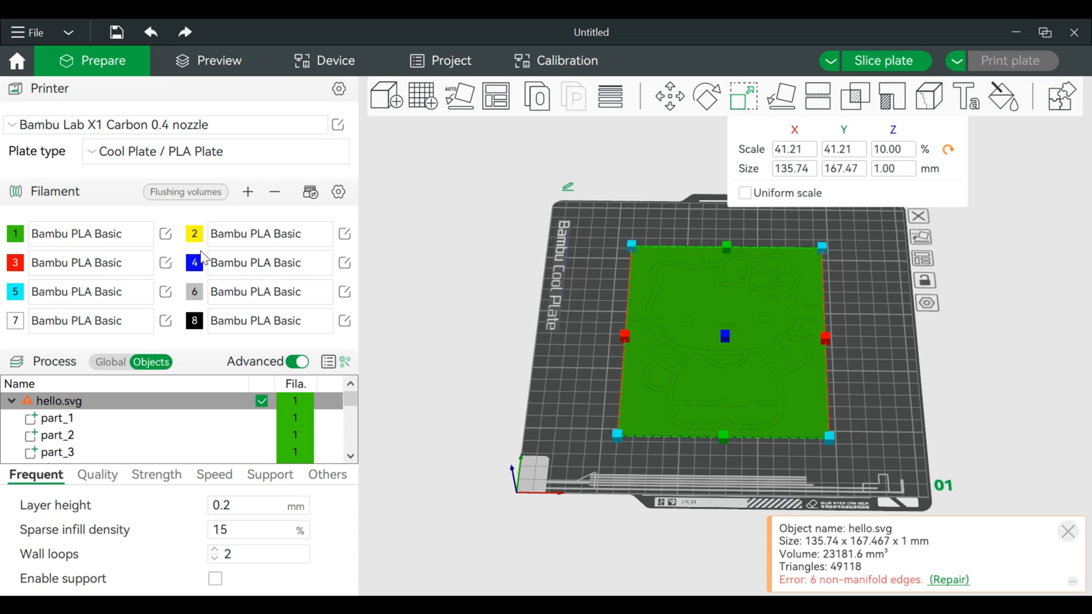
mouse_move(725, 321)
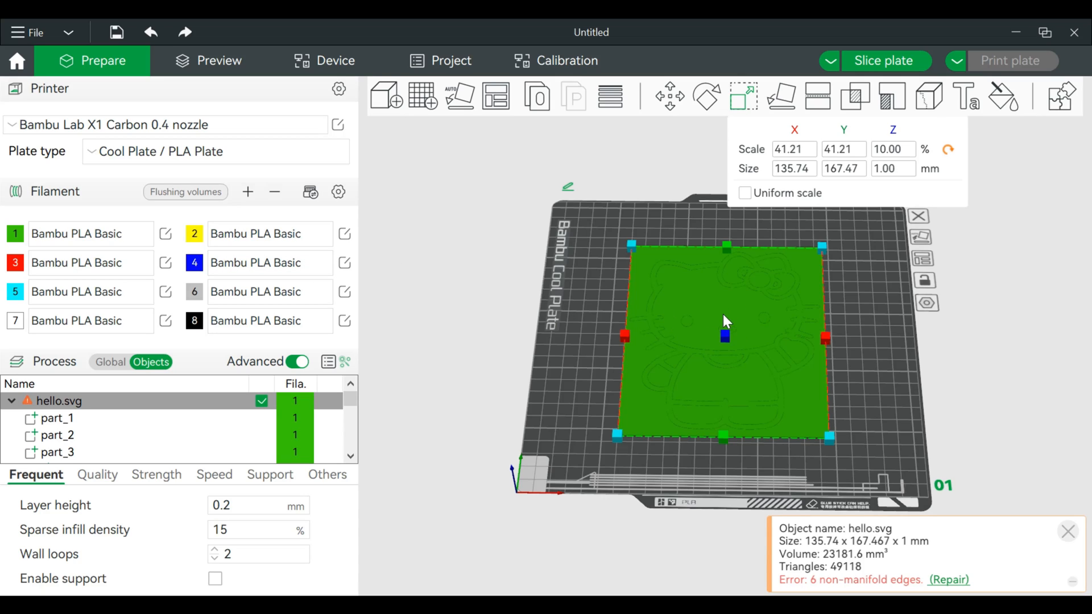
mouse_move(416, 303)
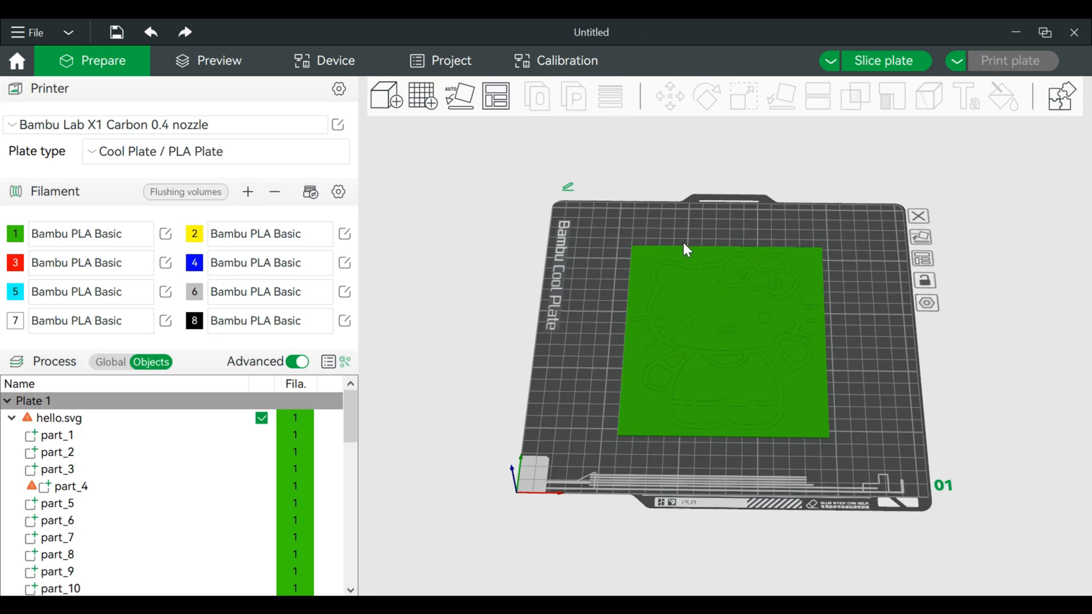
mouse_move(692, 332)
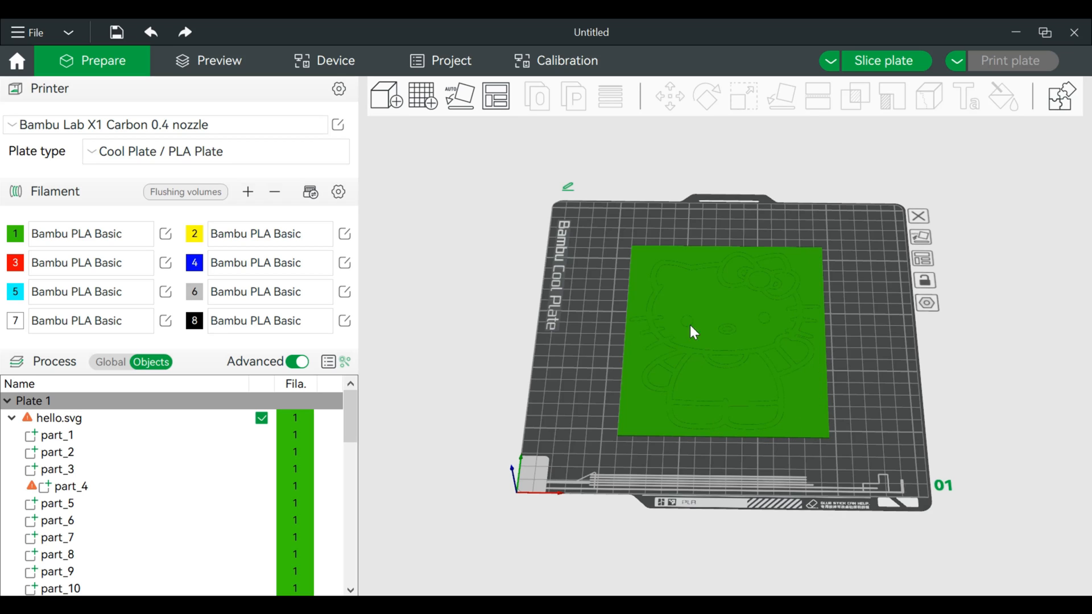
- Split the hello.svg model into separate objects
right_click(693, 332)
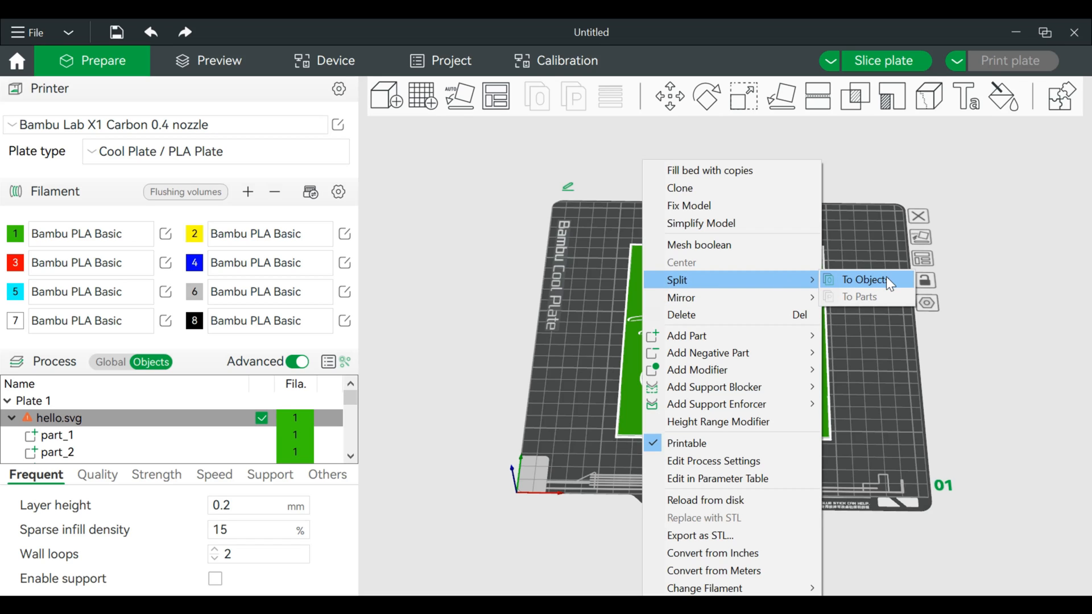
click(863, 280)
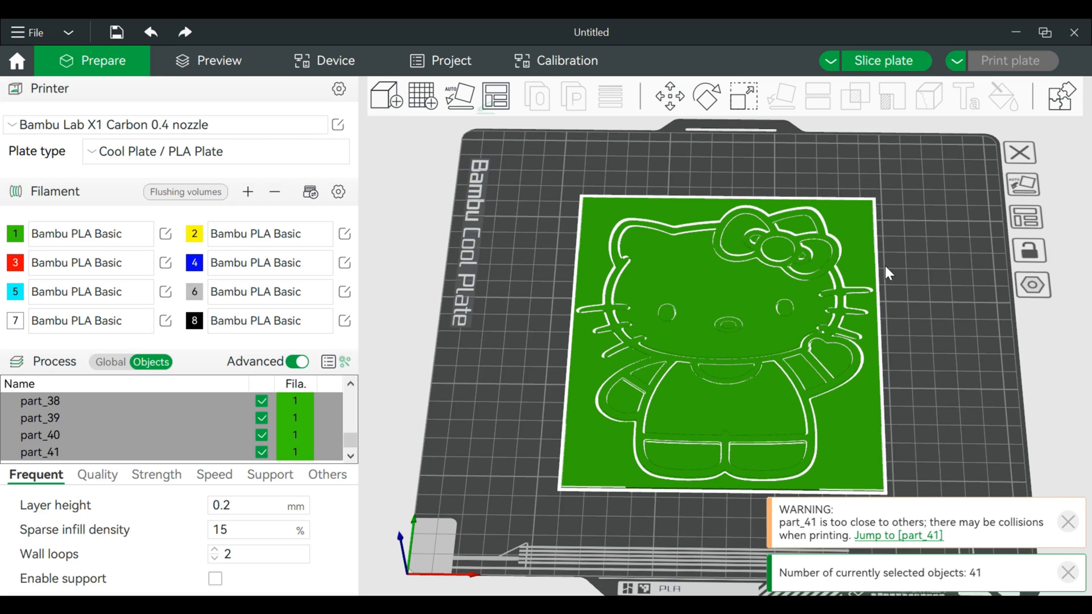
mouse_move(859, 424)
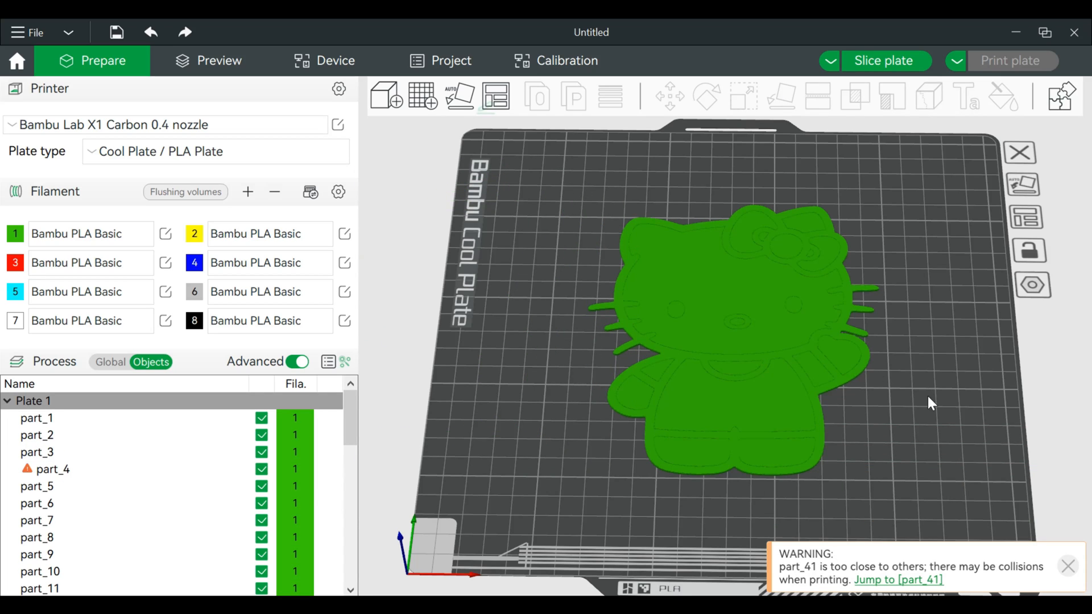
mouse_move(914, 392)
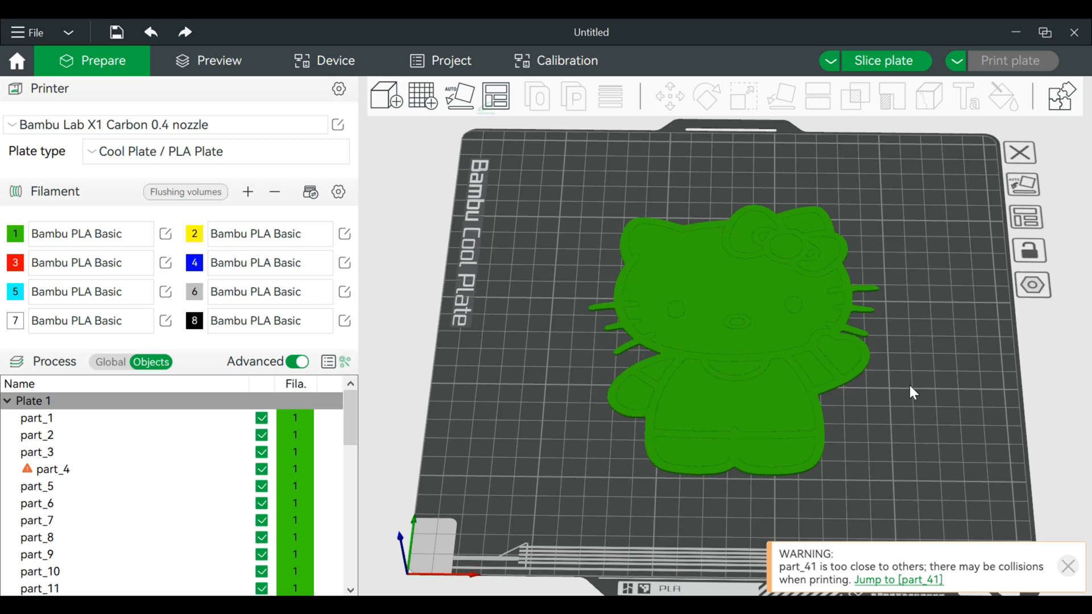
mouse_move(921, 459)
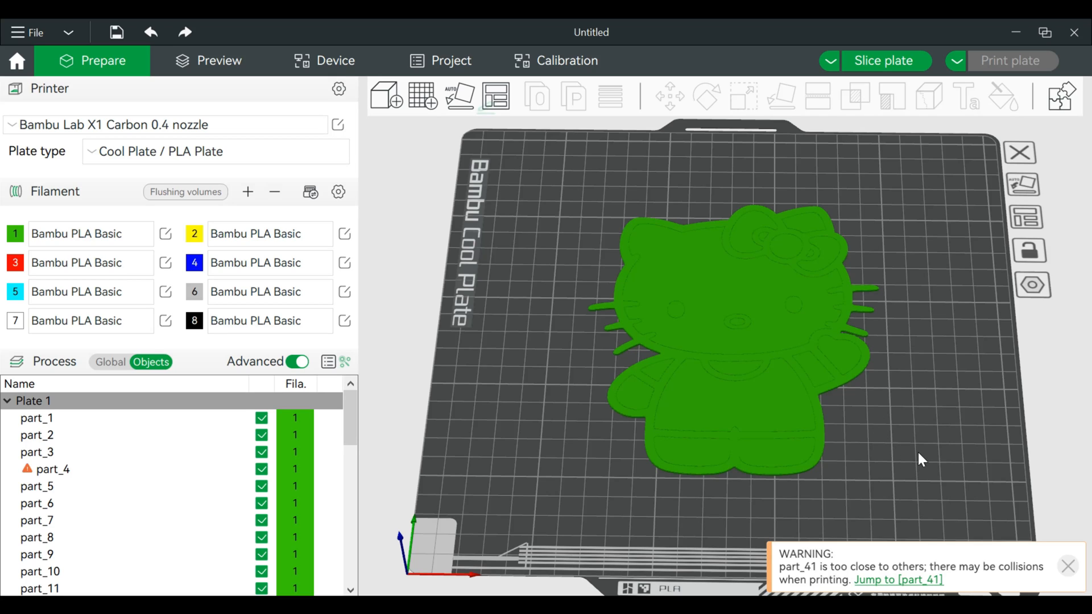
- Select individual Hello Kitty pieces on the plate, including the small piece at the feet
click(887, 432)
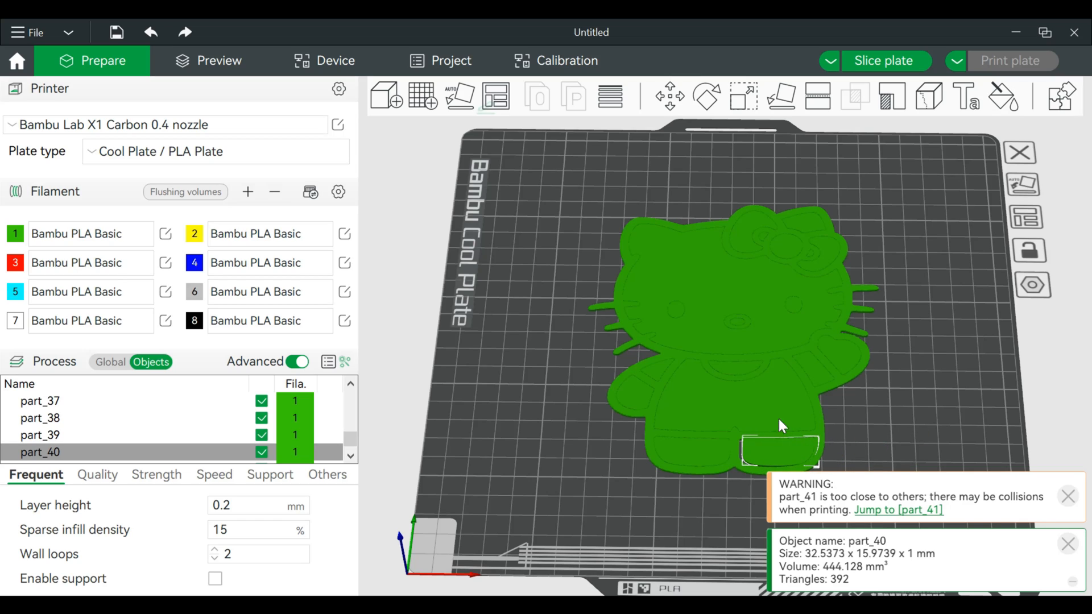
click(151, 32)
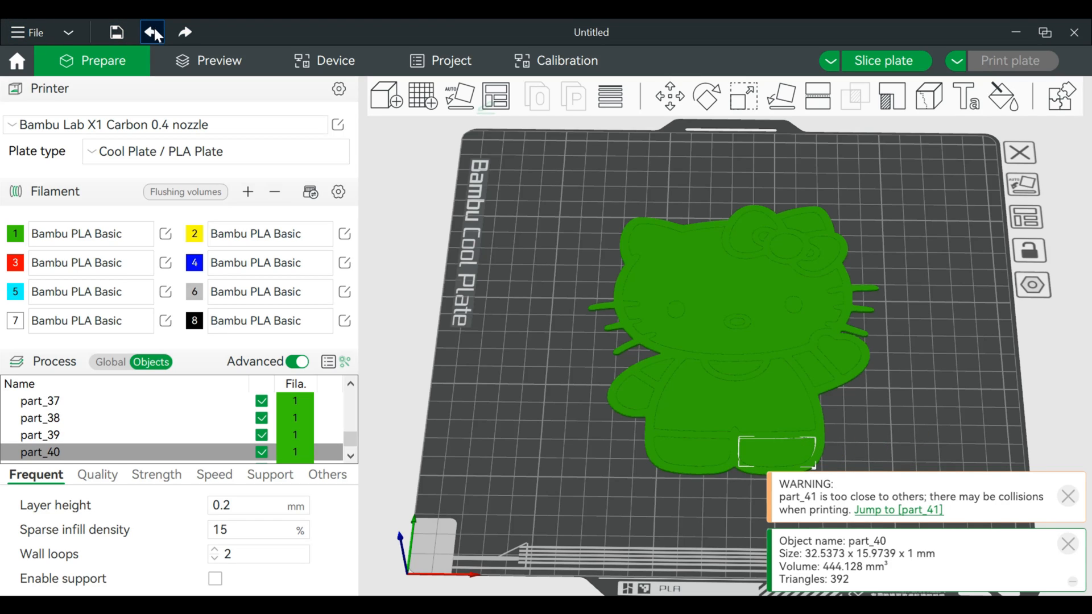
click(152, 32)
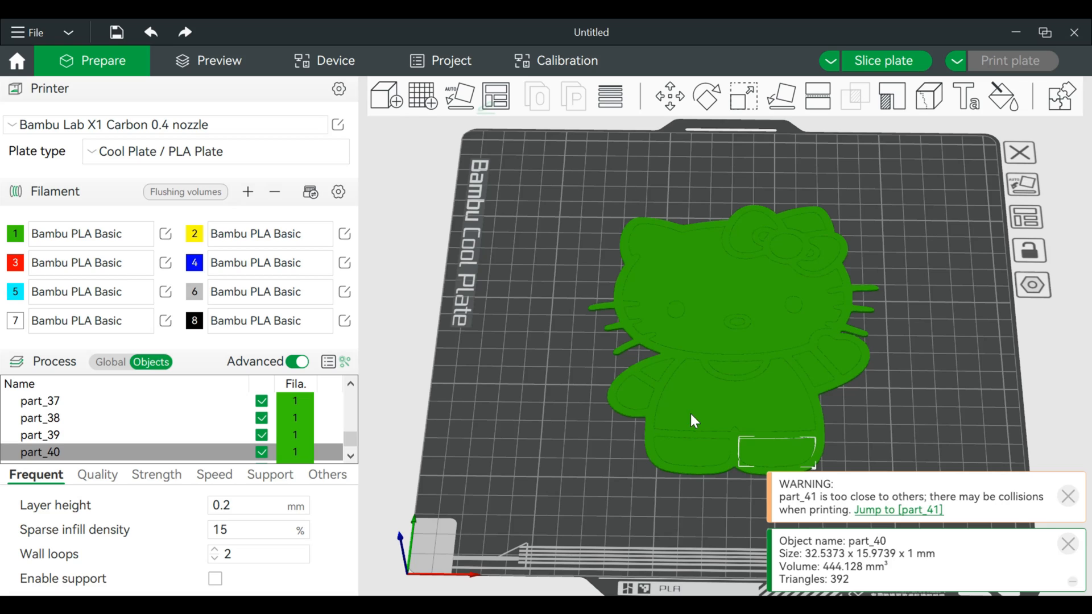
click(692, 420)
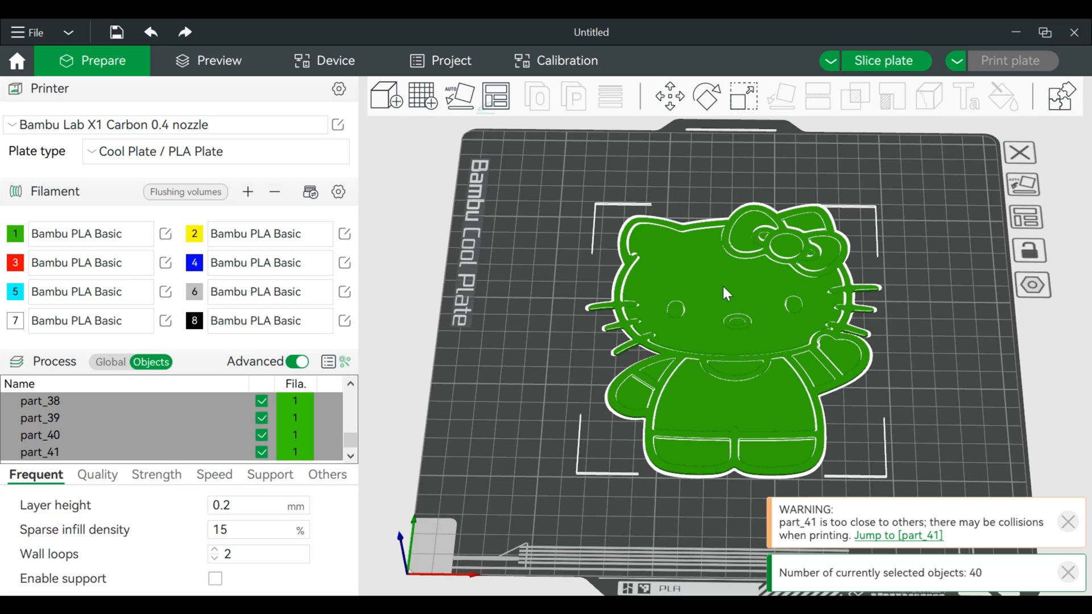
- Assemble the selected Hello Kitty pieces into one Assembly object
right_click(724, 293)
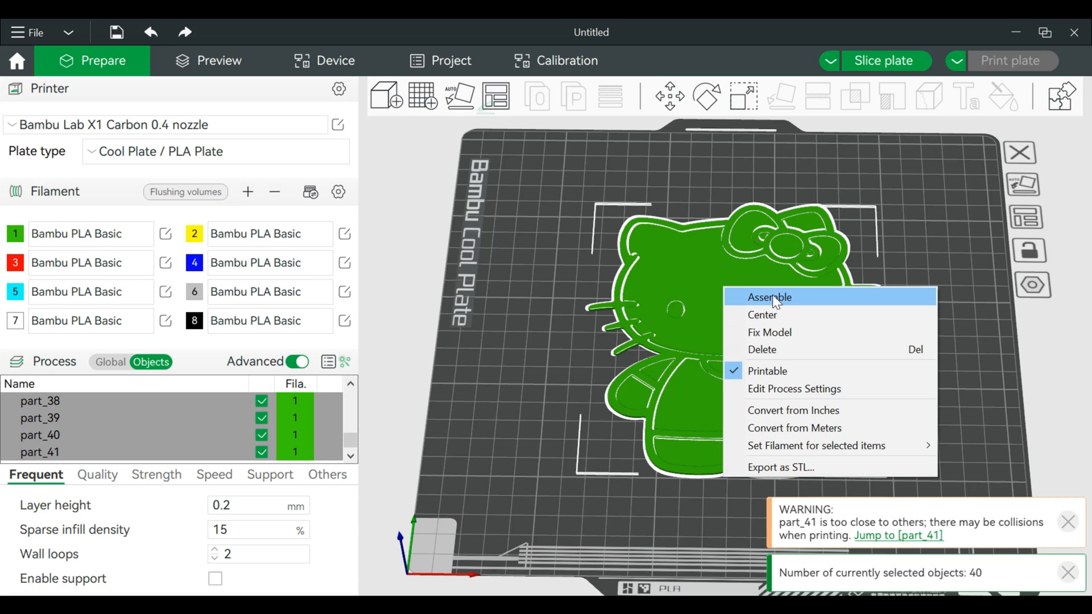
click(769, 297)
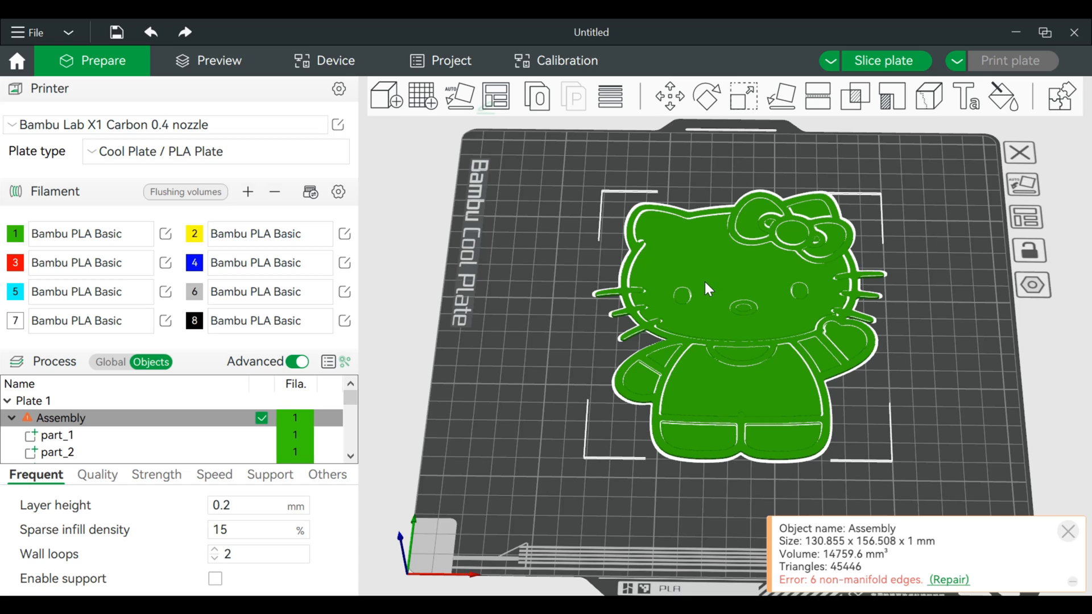
right_click(706, 289)
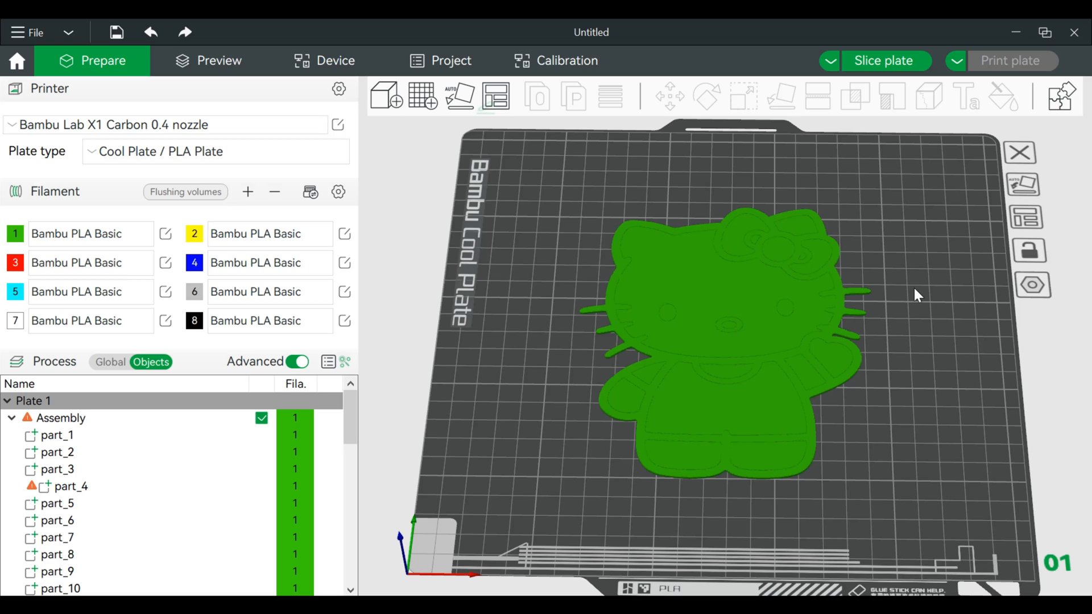
mouse_move(92, 289)
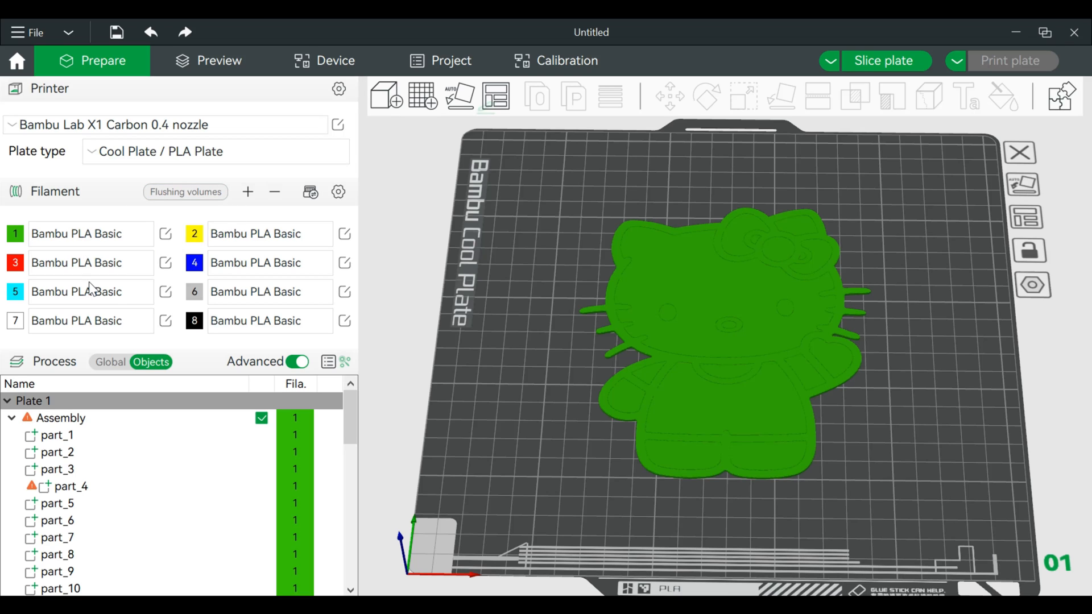
- Sync the filament list with the AMS's five PLA Basic slots and select the whole Assembly object
click(310, 193)
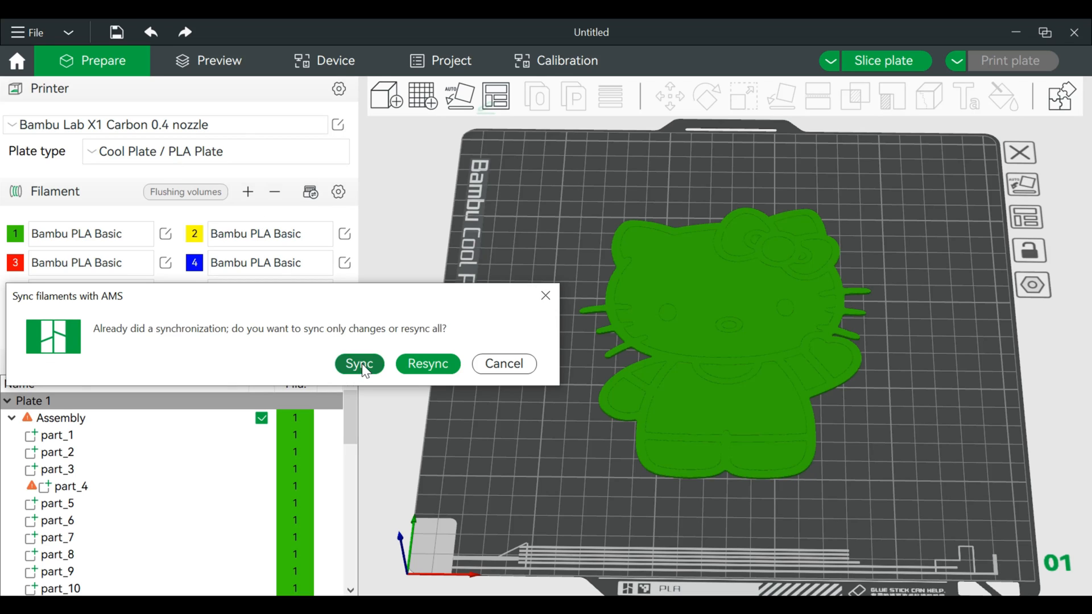
click(359, 363)
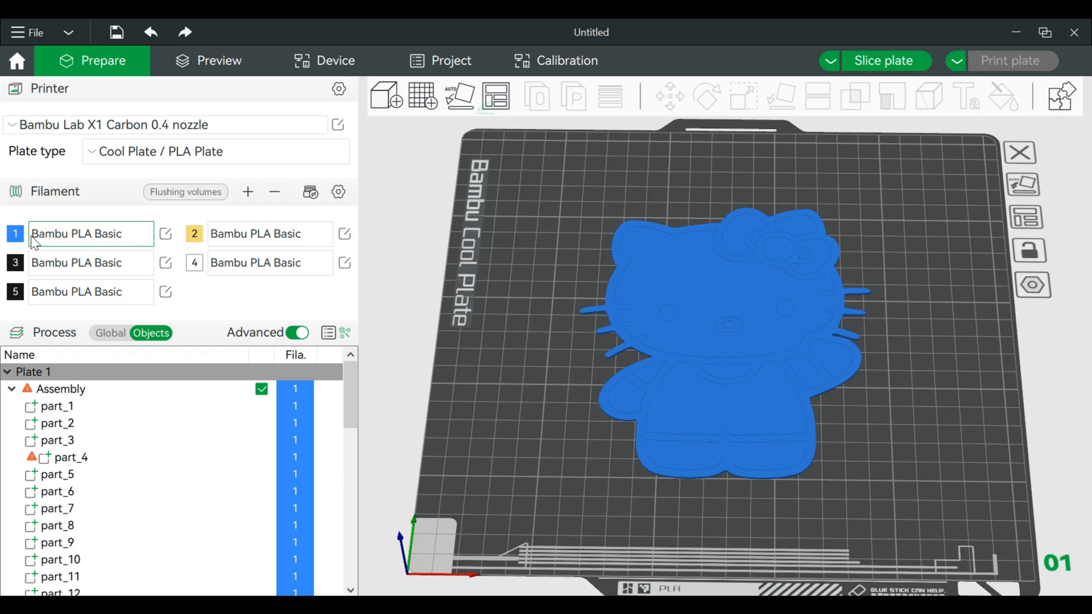
mouse_move(195, 262)
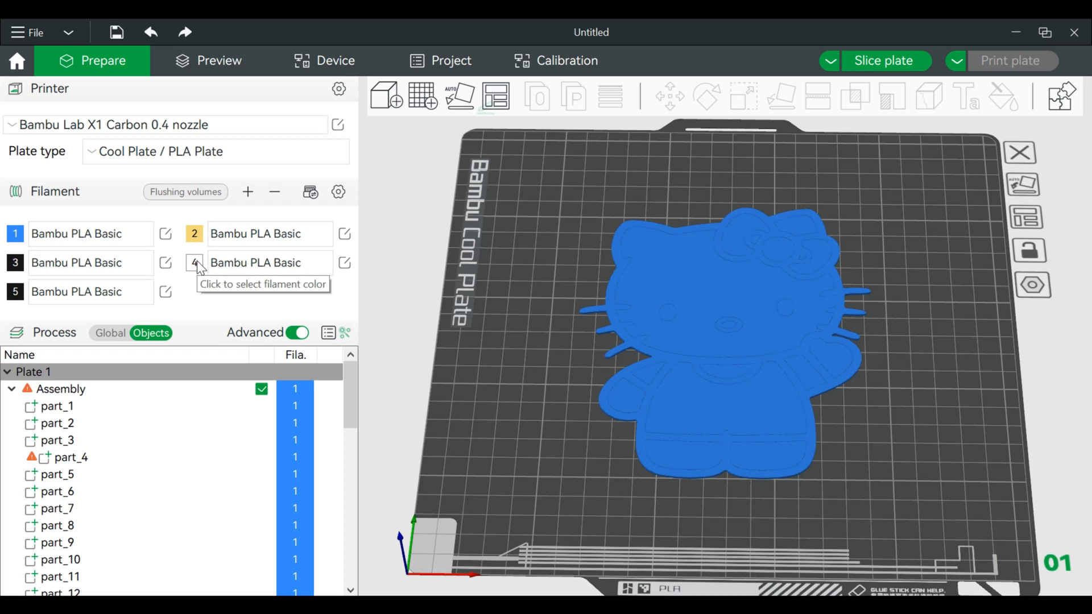
mouse_move(28, 283)
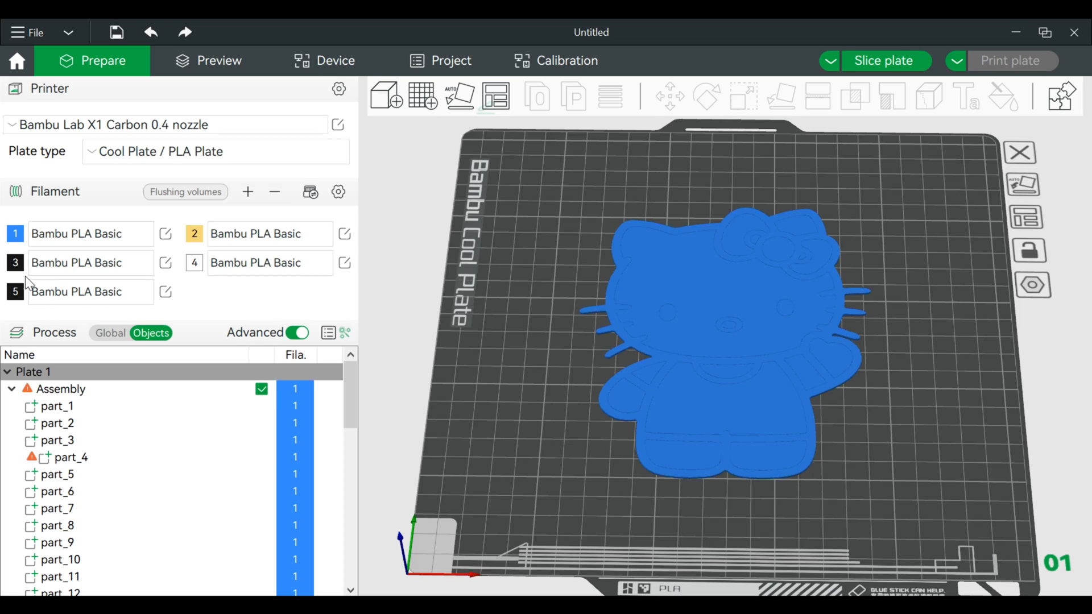
mouse_move(19, 307)
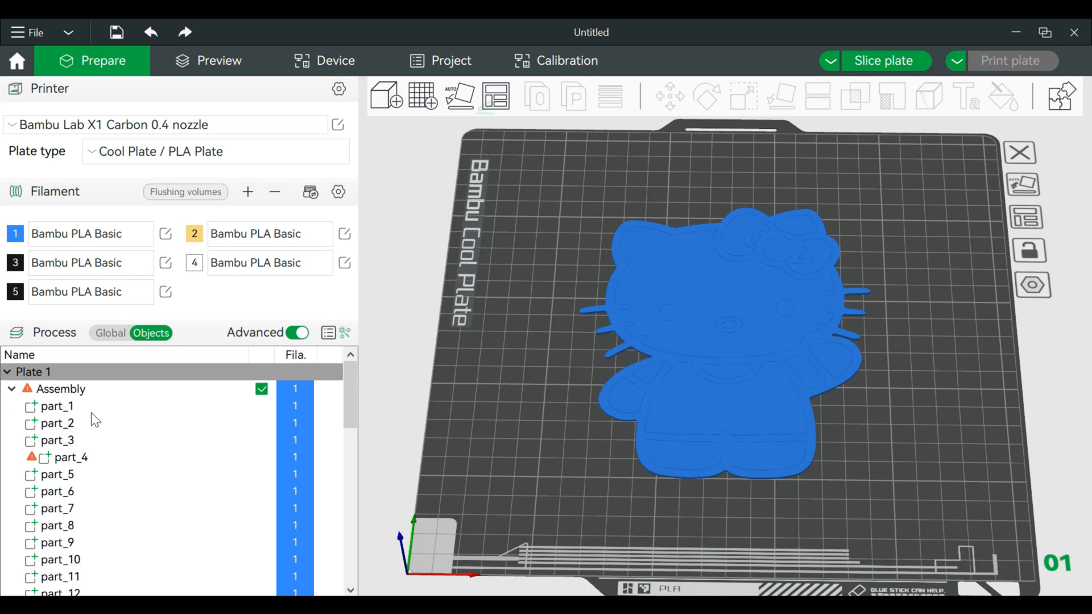
mouse_move(95, 418)
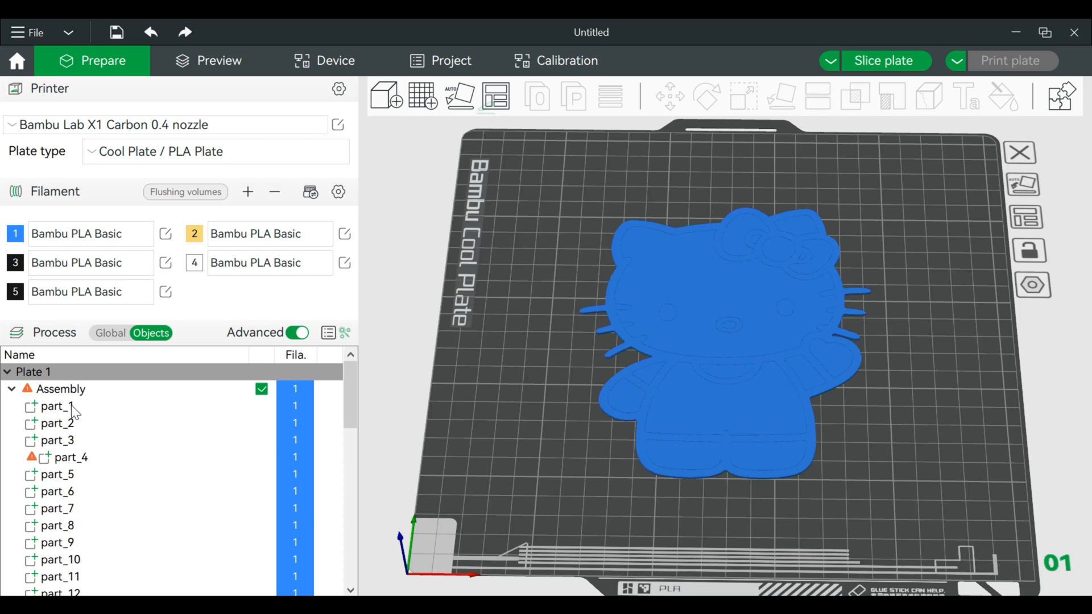
click(62, 407)
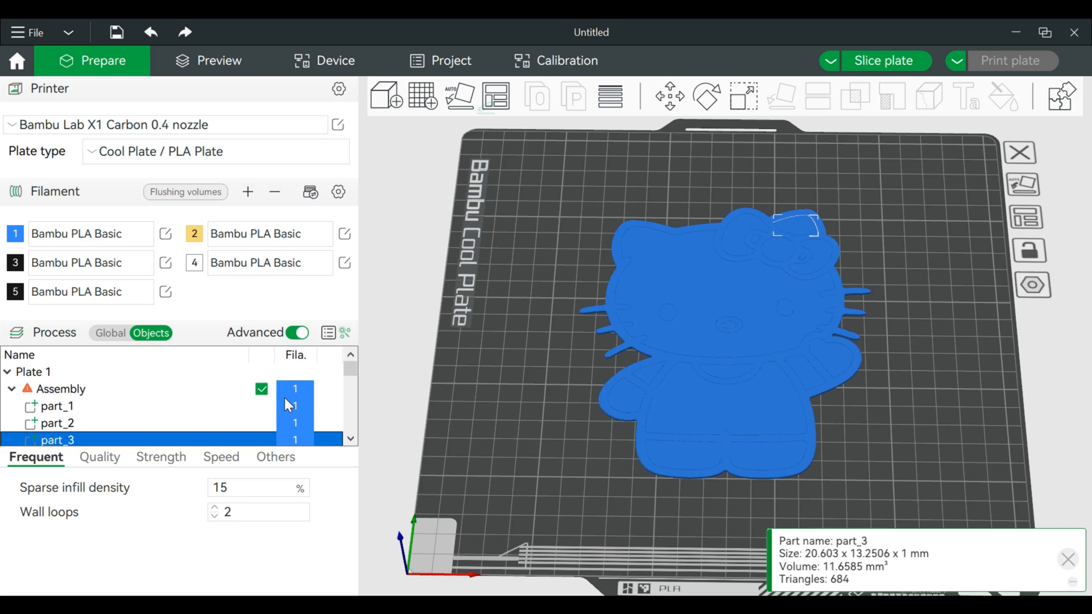
click(63, 389)
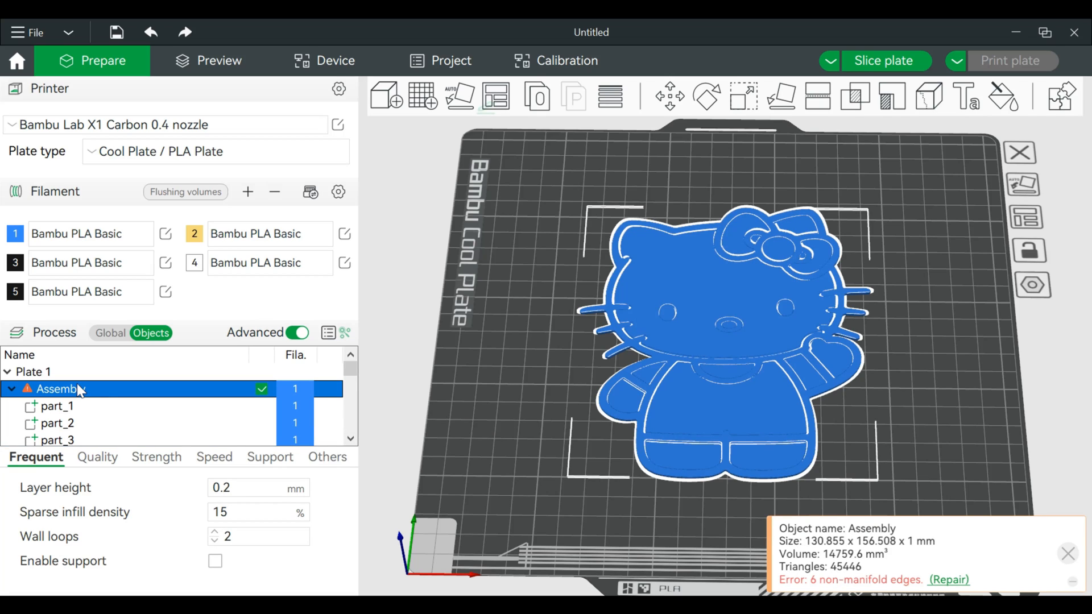
mouse_move(724, 252)
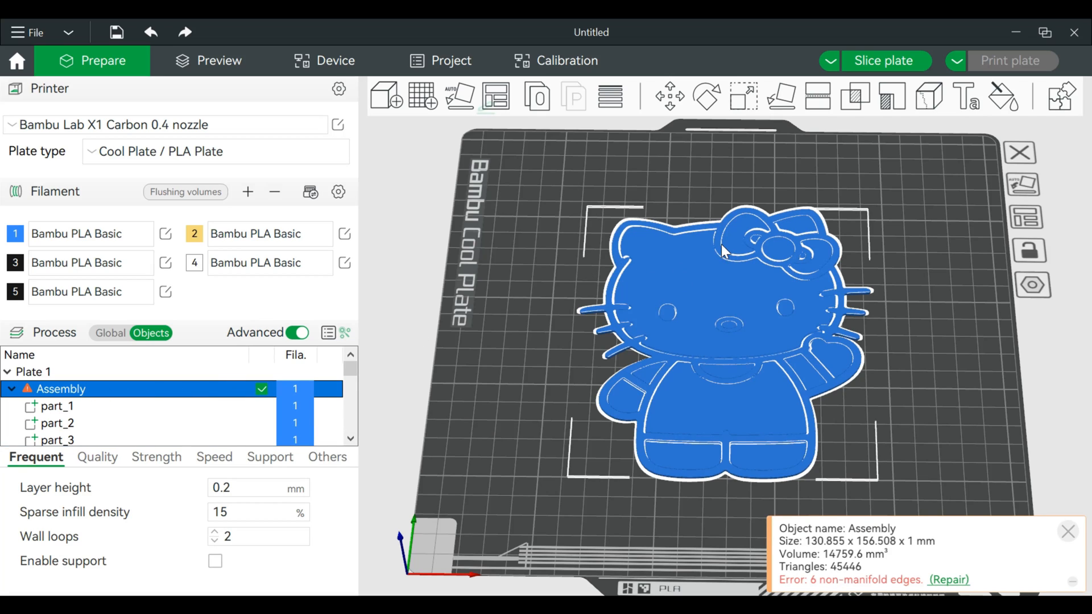
- Change the whole Assembly to filament 3 so Hello Kitty turns black, then enter Color painting
right_click(56, 389)
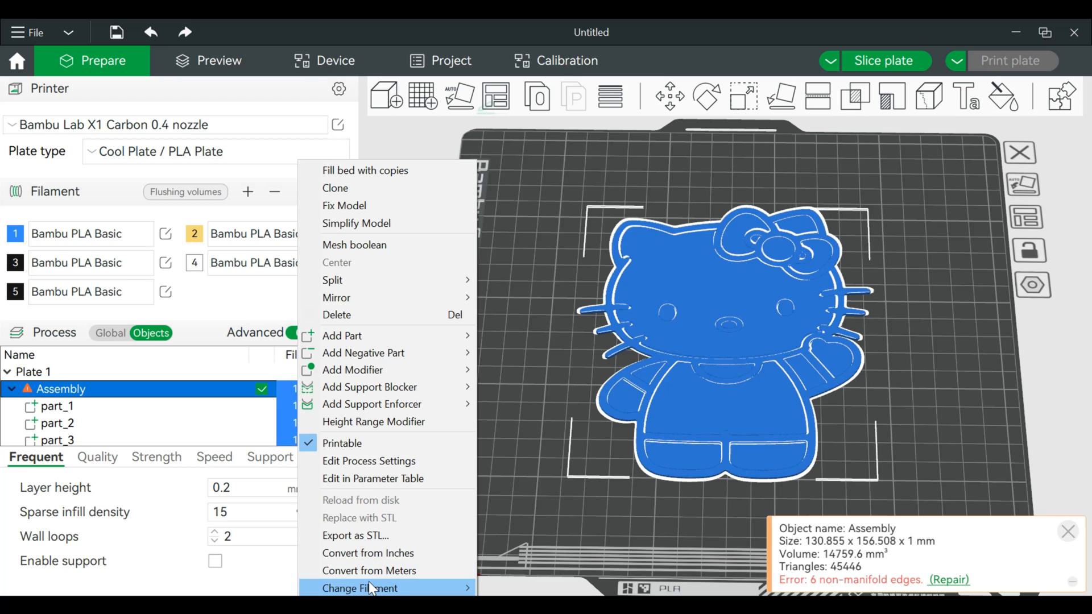
mouse_move(360, 589)
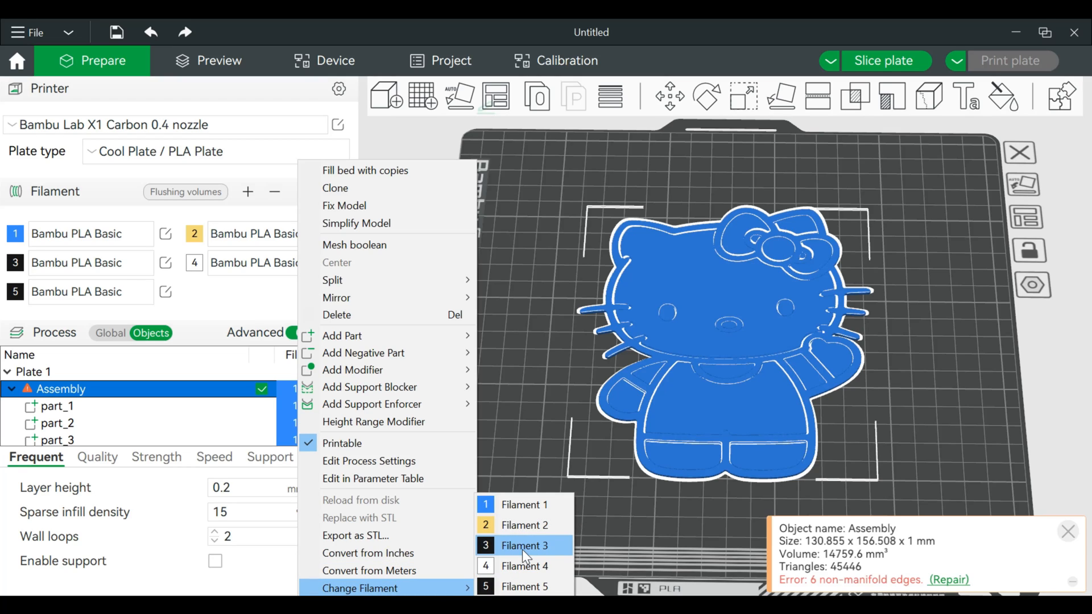
click(524, 545)
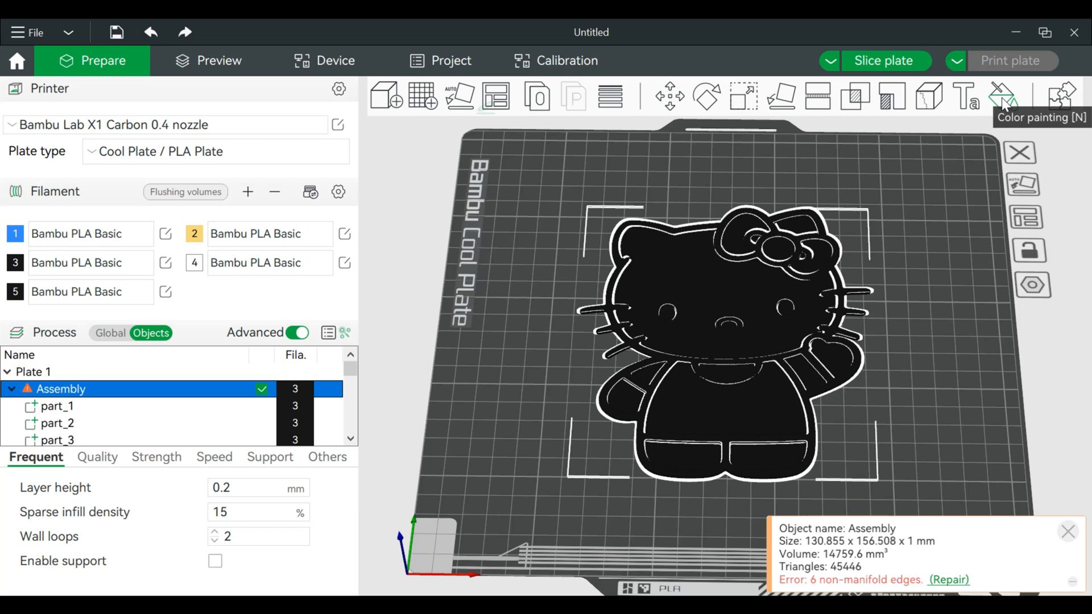
click(1003, 96)
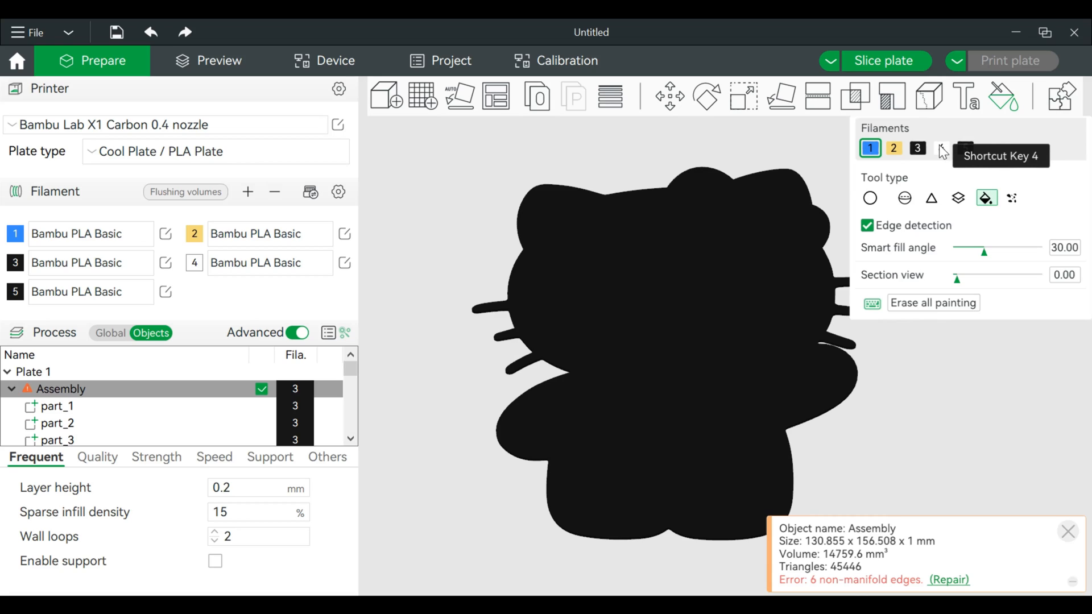
- Fill the right foot with white filament 4 and the nose with yellow filament 2
click(941, 149)
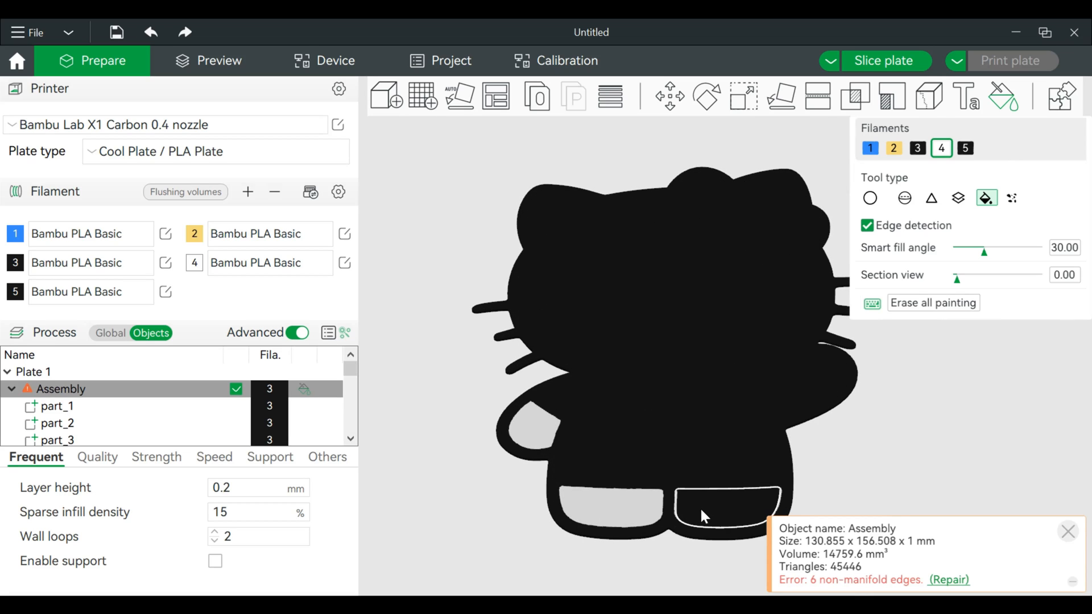
click(700, 515)
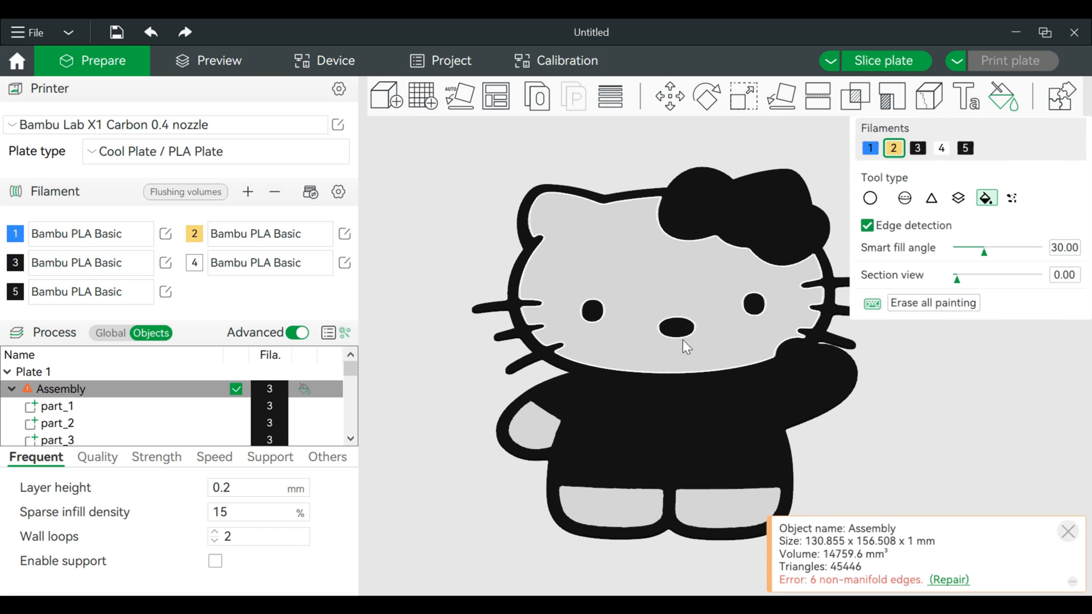
click(684, 329)
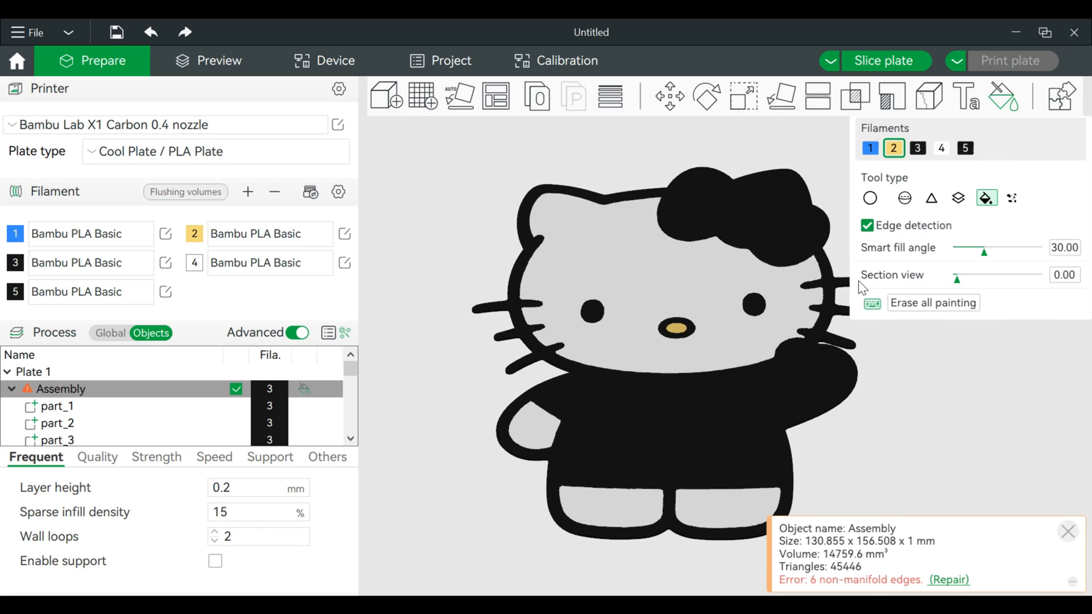
- Fill the bow and shirt with blue filament 1, then the shirt collar with white
click(870, 148)
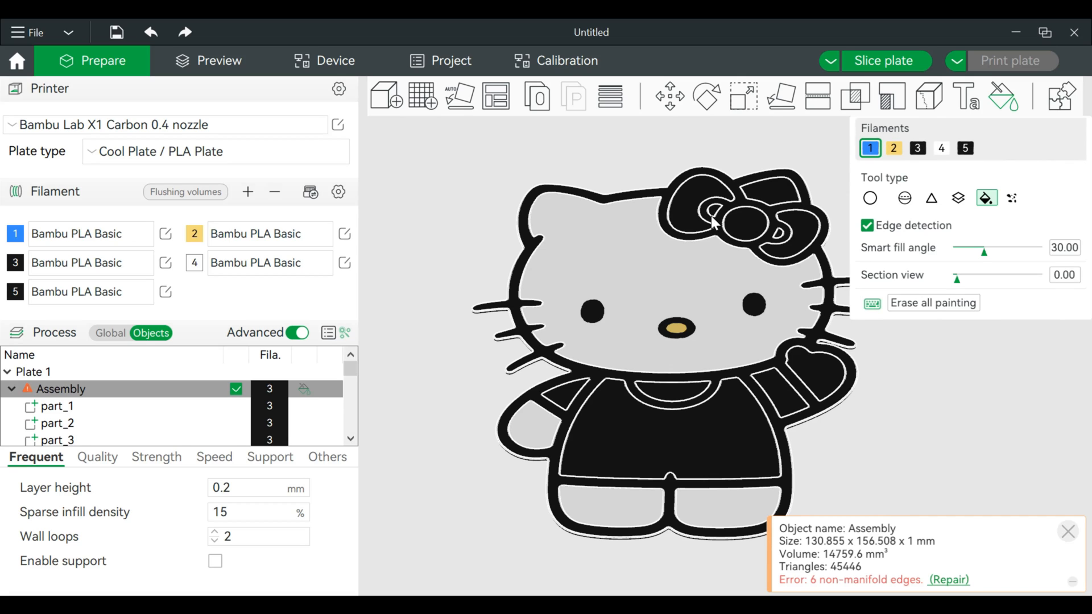
click(710, 213)
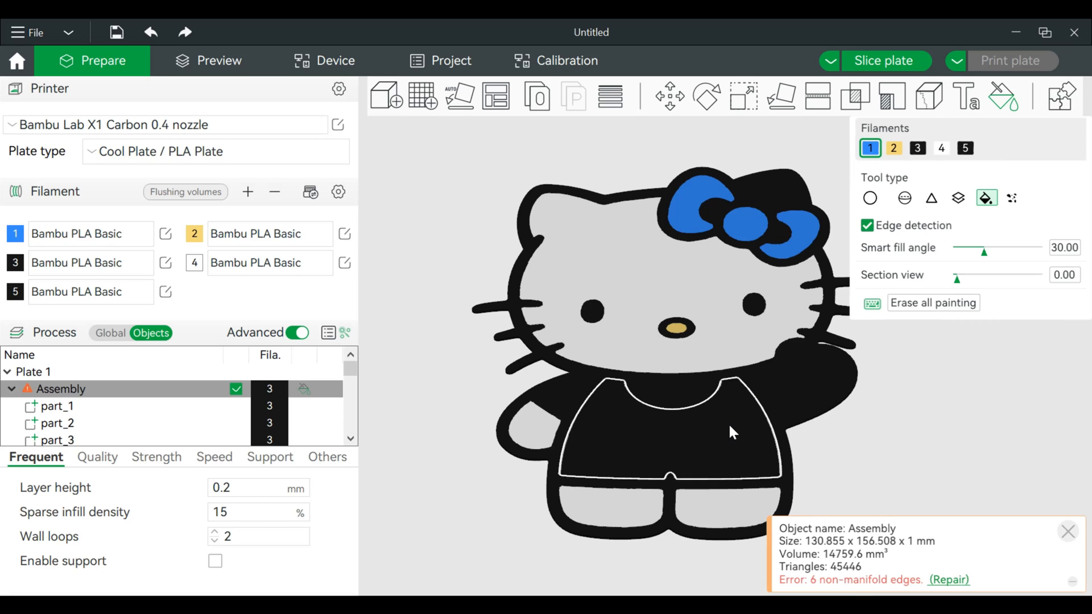
click(669, 418)
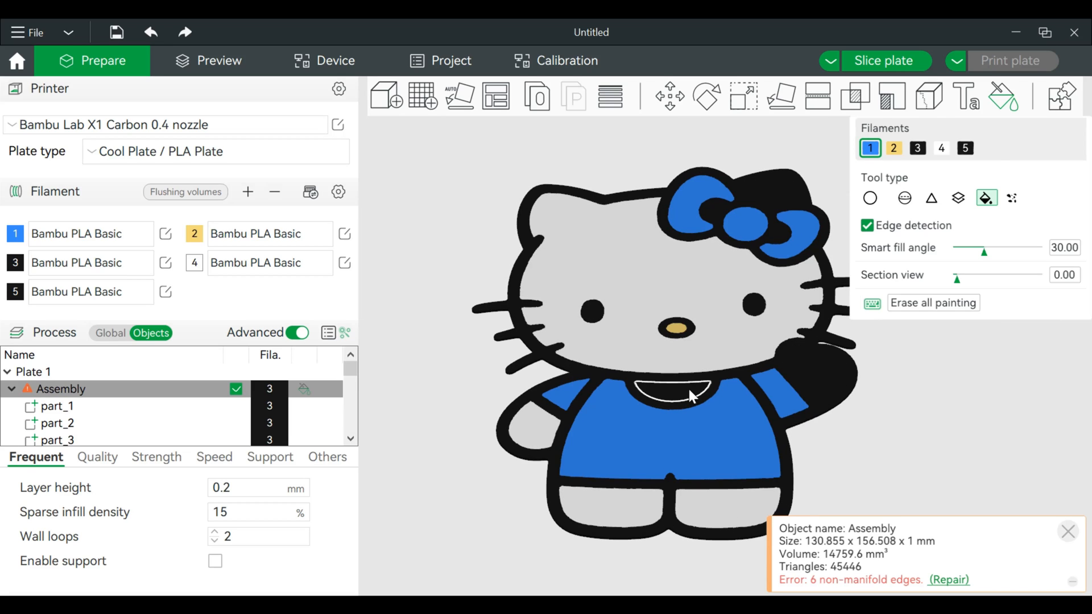
click(673, 397)
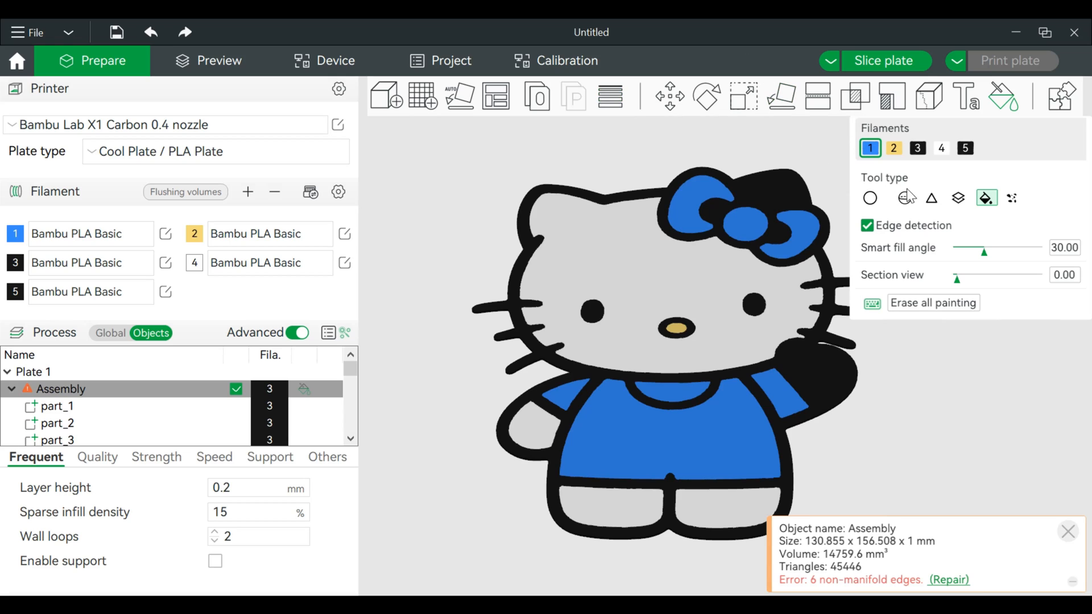
click(940, 148)
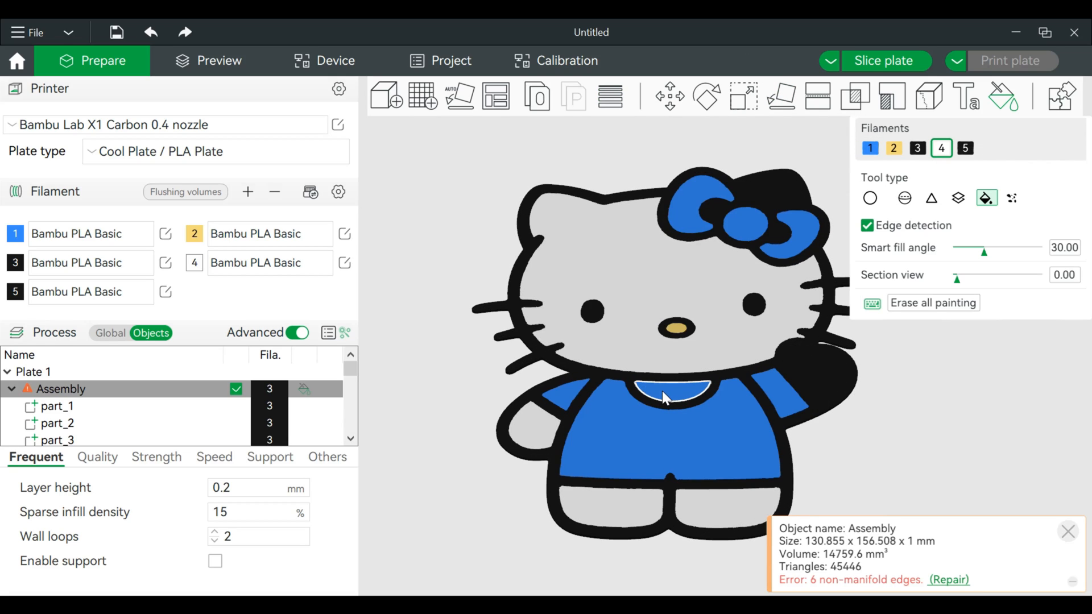
click(667, 397)
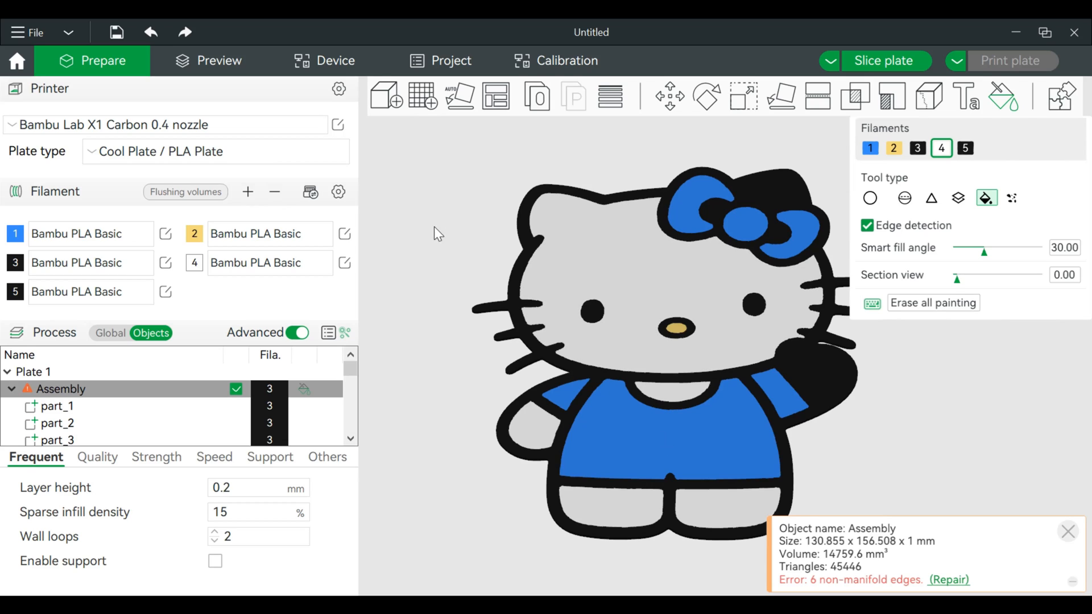
mouse_move(510, 199)
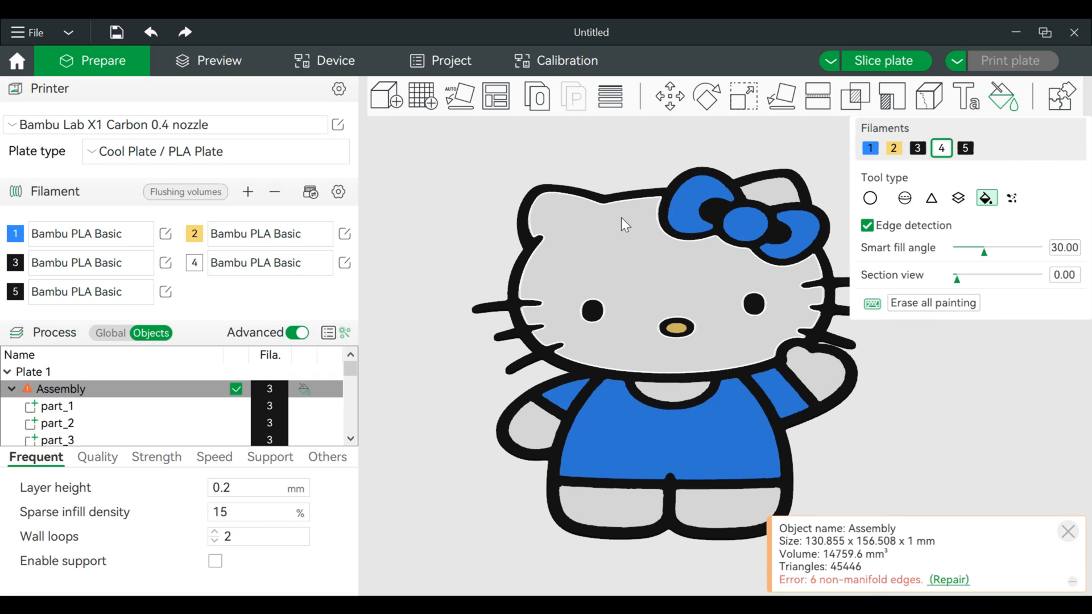
mouse_move(593, 259)
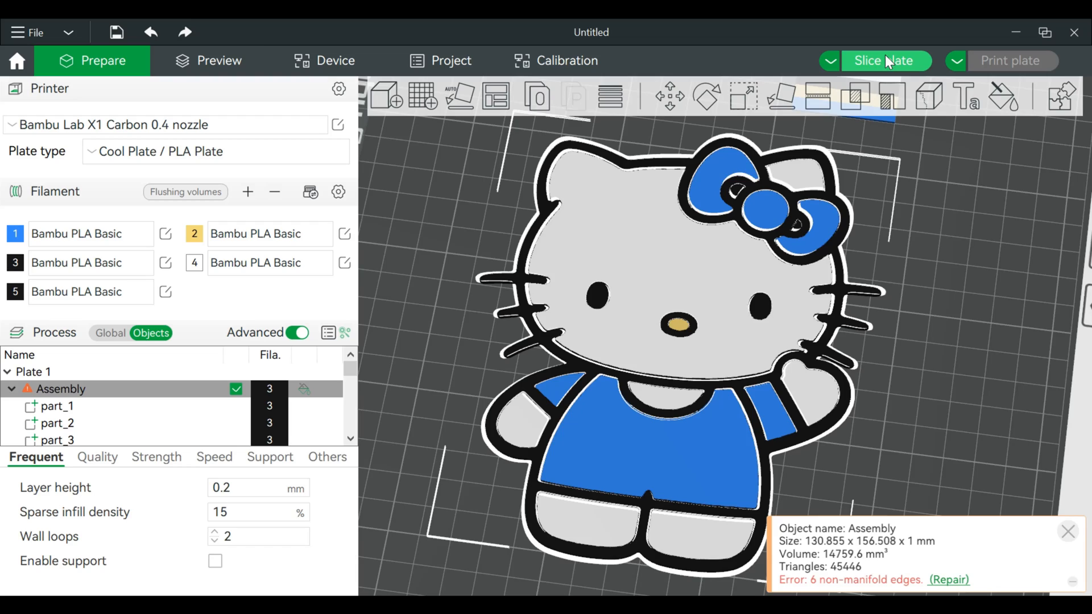
- Slice the painted keychain and review its 22.07 g filament usage and 51m17s print time
click(887, 61)
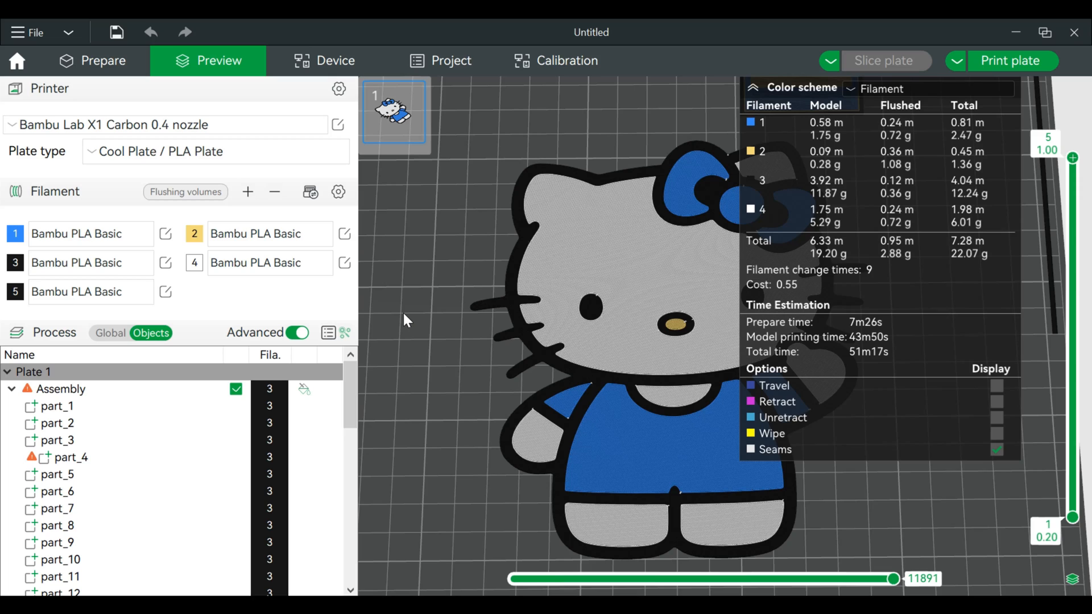
click(94, 61)
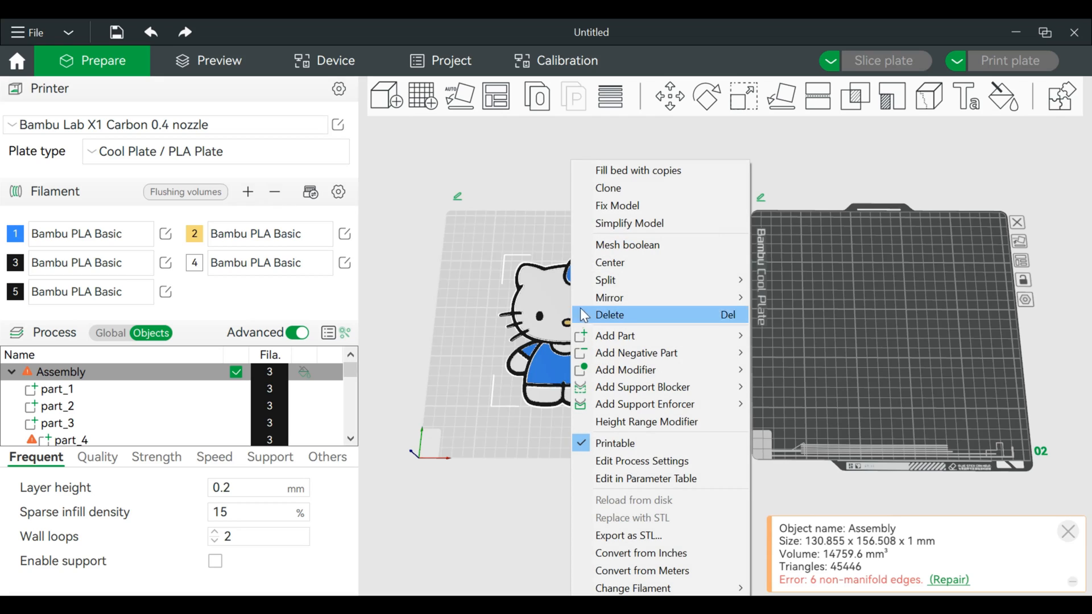
mouse_move(615, 188)
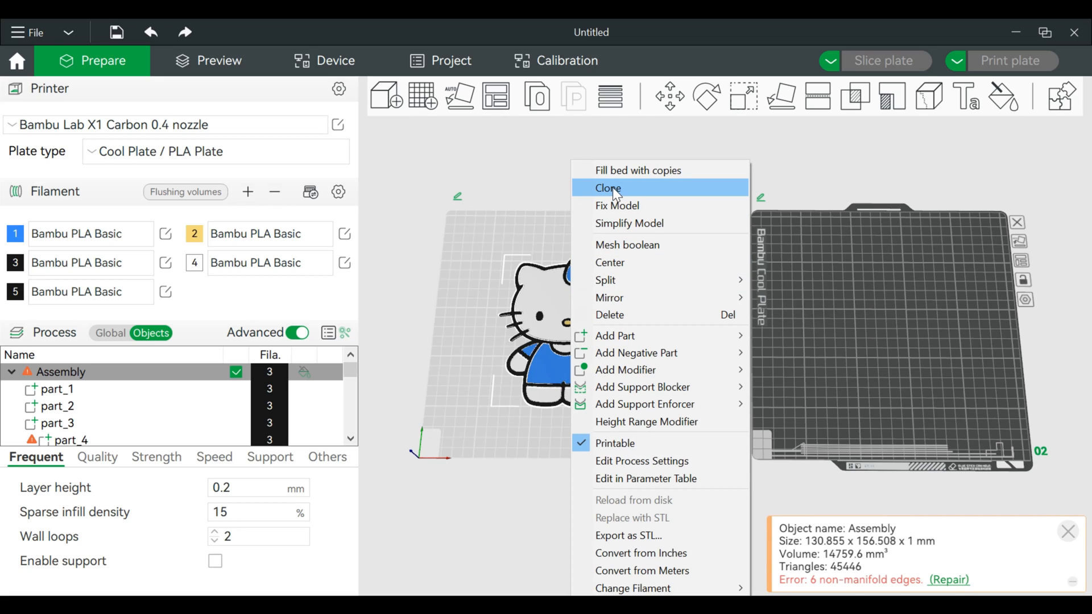
- Clone the painted Hello Kitty assembly with 1 copy onto a second plate
click(607, 188)
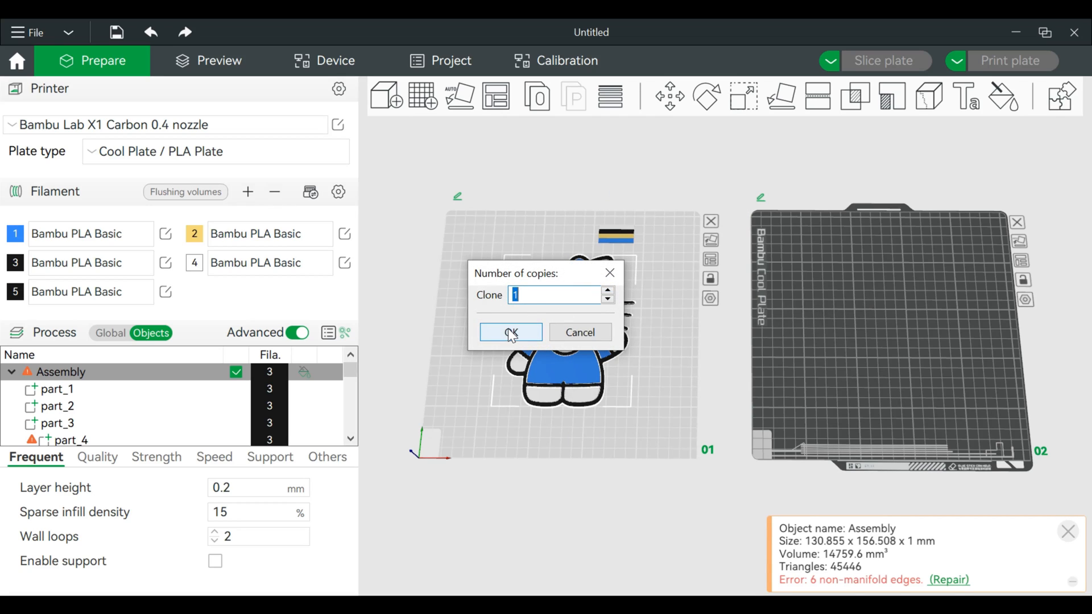
click(510, 333)
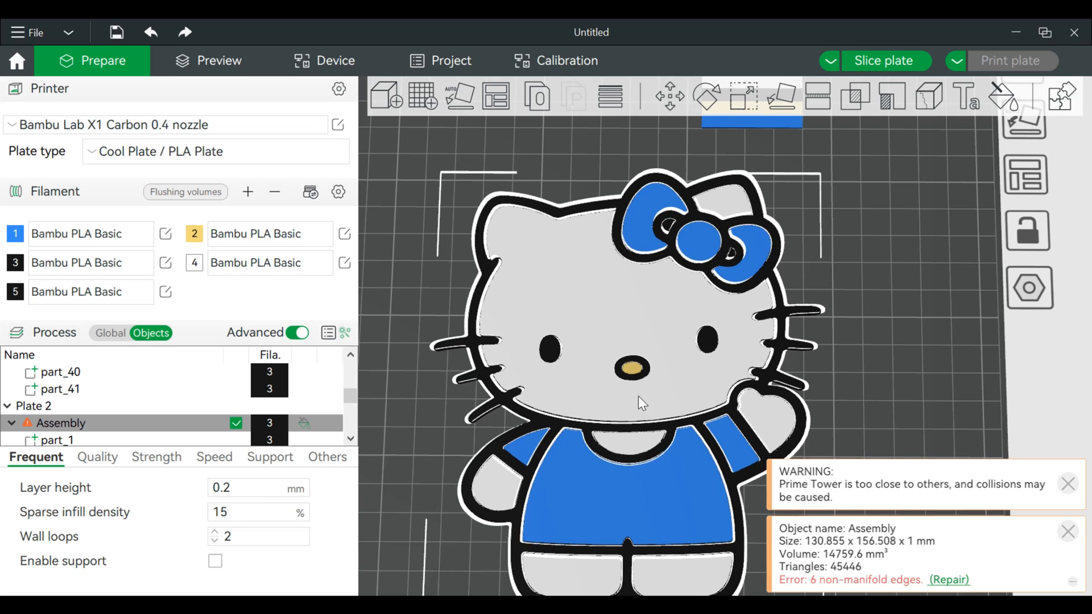
- Centre the keychain on its plate and add a Generic Cylinder negative part to the assembly
right_click(641, 403)
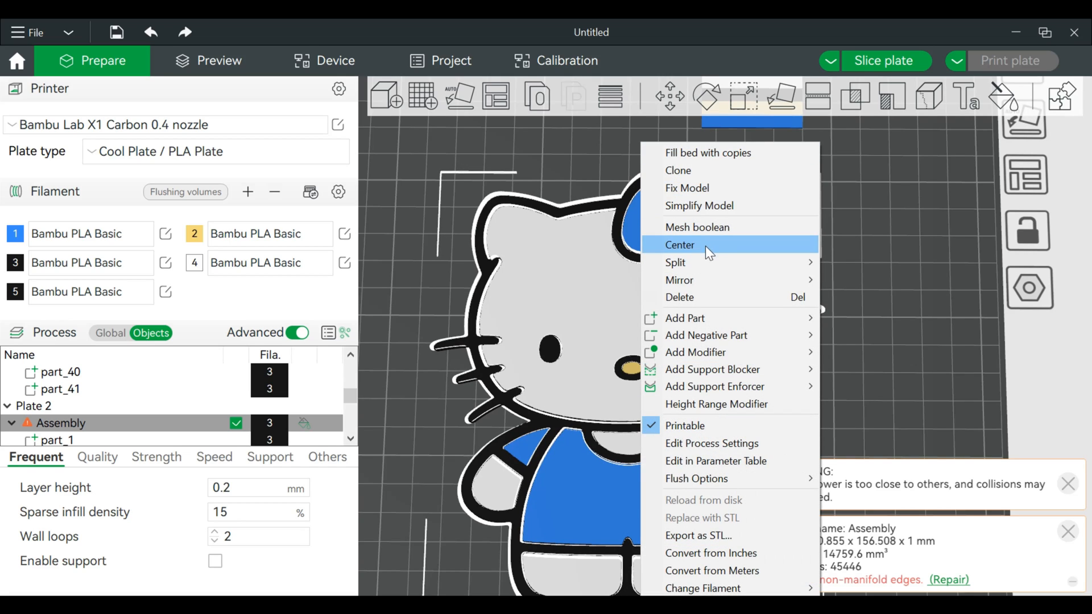
click(679, 244)
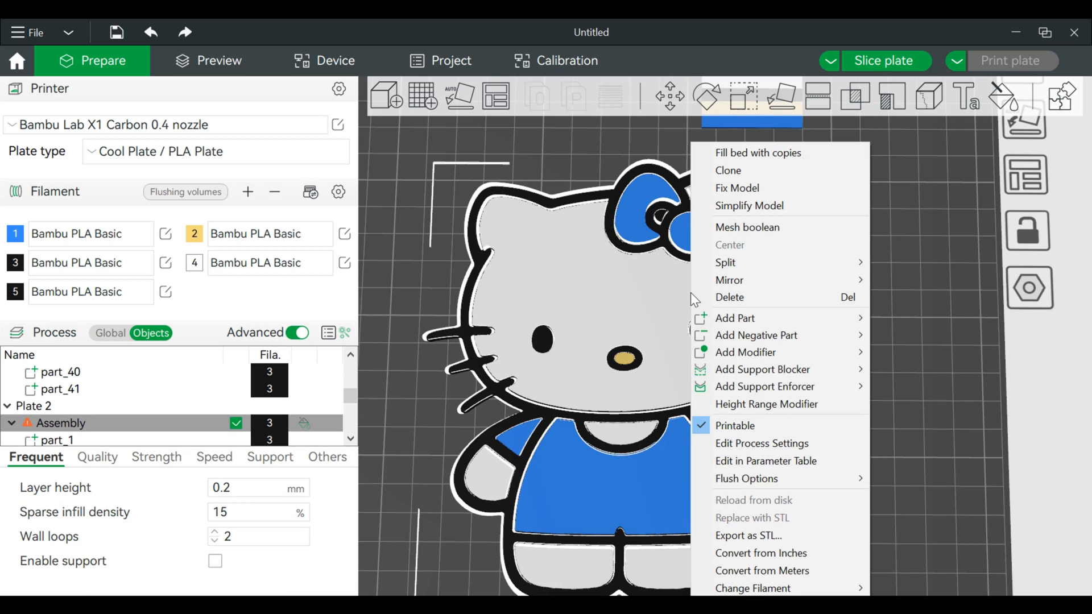
mouse_move(749, 189)
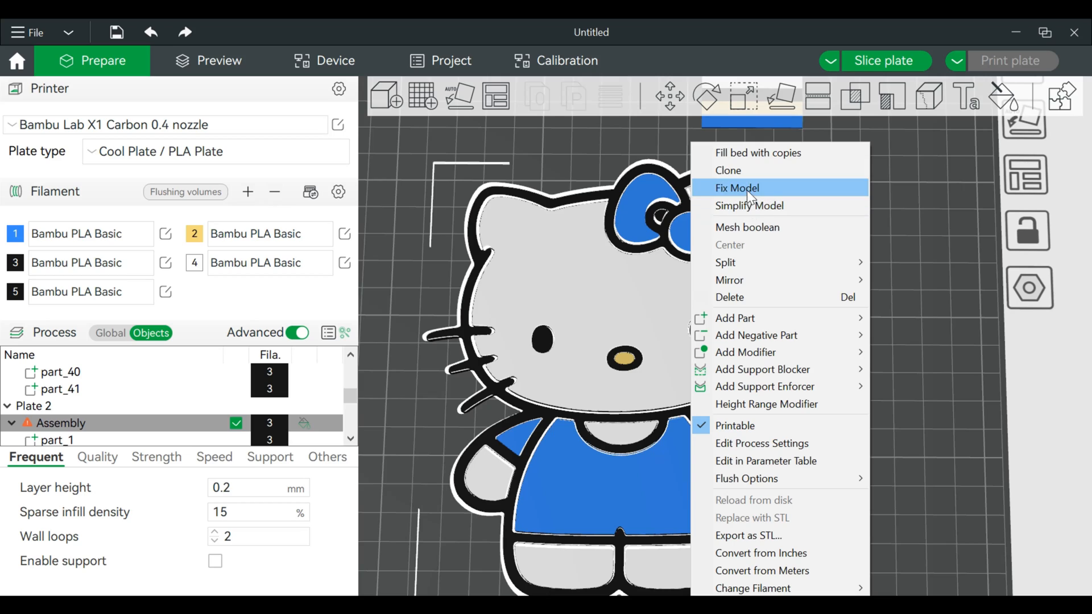
mouse_move(735, 318)
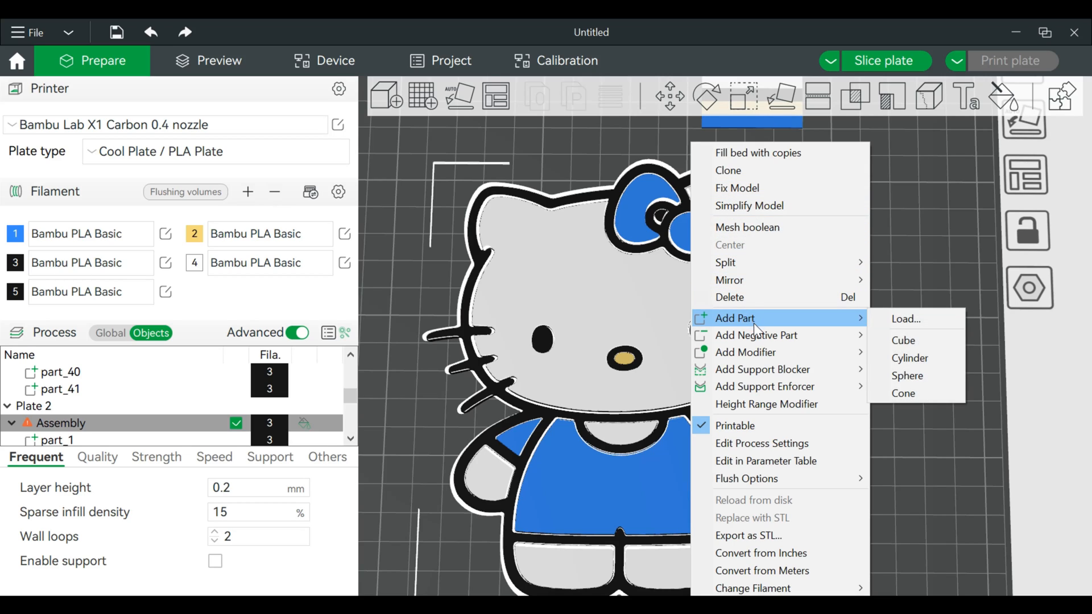
mouse_move(755, 335)
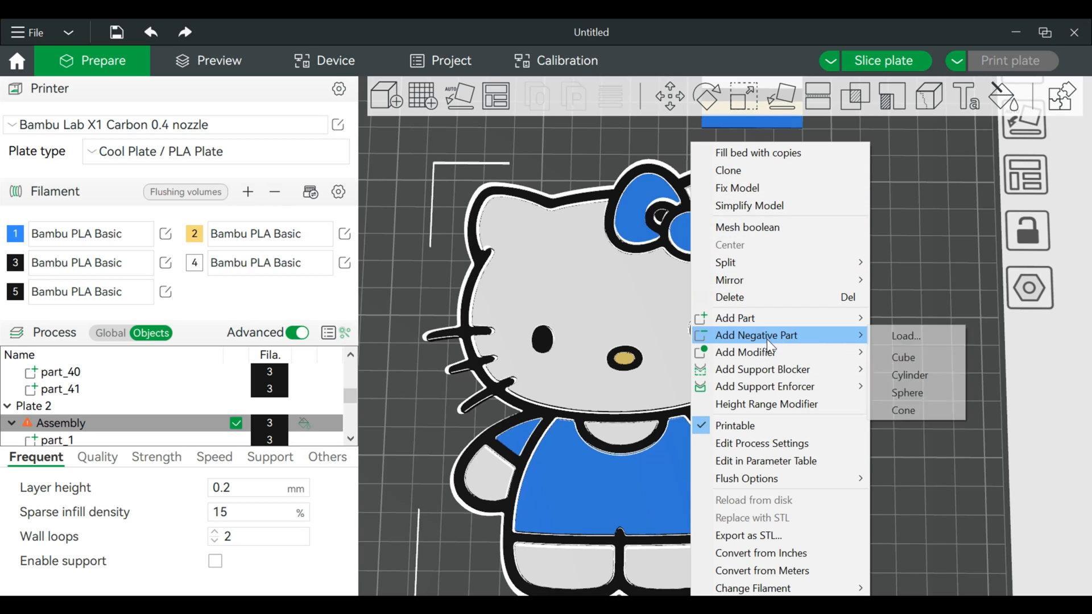
mouse_move(919, 336)
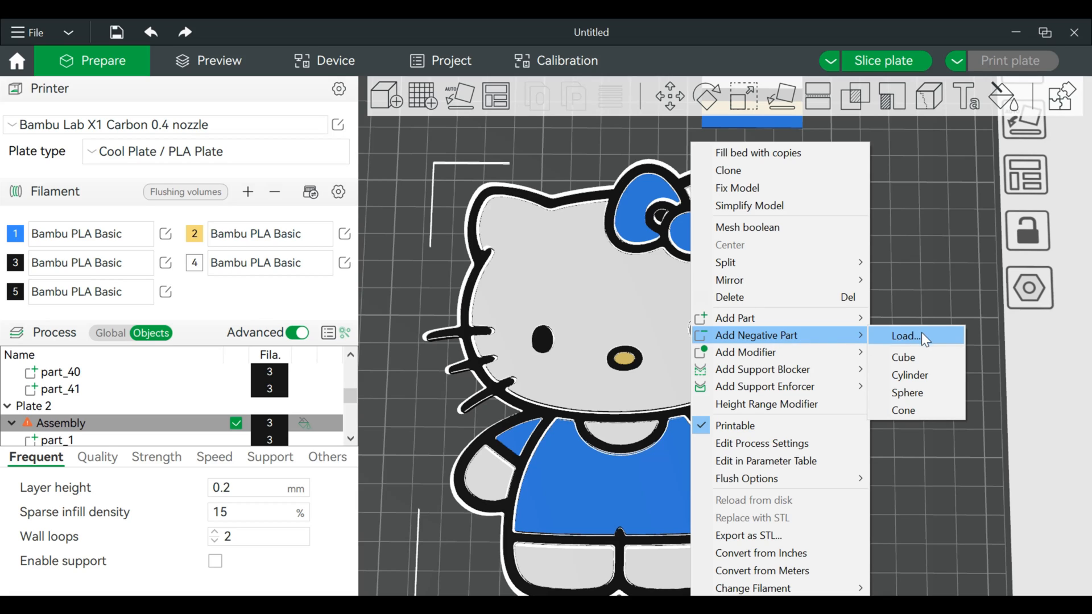
mouse_move(912, 374)
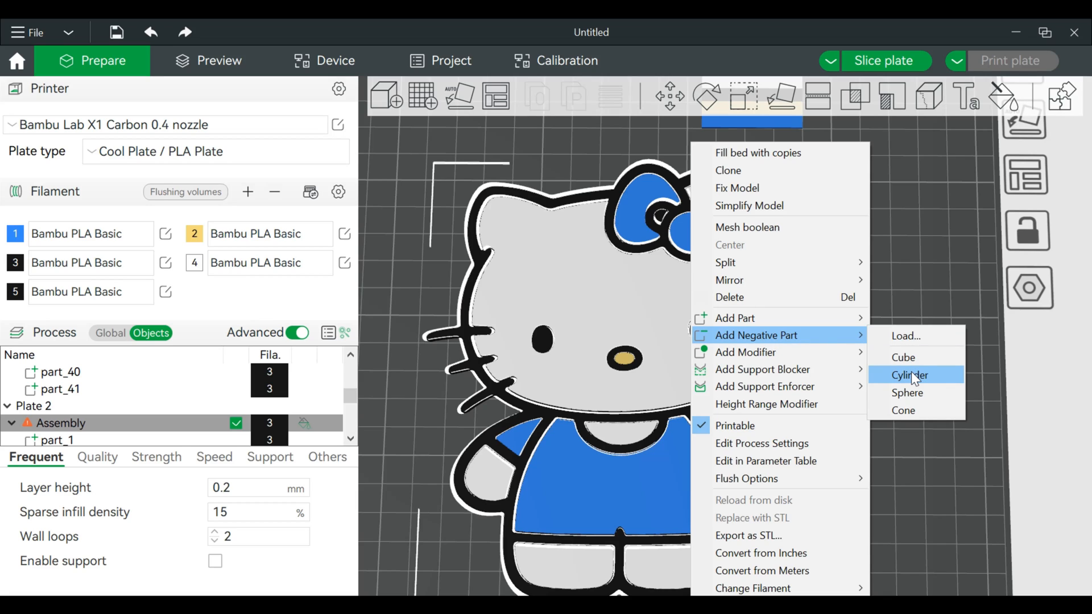
click(908, 375)
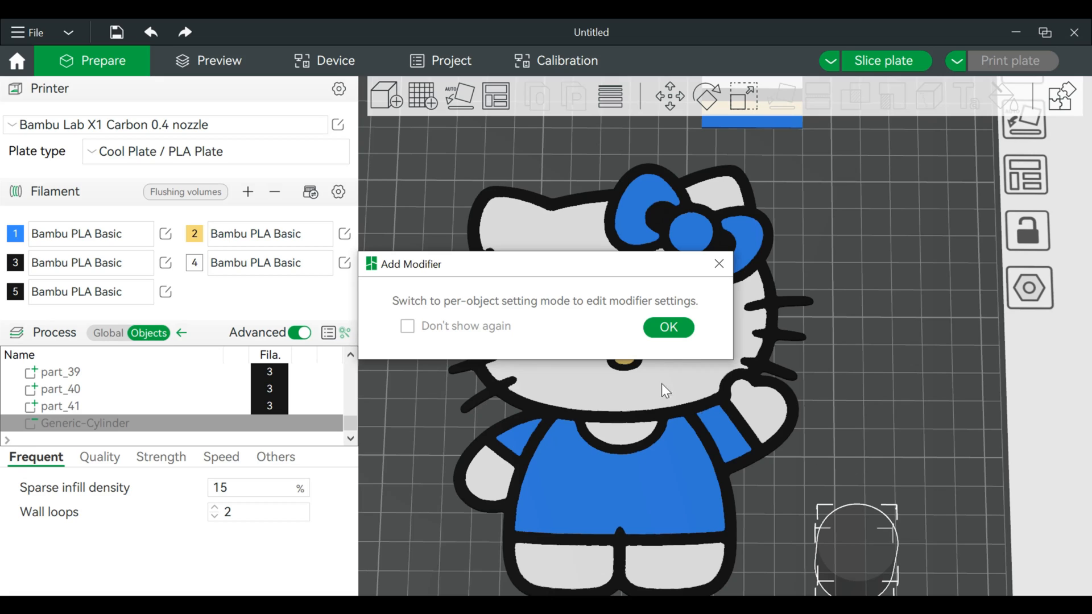
click(667, 327)
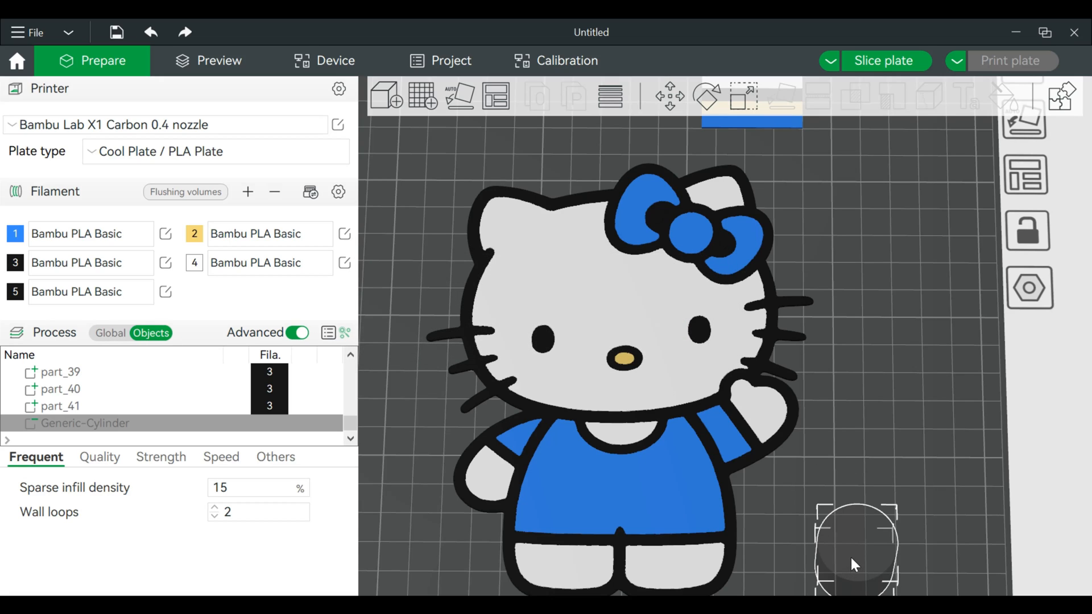
- Move and shrink the negative cylinder to 11.33 mm, seating it beside the bow on Hello Kitty's head
drag(856, 547, 786, 286)
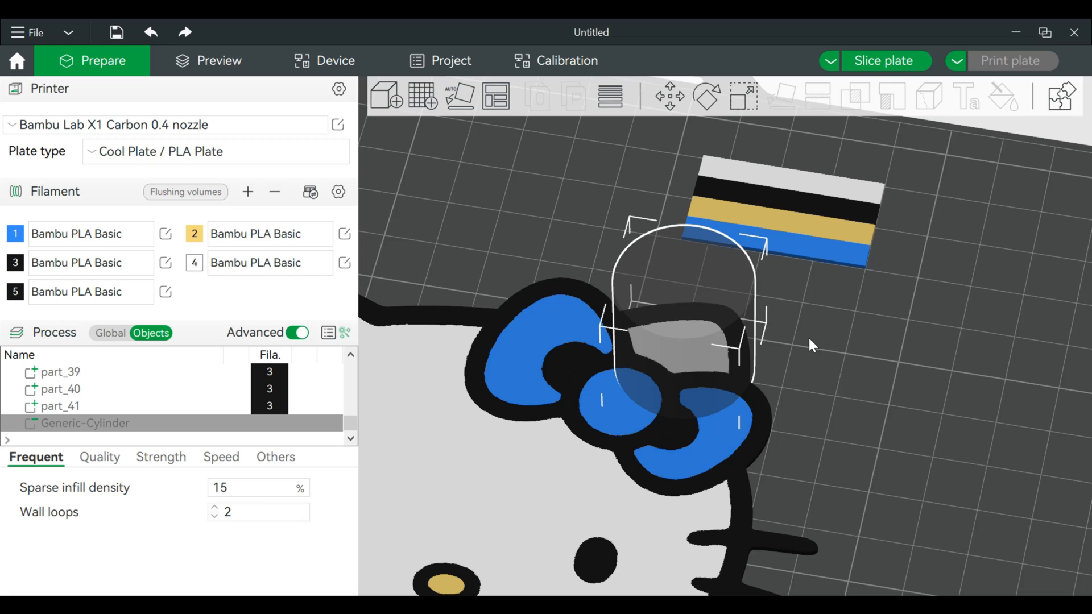
click(742, 97)
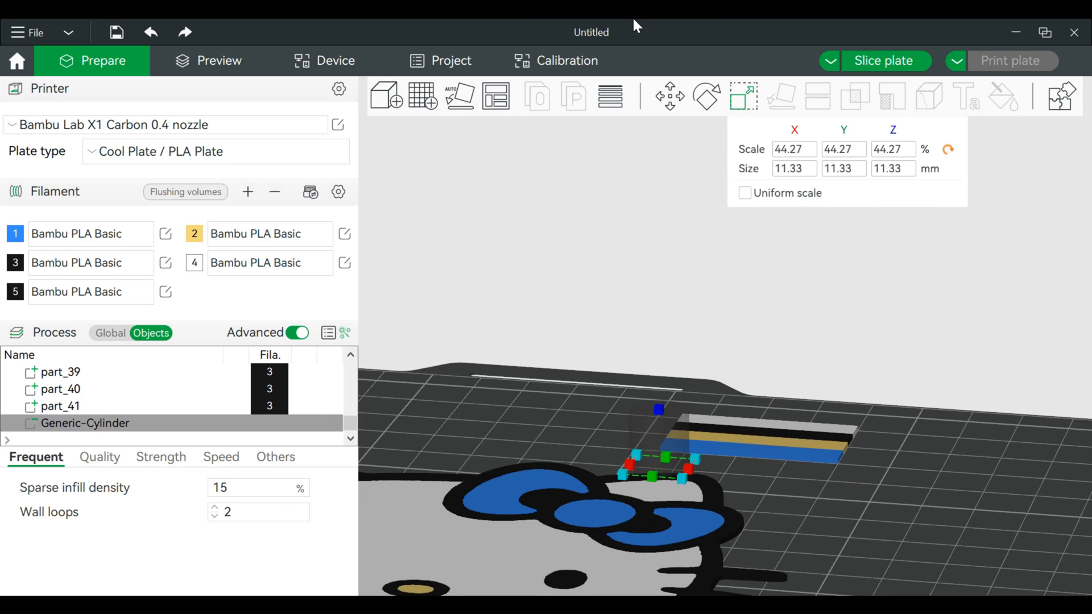
mouse_move(667, 96)
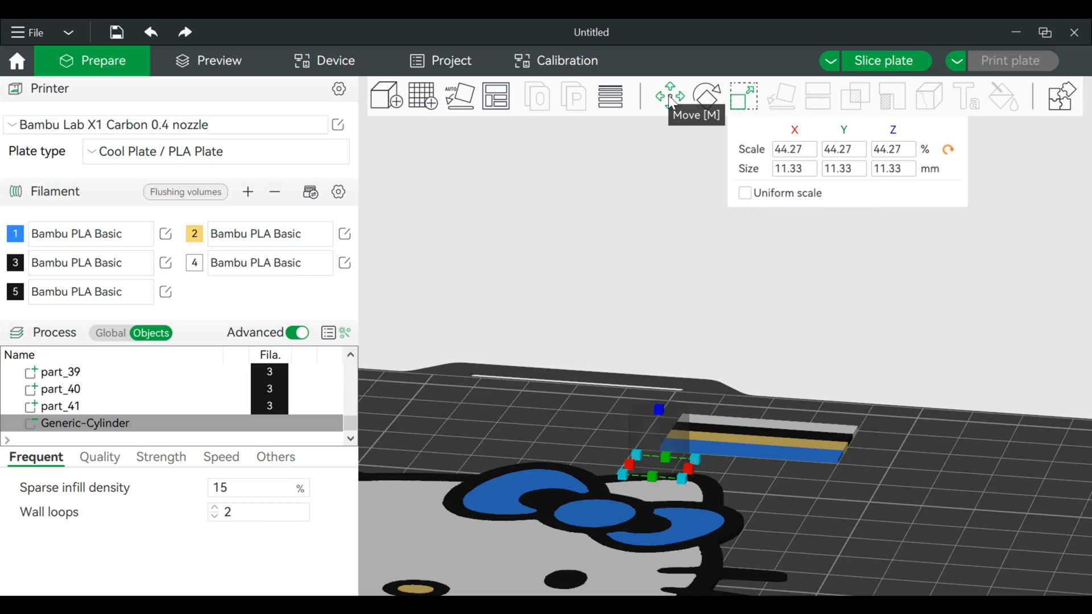
click(666, 96)
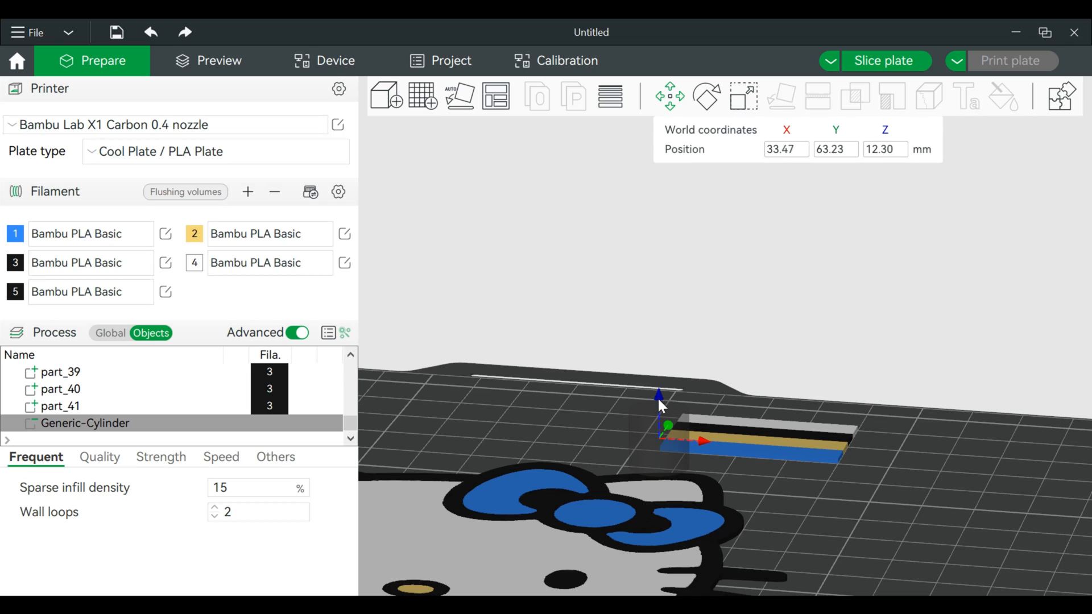
drag(658, 393, 663, 446)
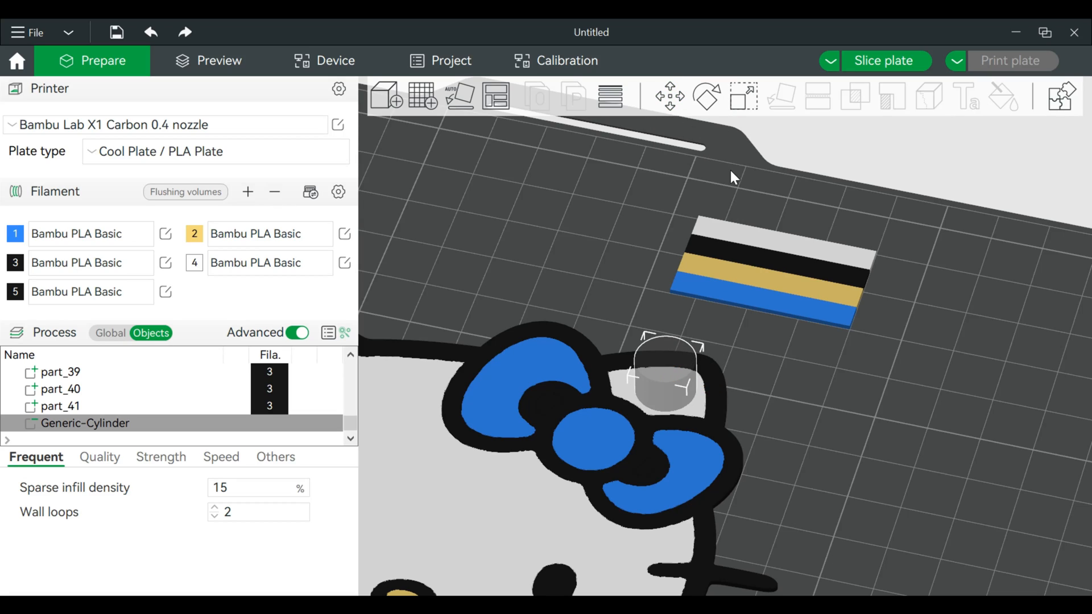
click(742, 96)
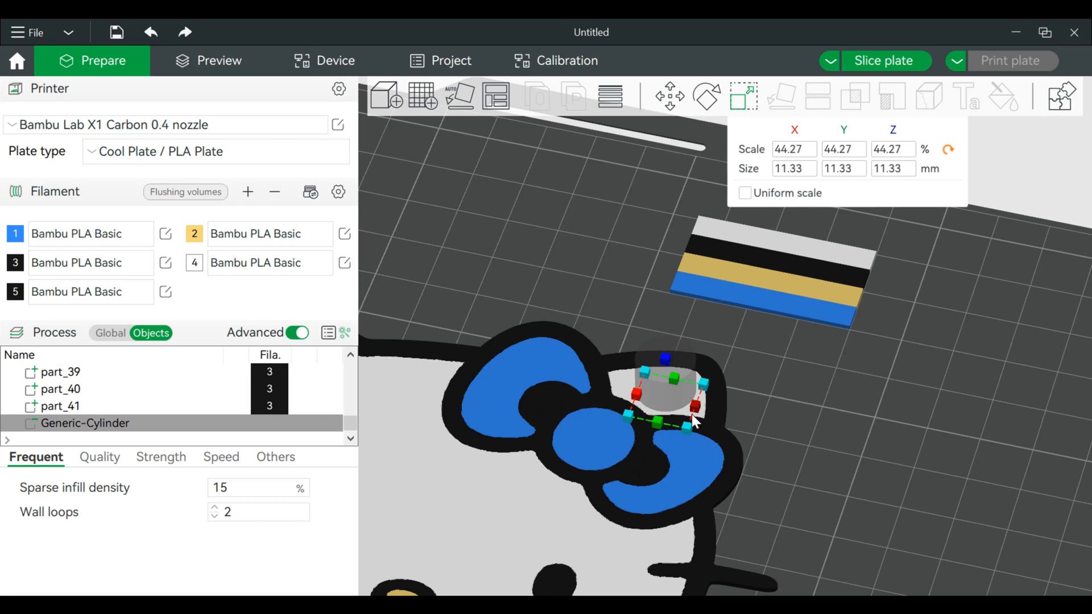
drag(686, 426, 679, 407)
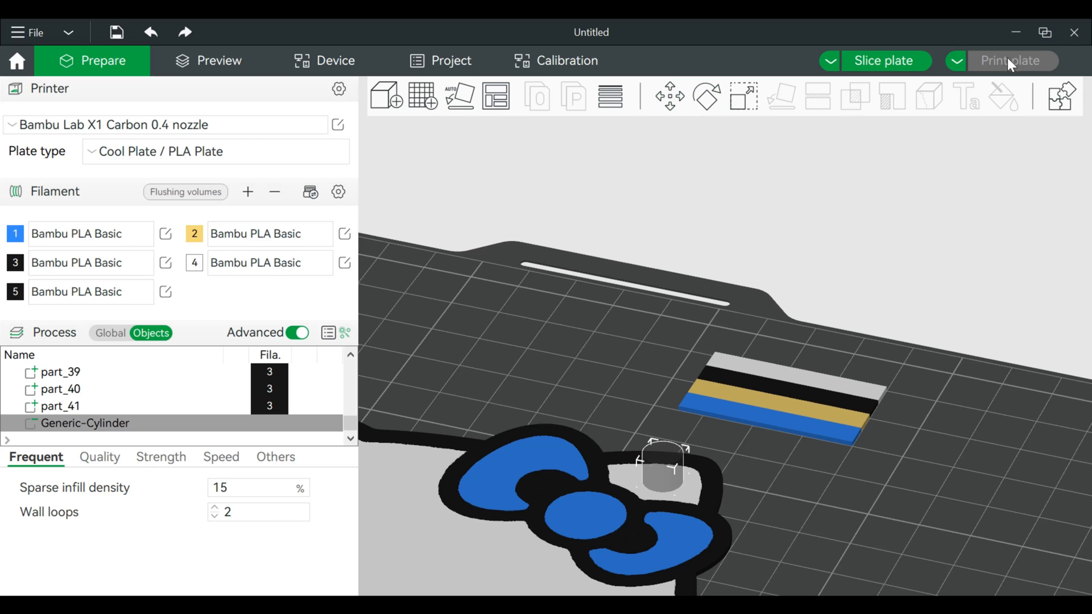
- Slice to preview the keychain with its hole (51m26s), then return to Prepare
click(884, 60)
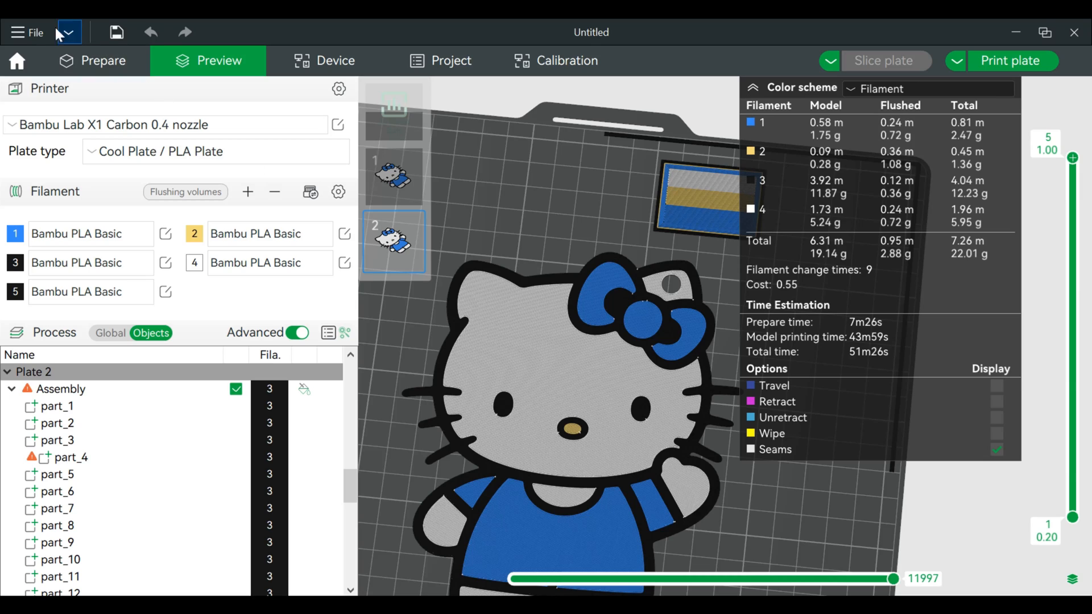
click(103, 60)
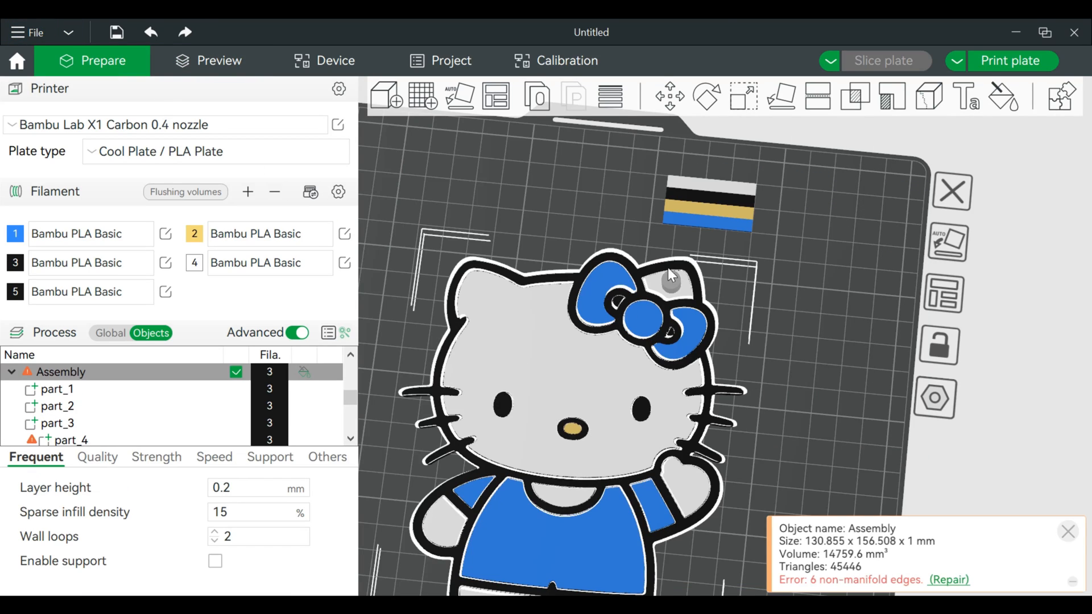
mouse_move(744, 97)
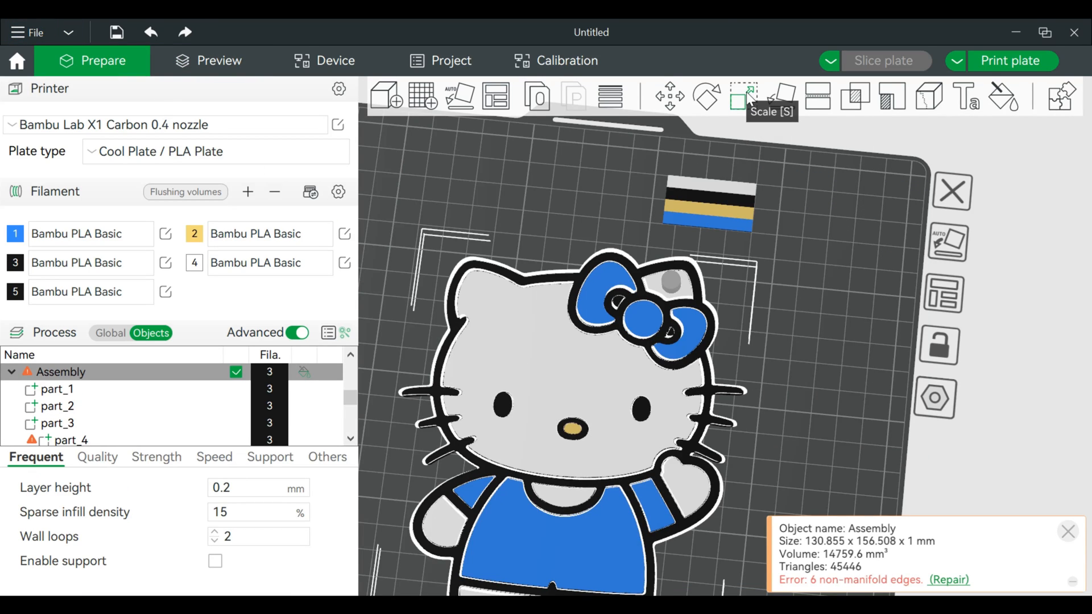
- Scale the keychain down to 46.41% (60.73 × 72.64 mm) and re-slice it
click(742, 96)
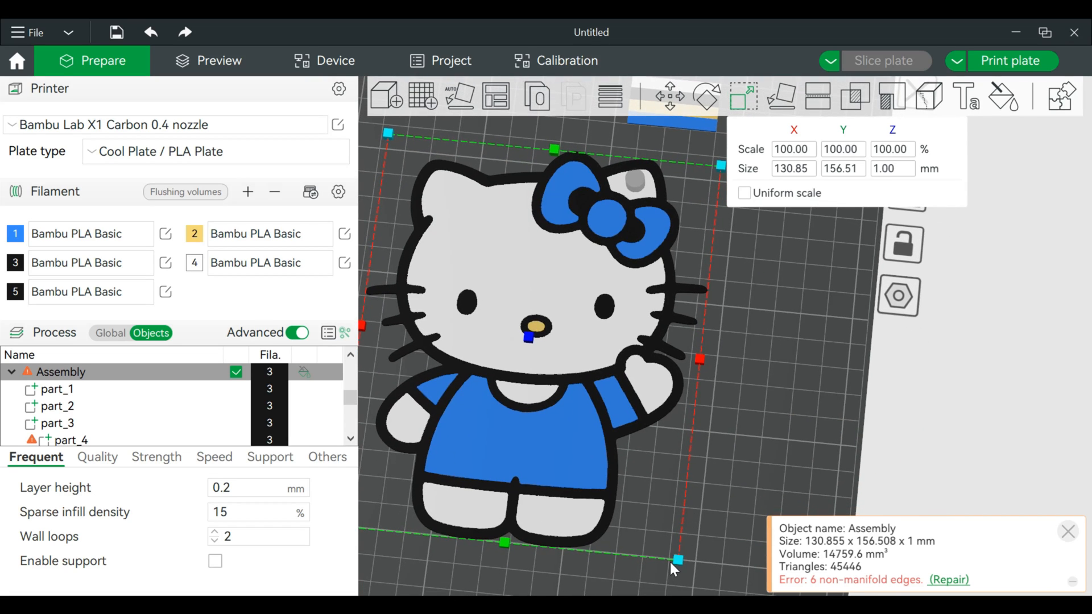
drag(676, 561, 620, 480)
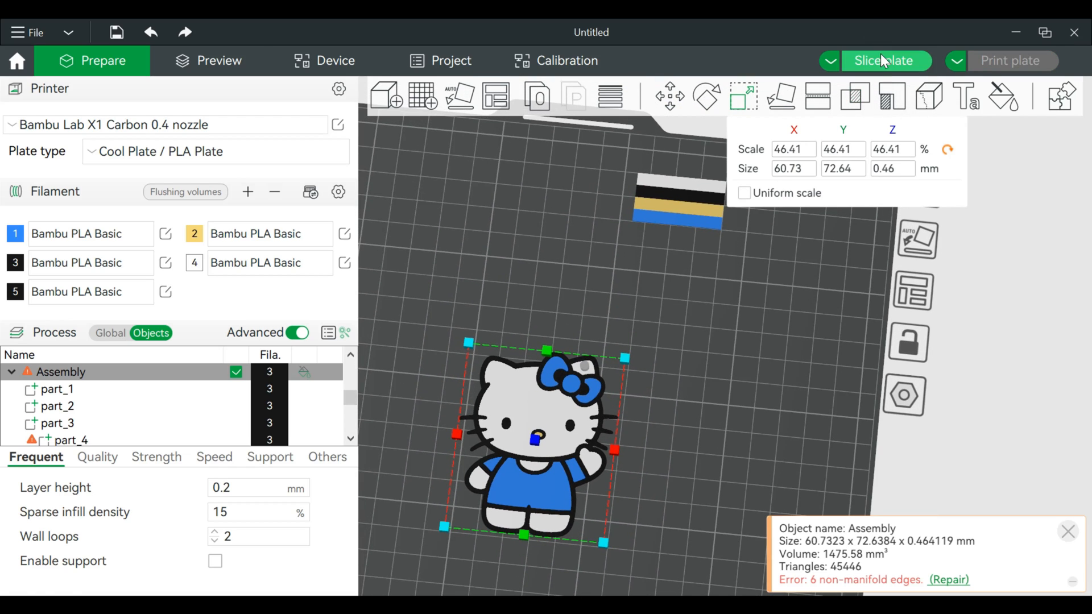
click(886, 61)
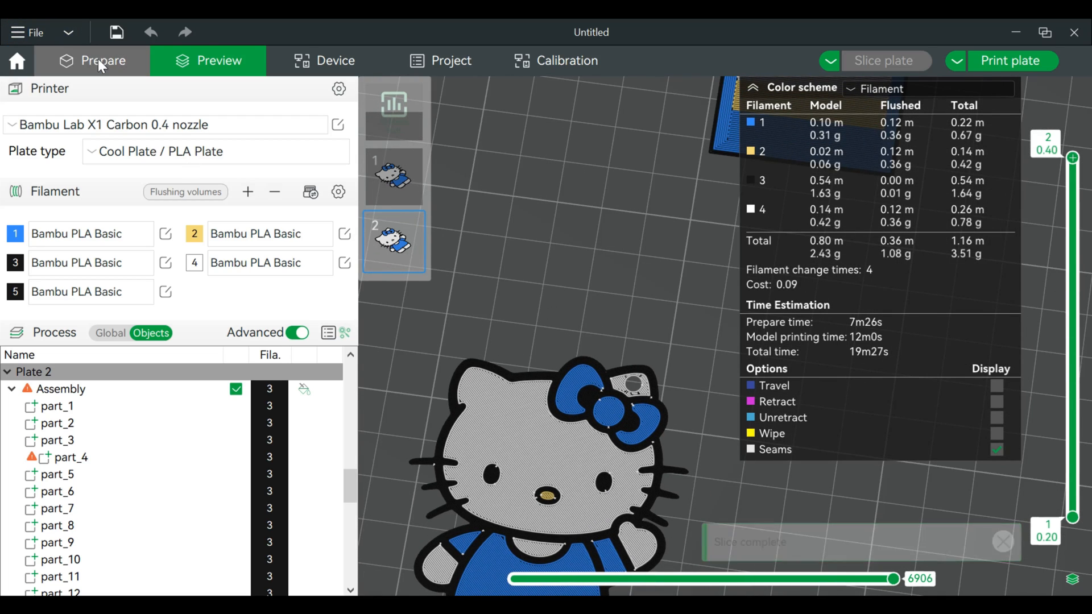
- Set the keychain's Z size to 1.00 mm thick and re-slice it, estimating 32m2s and 8.09 g
click(103, 61)
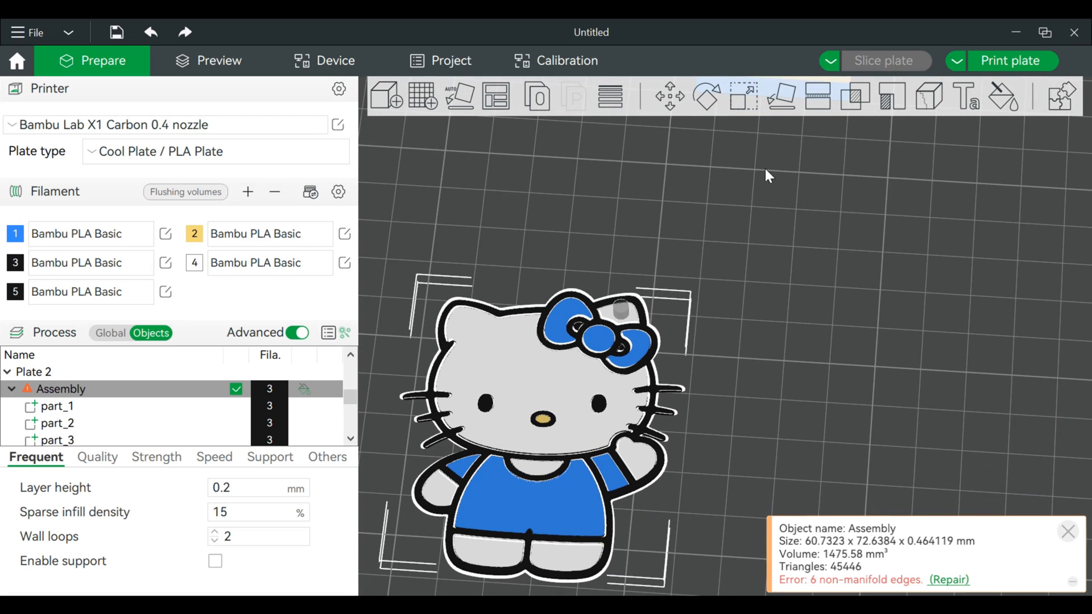
mouse_move(601, 383)
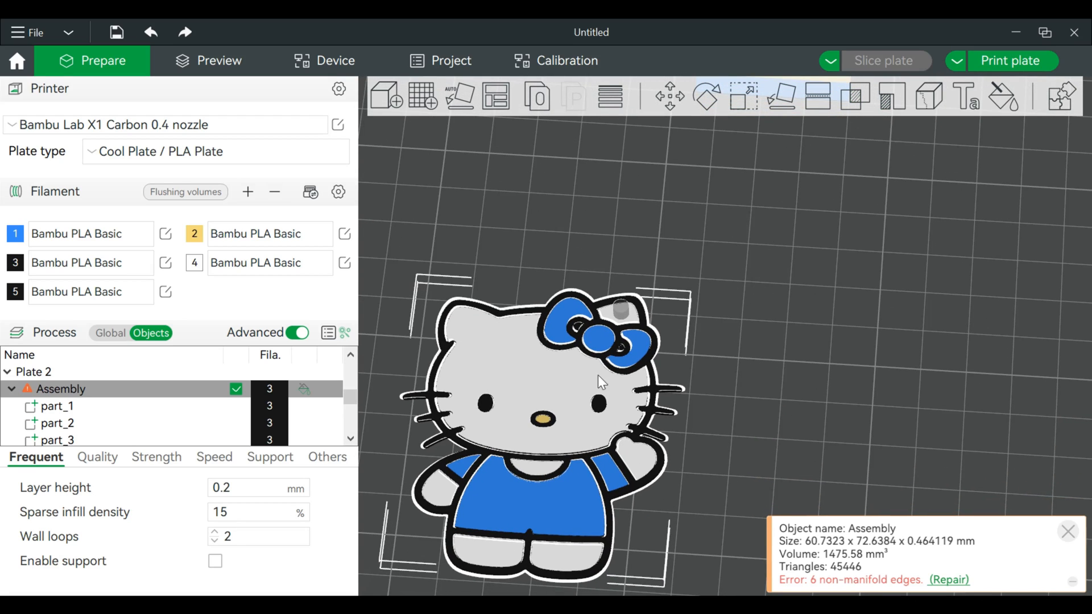
mouse_move(818, 96)
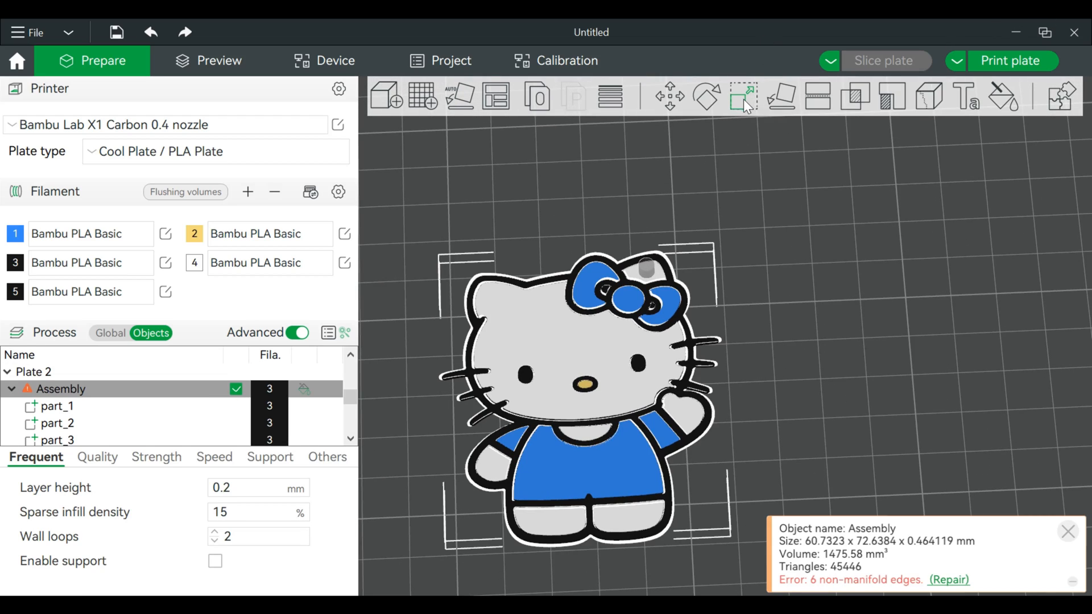
click(744, 96)
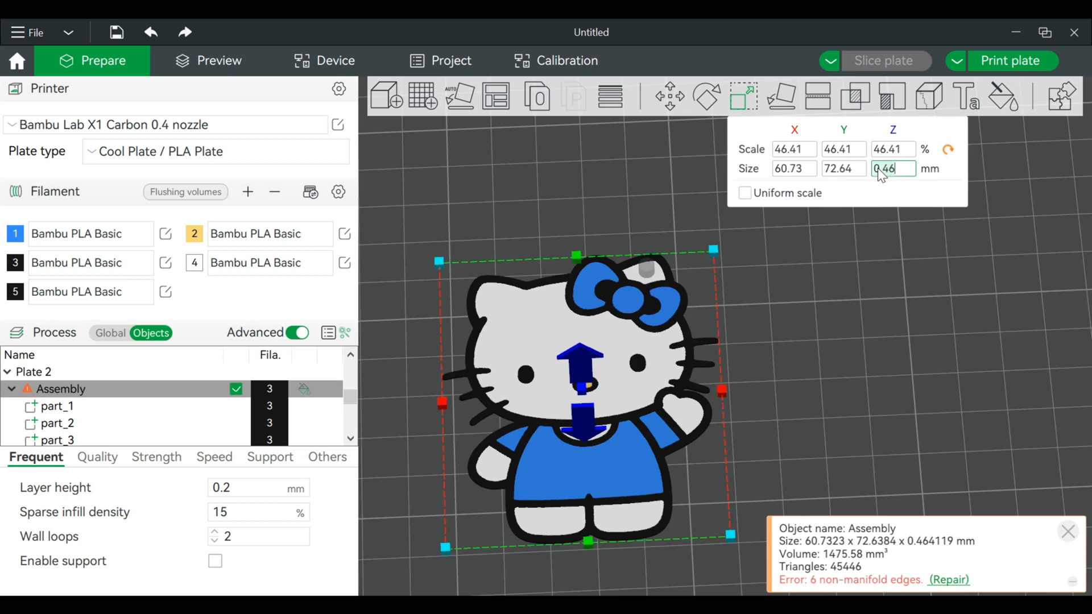
text(1.00)
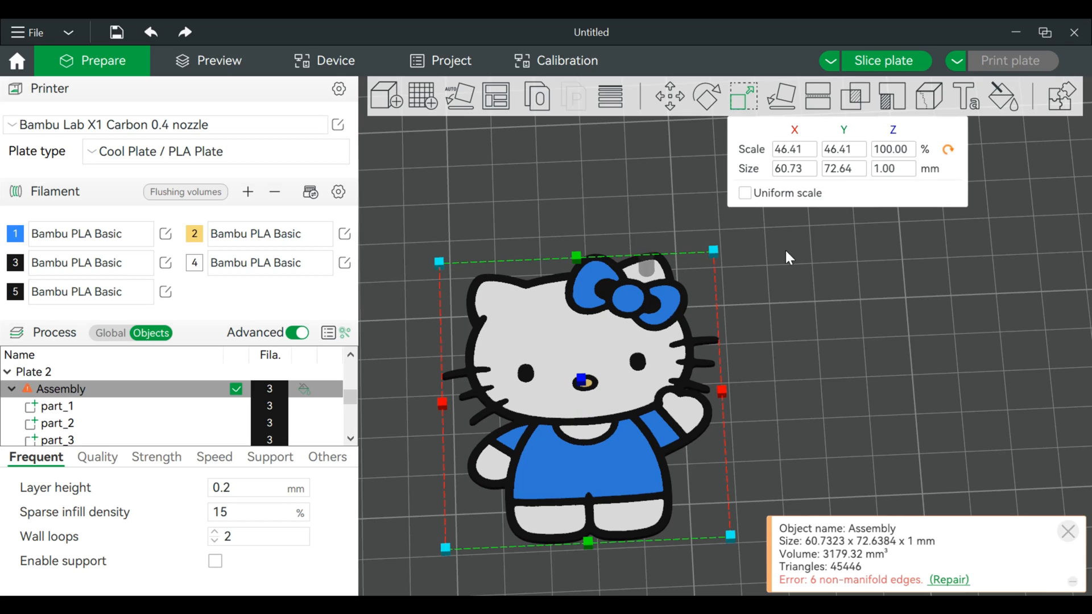
click(886, 61)
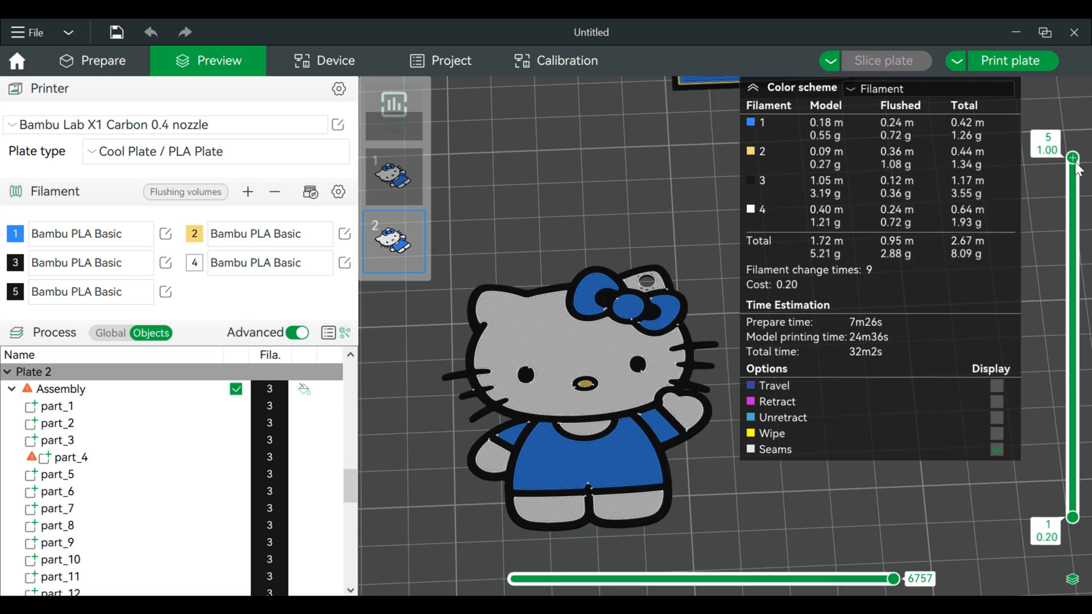
drag(1072, 157, 1073, 333)
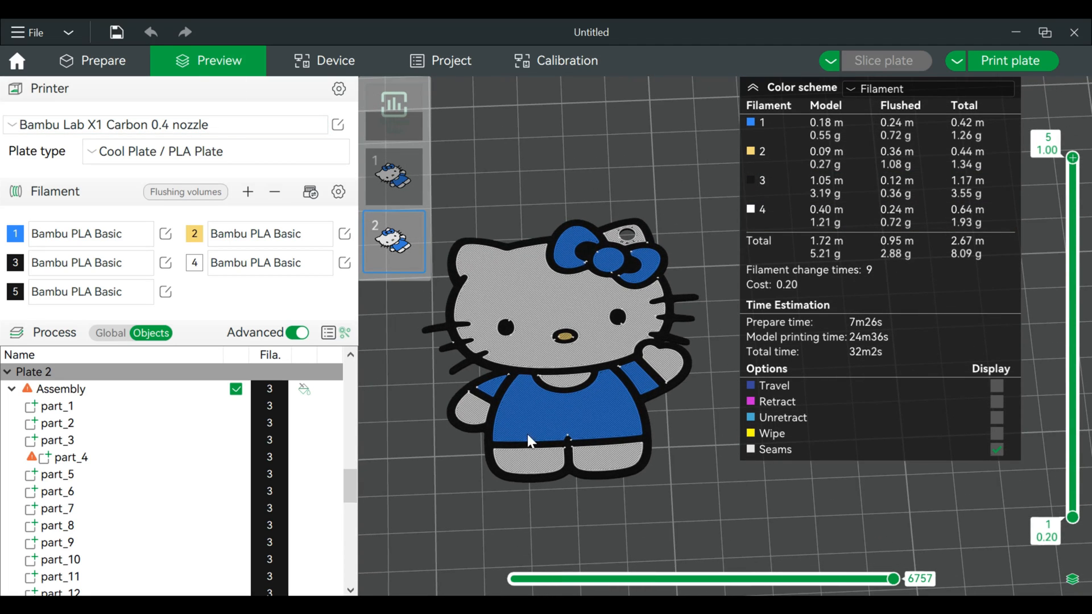
- Return to Prepare and lay the keychain face down on the plate using Lay on Face
click(102, 61)
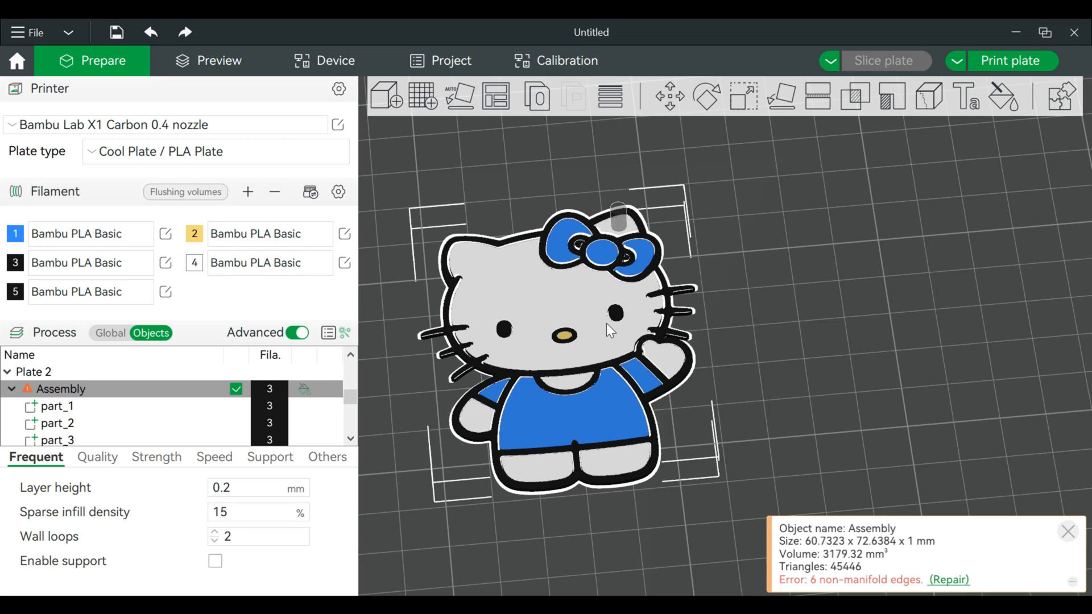
mouse_move(705, 96)
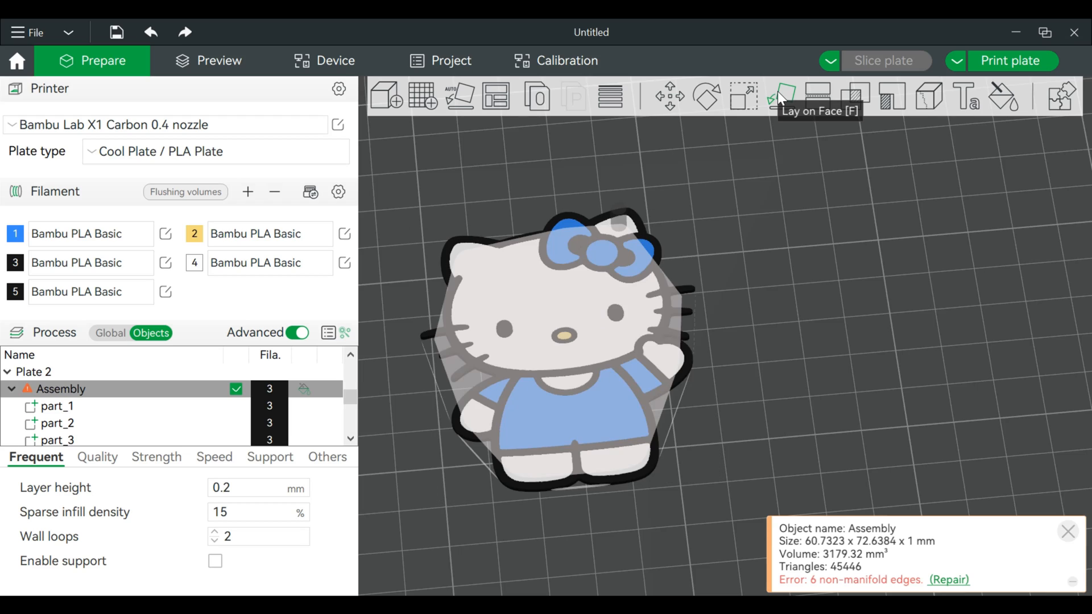
click(779, 97)
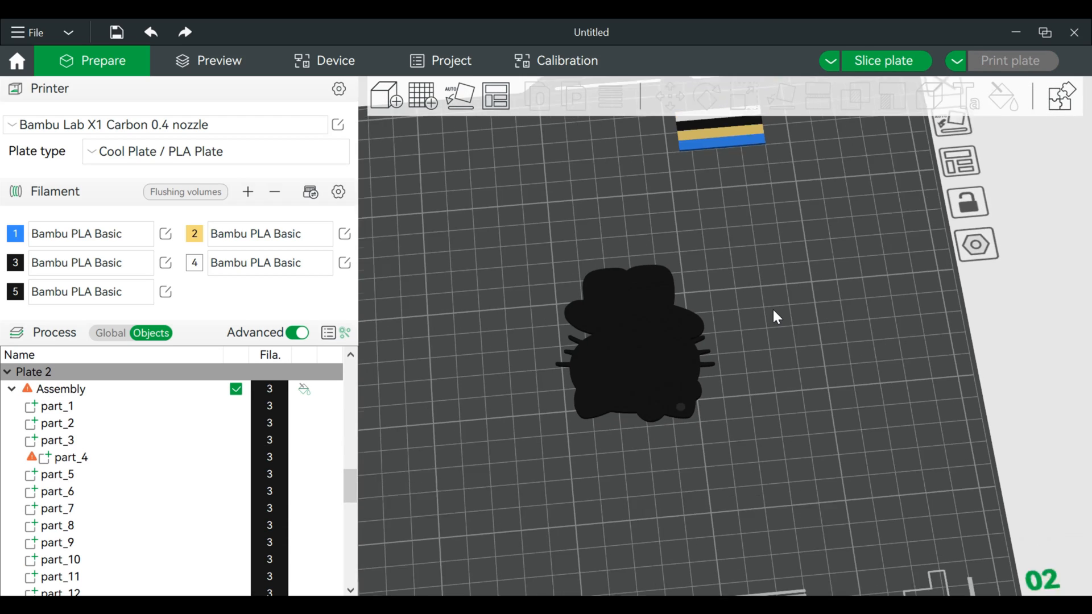
- Fill plate 2 with eight face-down keychain copies and slice it (1h26m, 30.55 g)
right_click(626, 348)
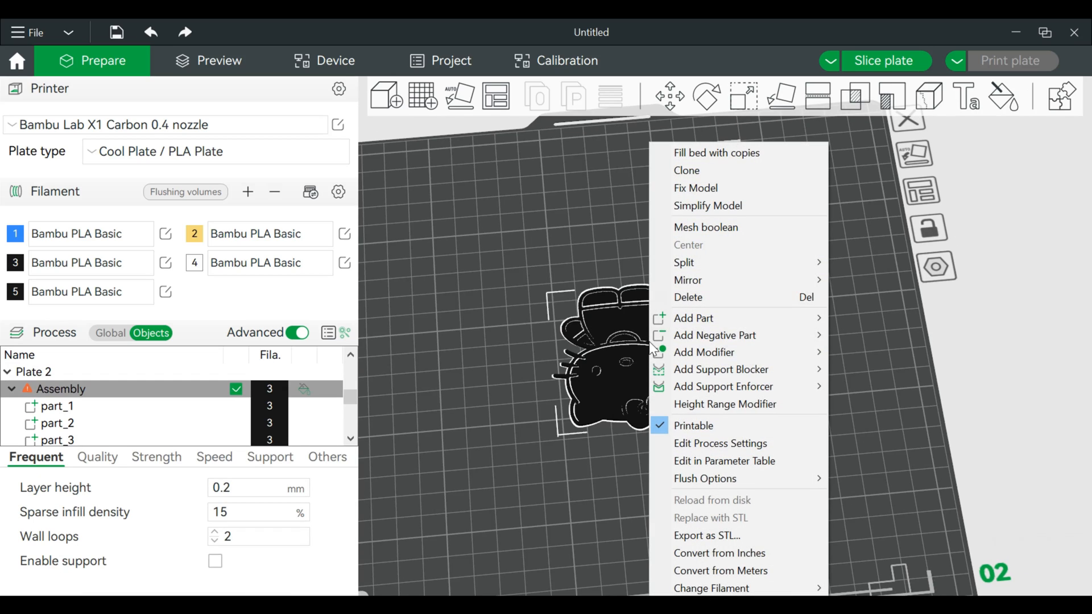
mouse_move(636, 385)
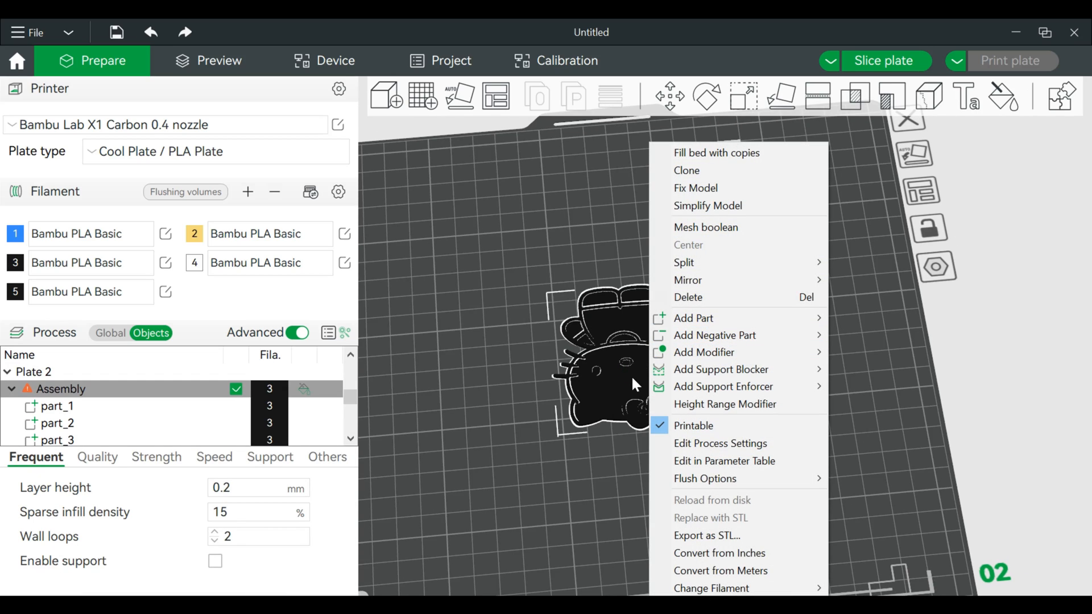
click(716, 152)
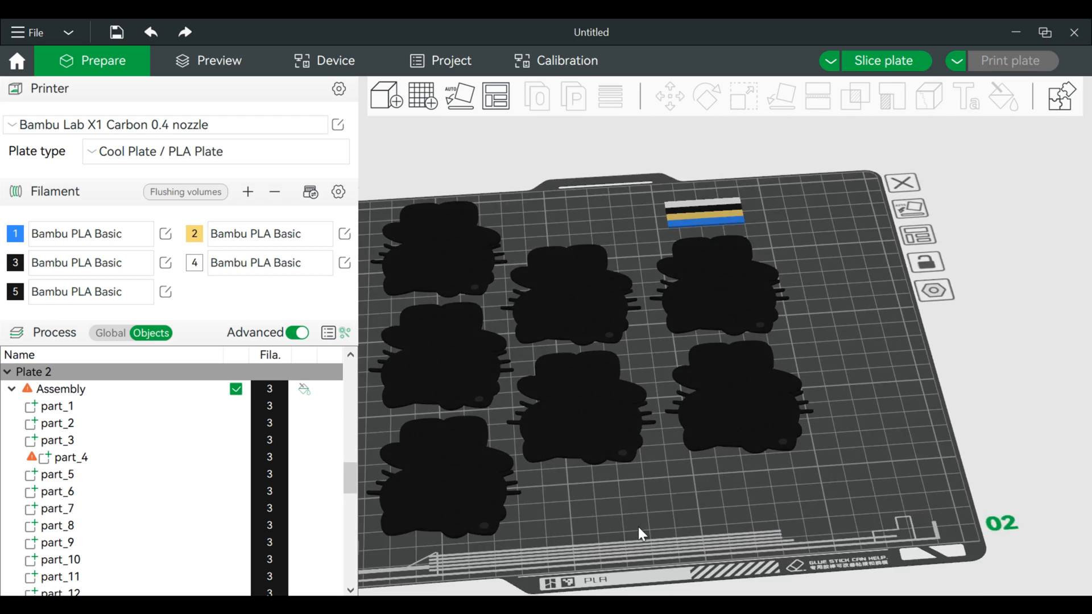
scroll(up, 3)
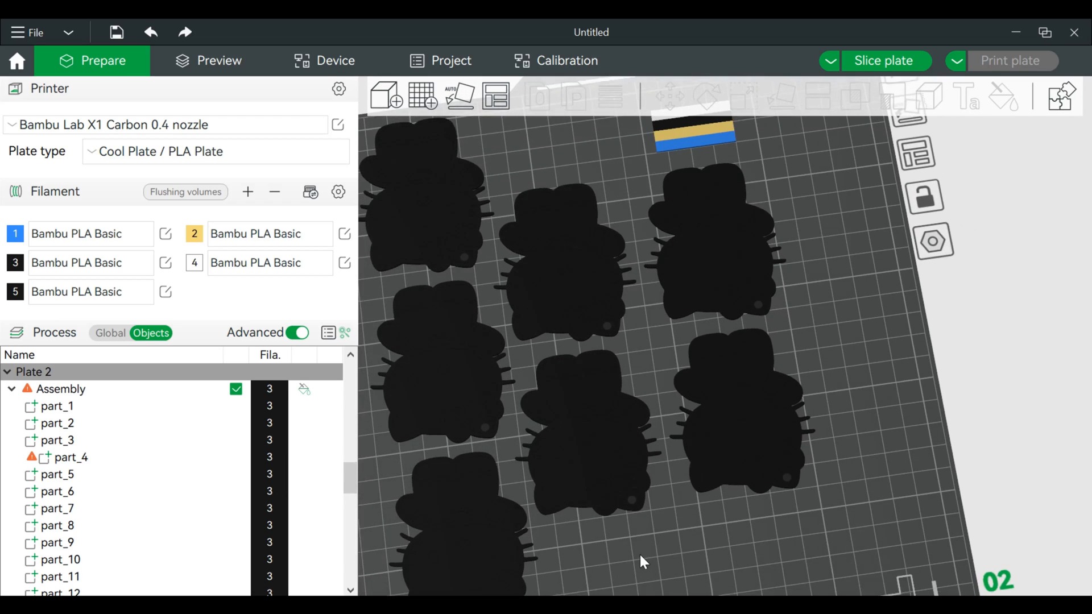
click(886, 61)
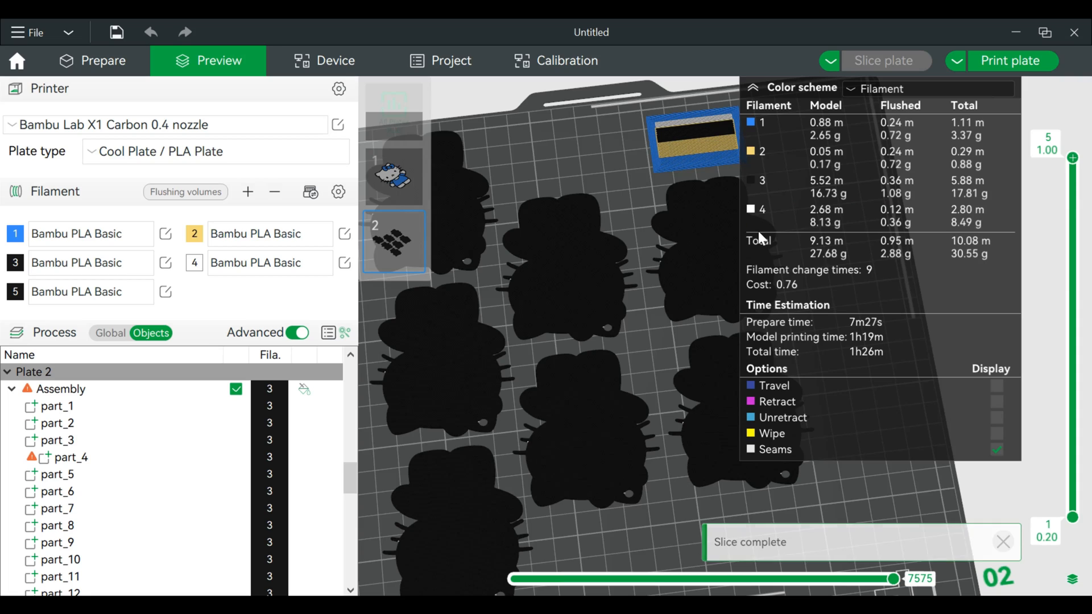
click(1002, 542)
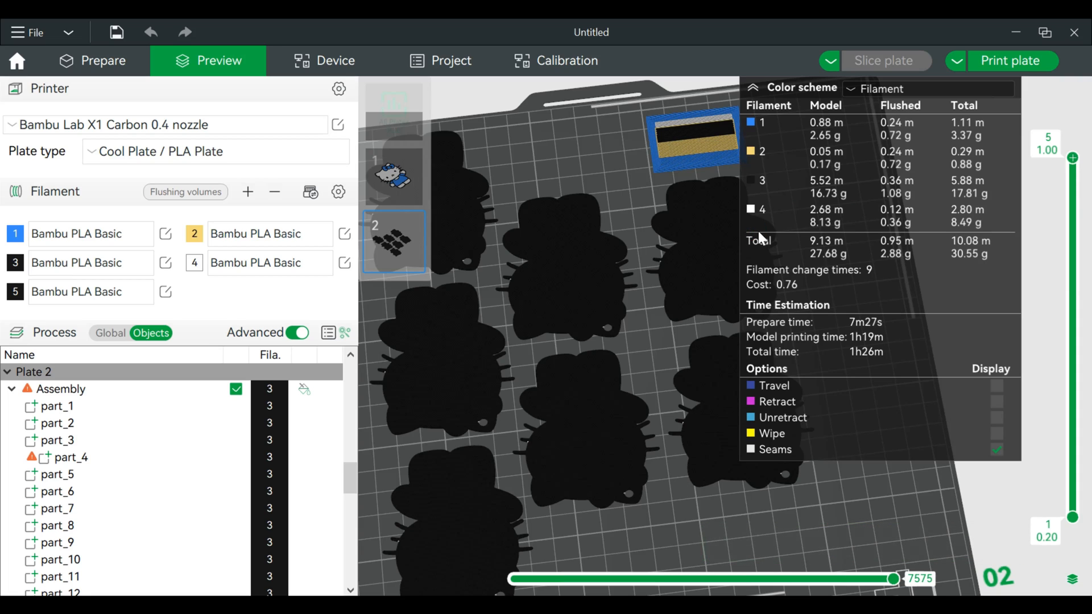